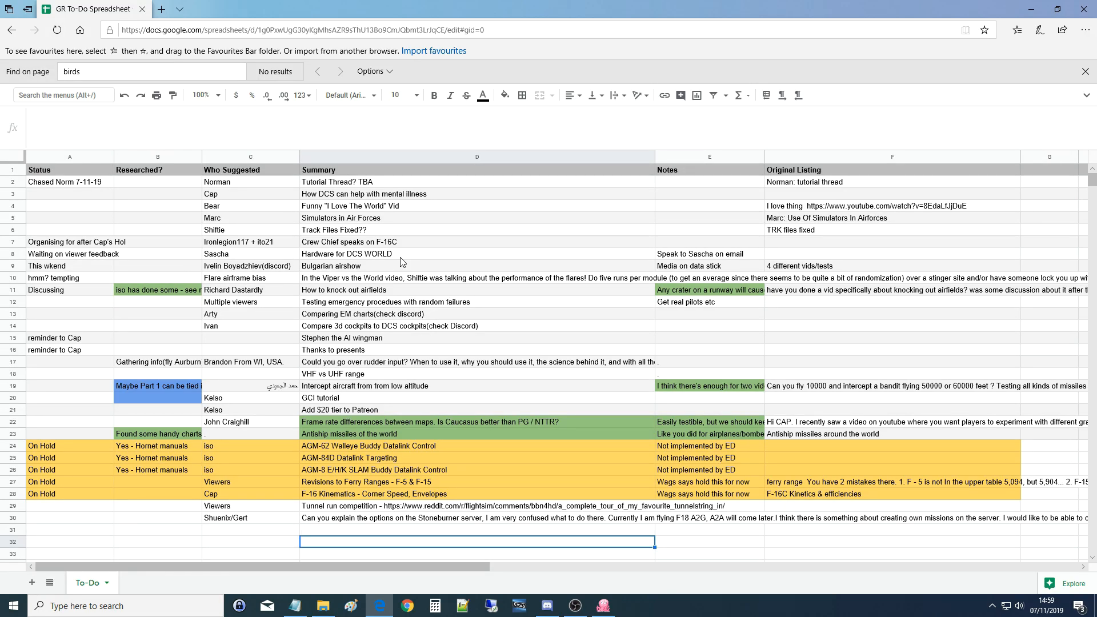
pyautogui.moveTo(237, 530)
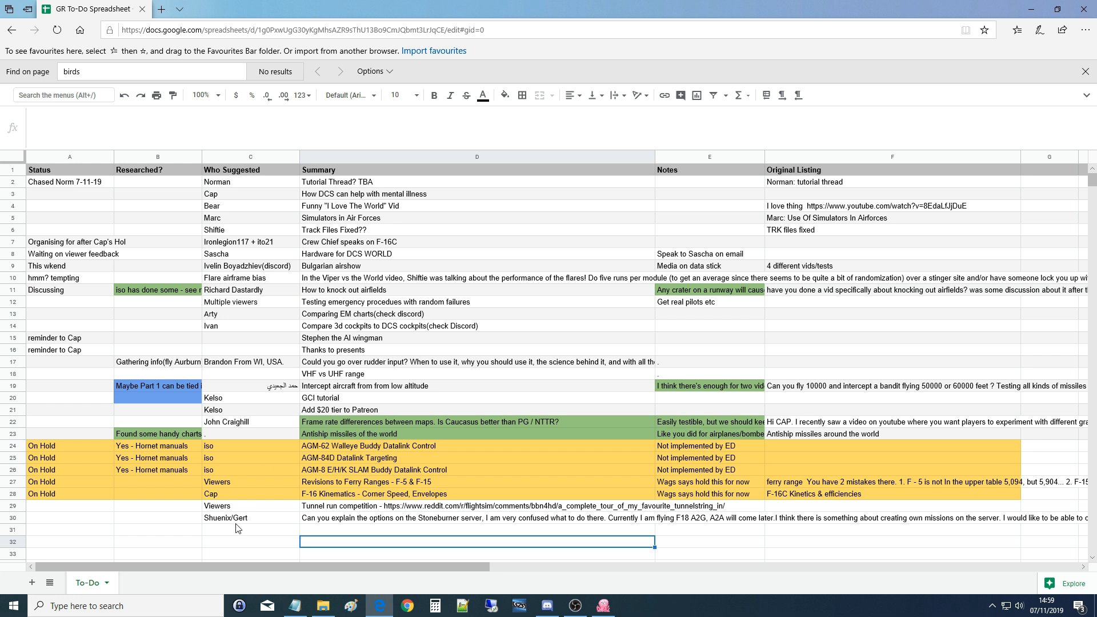
# Step: Select the suggester cell of the row 30 request about the Stoneburner server
pyautogui.click(241, 518)
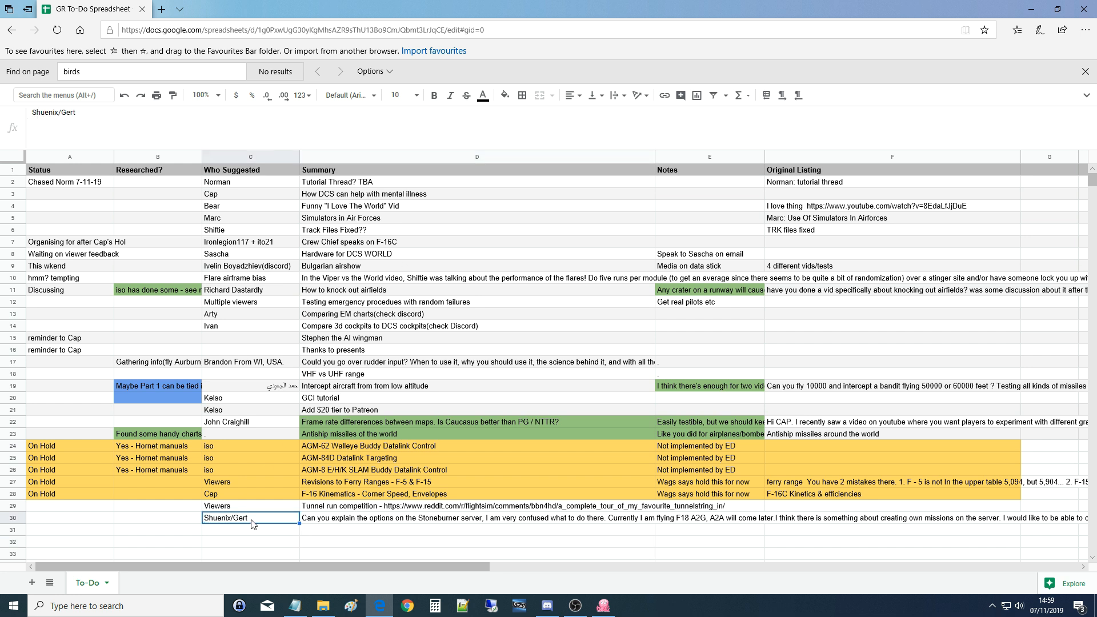
pyautogui.moveTo(371, 564)
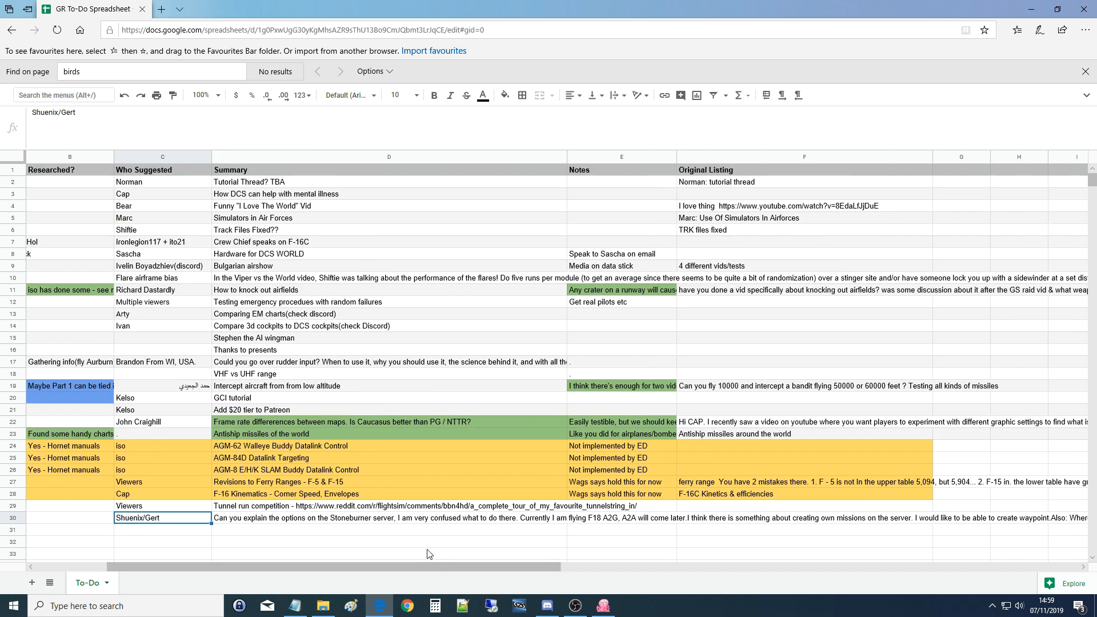
pyautogui.moveTo(523, 546)
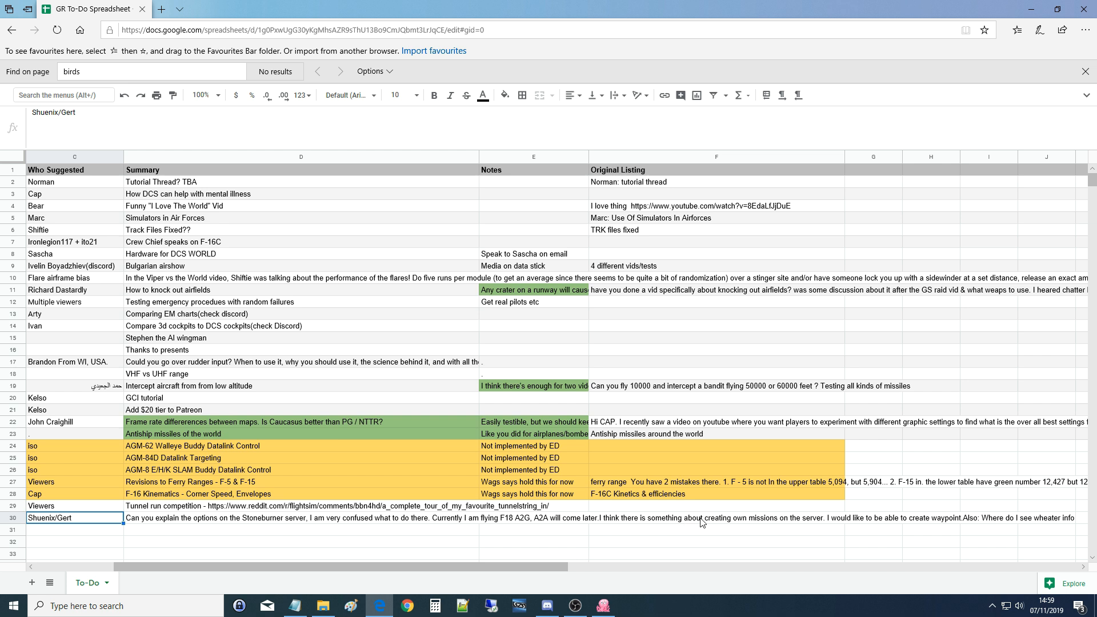
pyautogui.moveTo(820, 520)
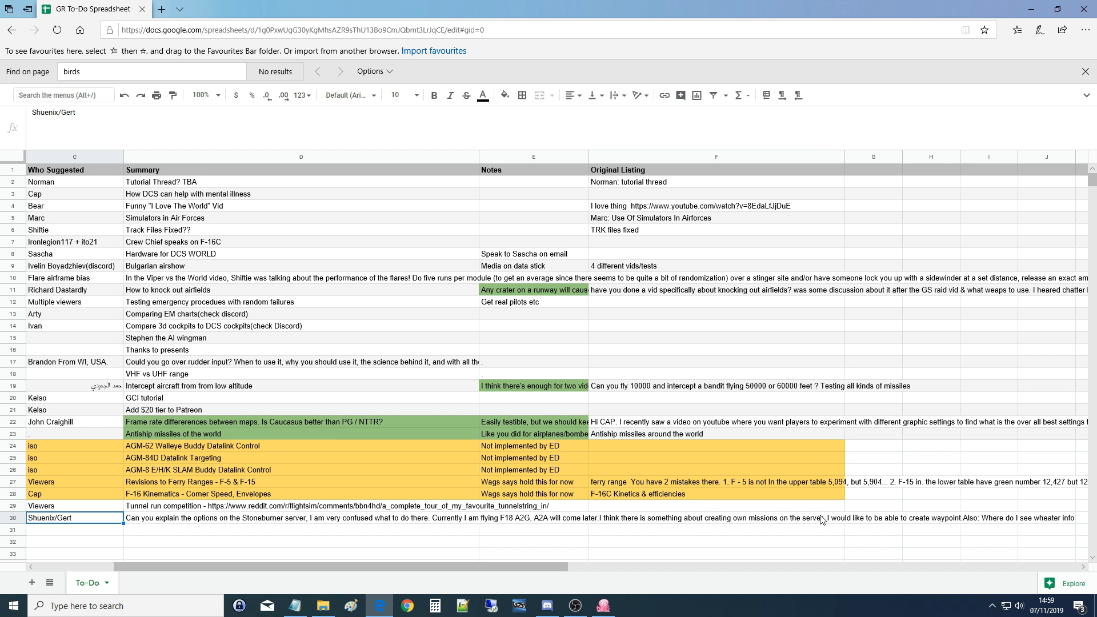
pyautogui.moveTo(925, 521)
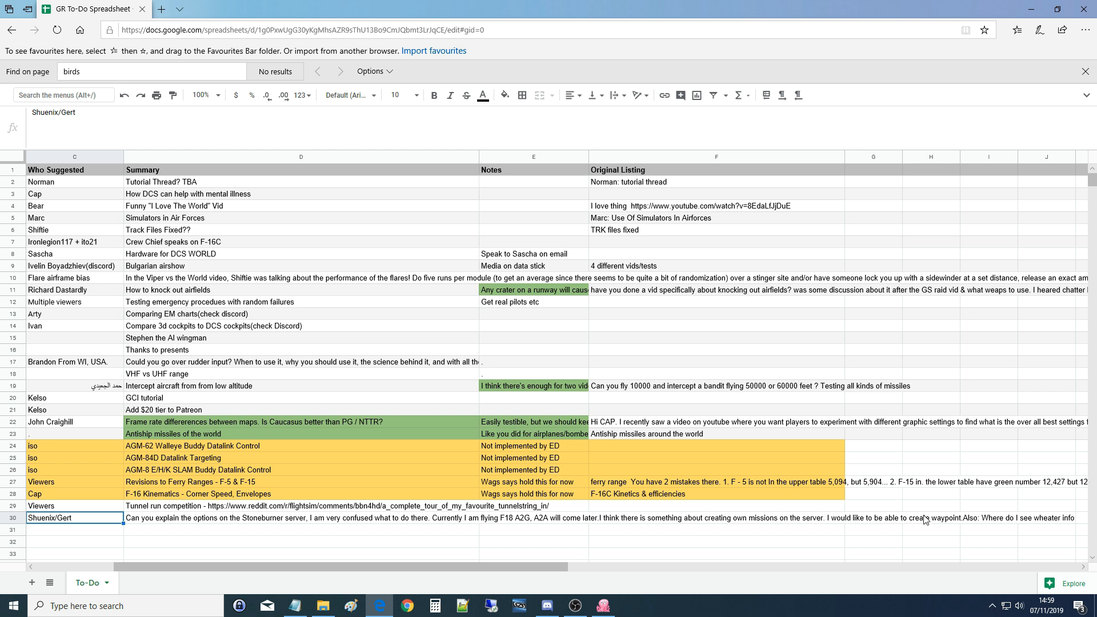
pyautogui.moveTo(974, 521)
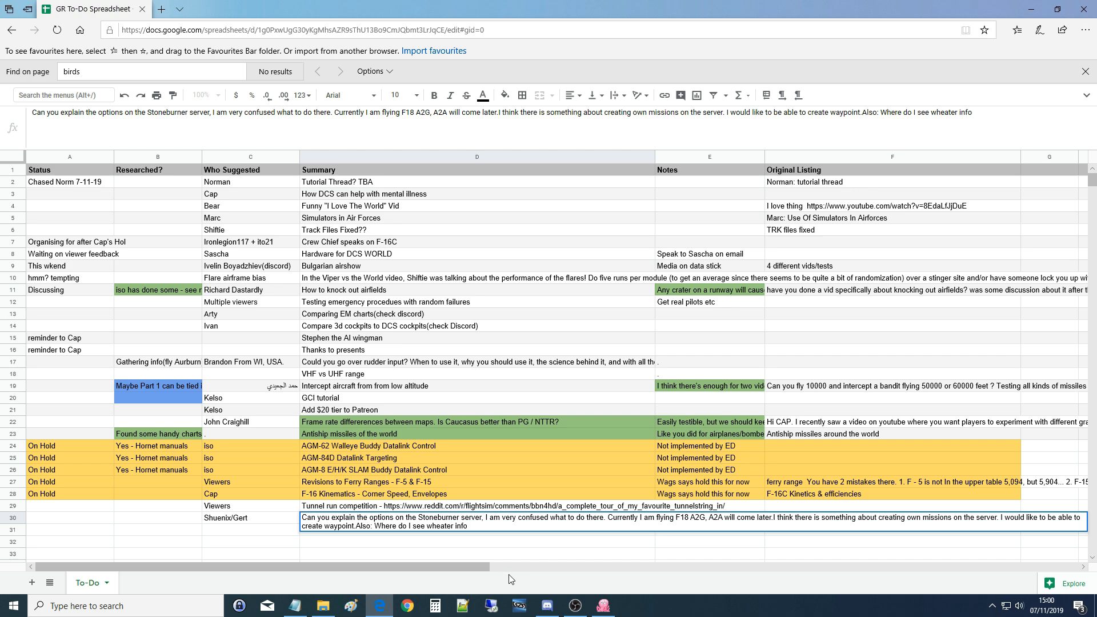
# Step: Switch to the Grim Reapers server and view the welcome-read-me rules, highlighting the rule 18 rank command
pyautogui.click(542, 605)
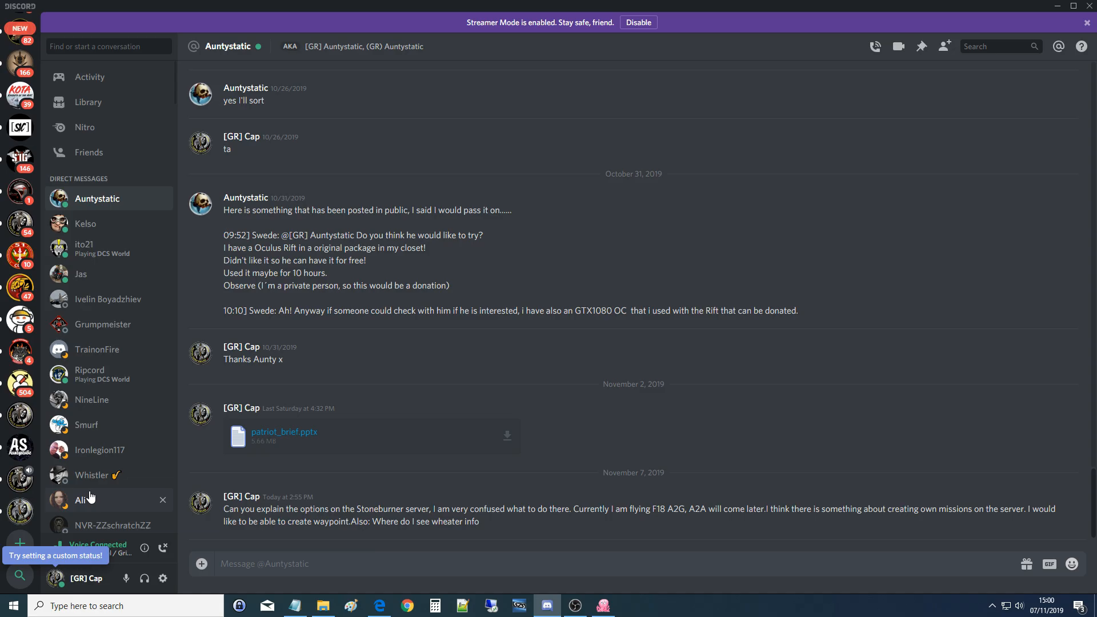
pyautogui.moveTo(168, 551)
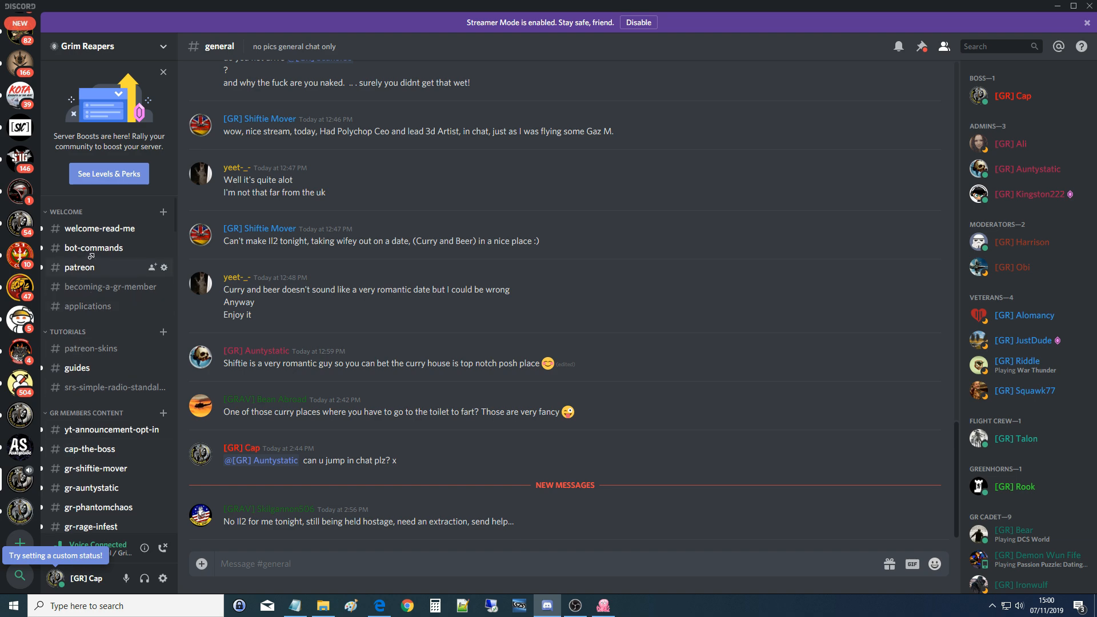
pyautogui.click(100, 228)
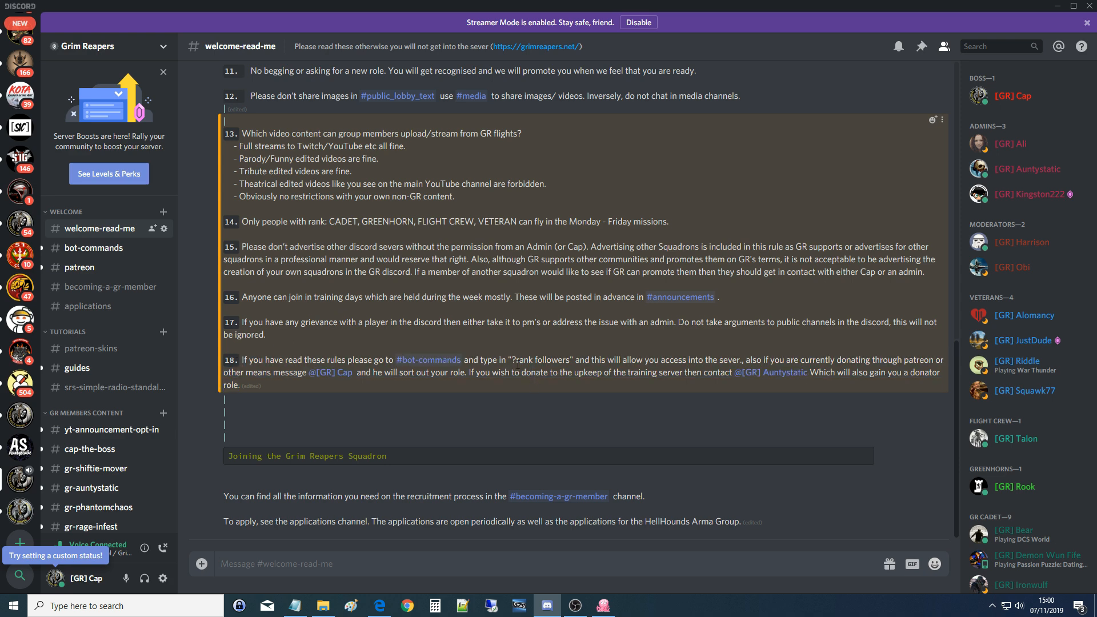
pyautogui.doubleClick(525, 360)
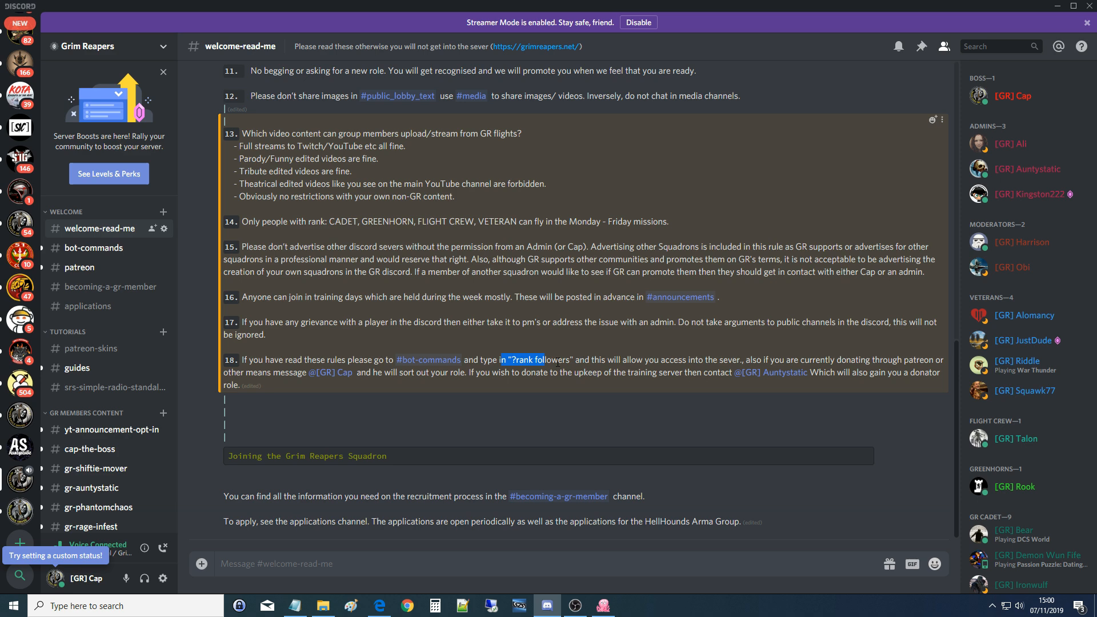
# Step: Scroll the channel sidebar down to the server info channels
pyautogui.scroll(-3)
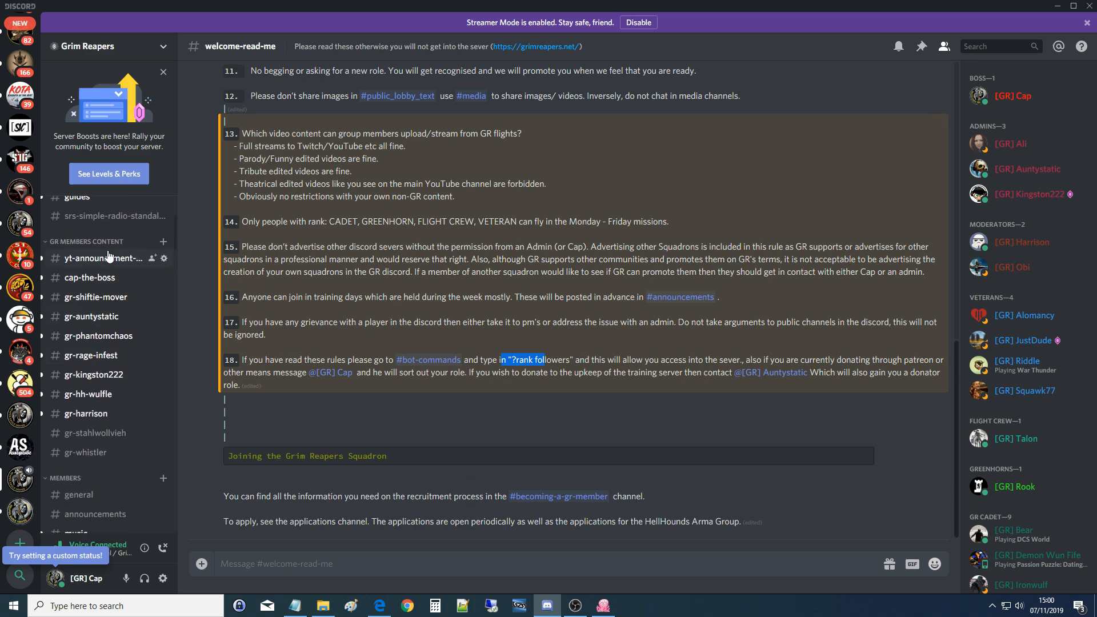
pyautogui.scroll(-3)
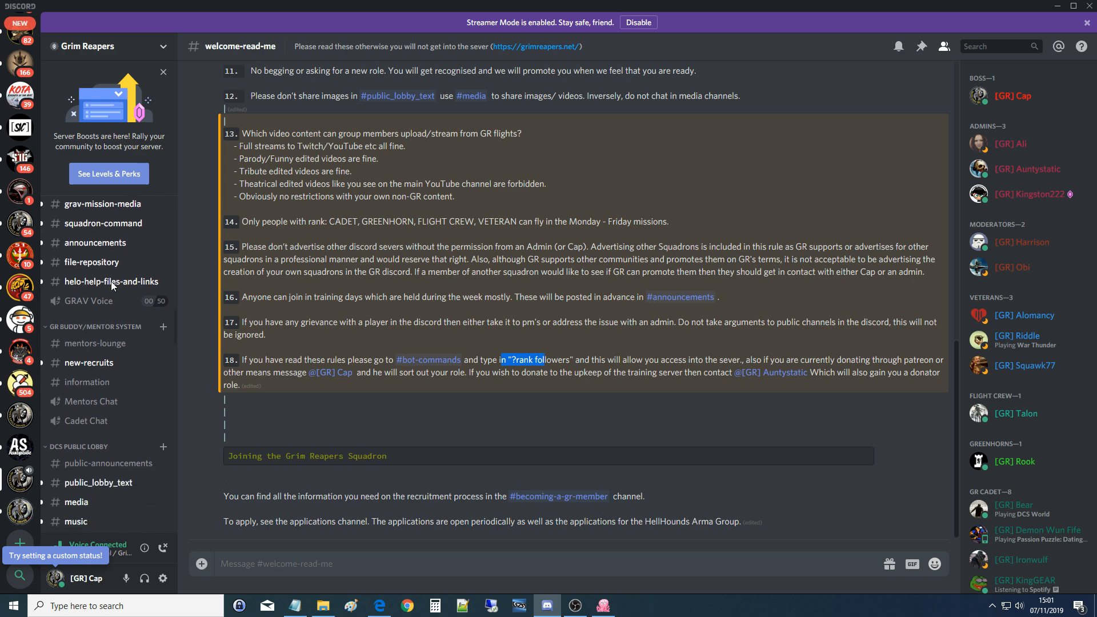
pyautogui.scroll(-3)
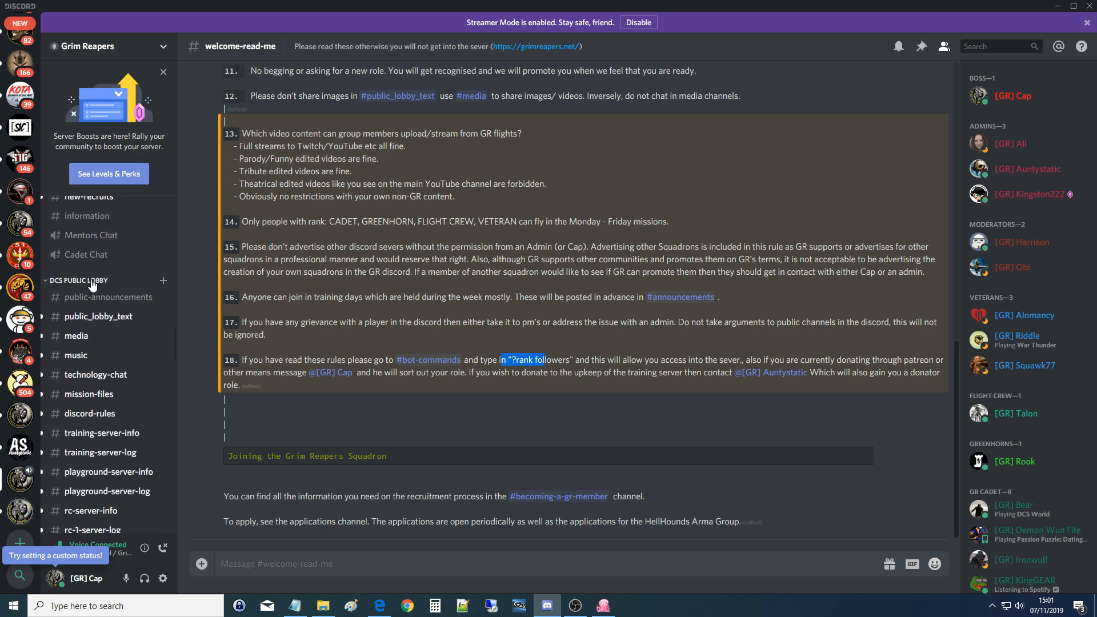
pyautogui.scroll(-3)
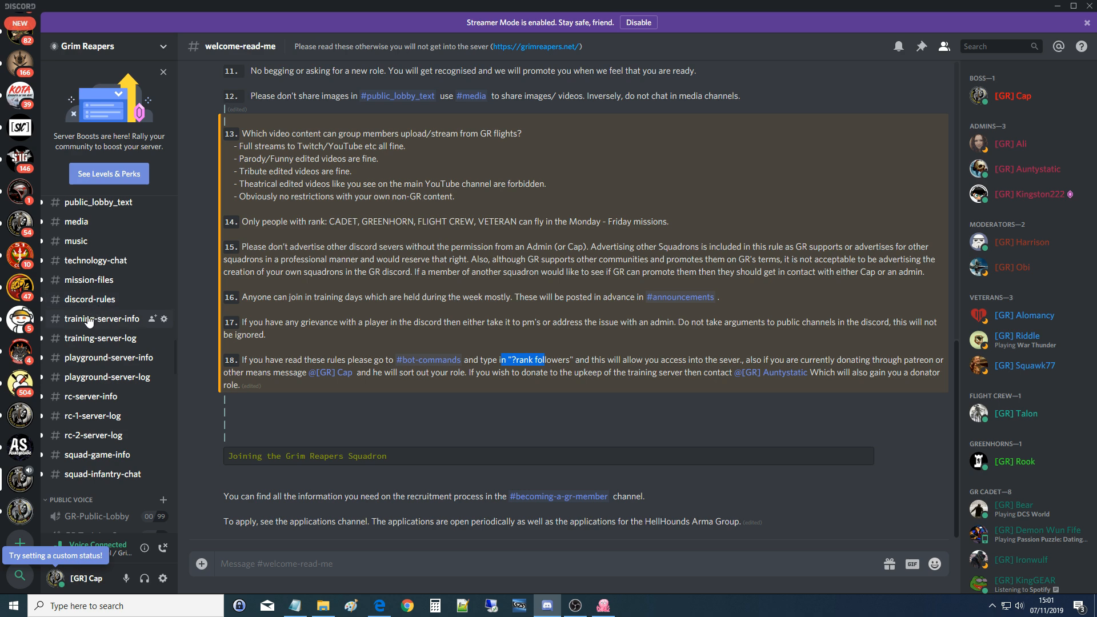
pyautogui.moveTo(85, 439)
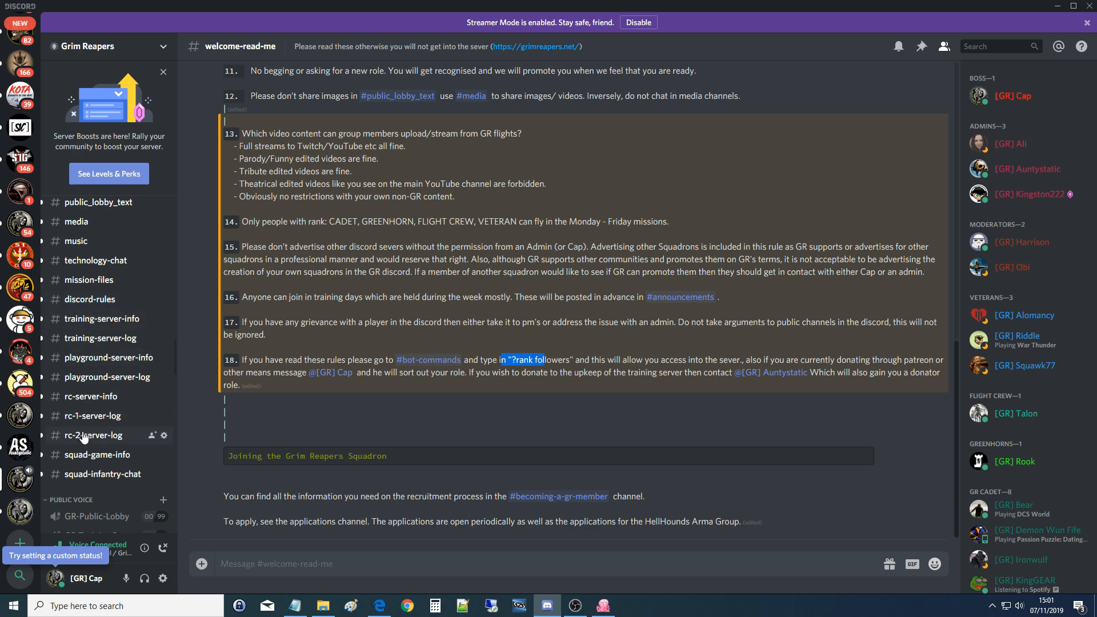
pyautogui.moveTo(85, 357)
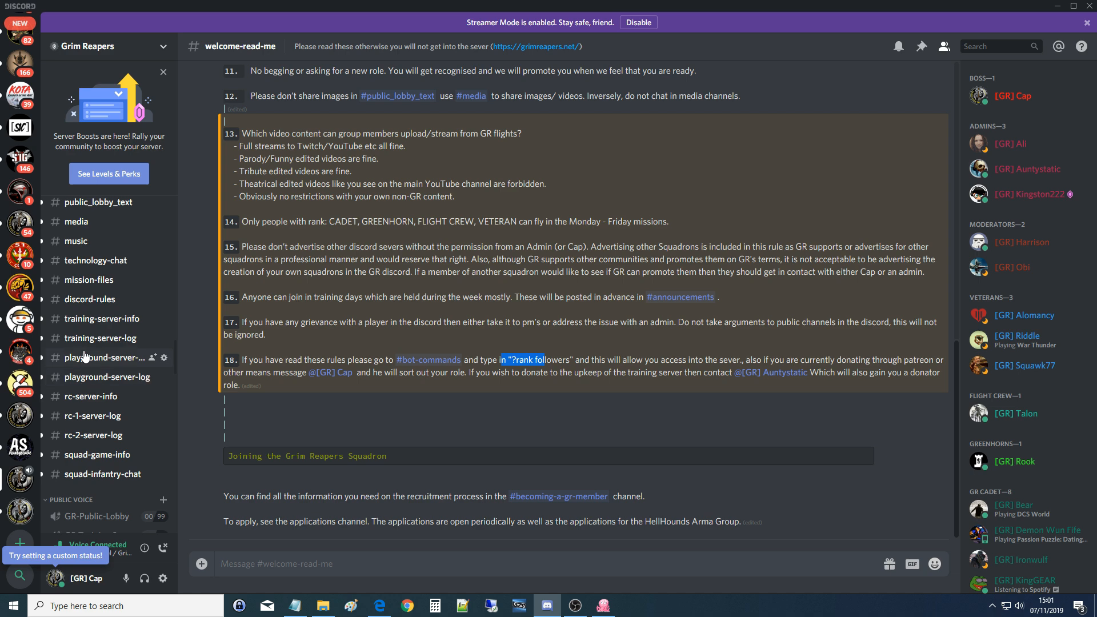
pyautogui.moveTo(101, 319)
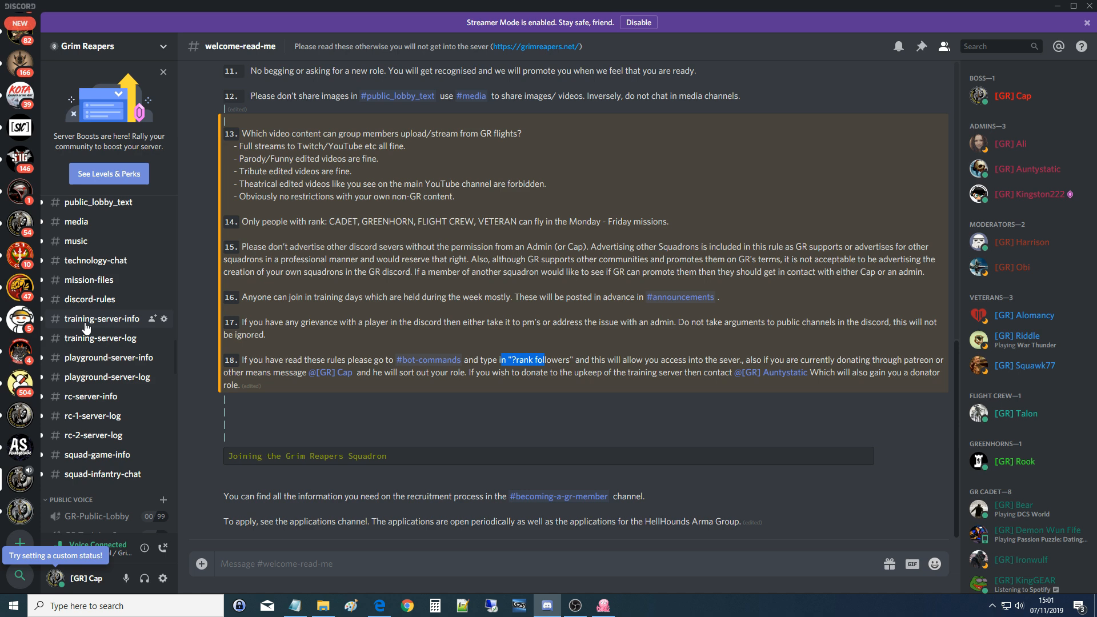
# Step: View the training-server-info channel with its rules, mission rotation and server IP
pyautogui.click(101, 319)
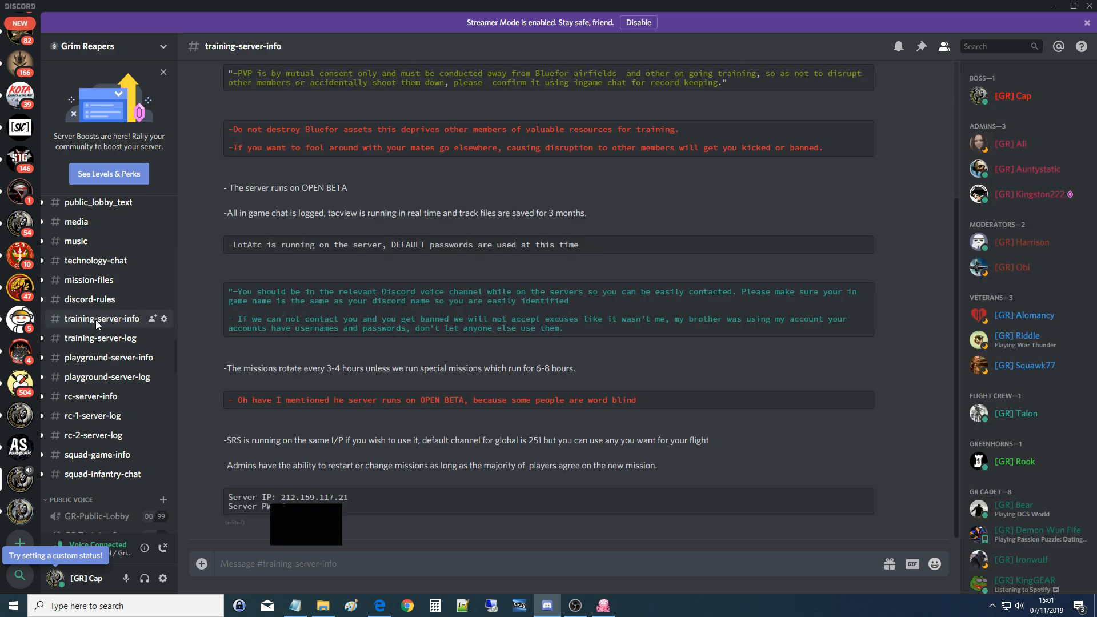
pyautogui.moveTo(253, 460)
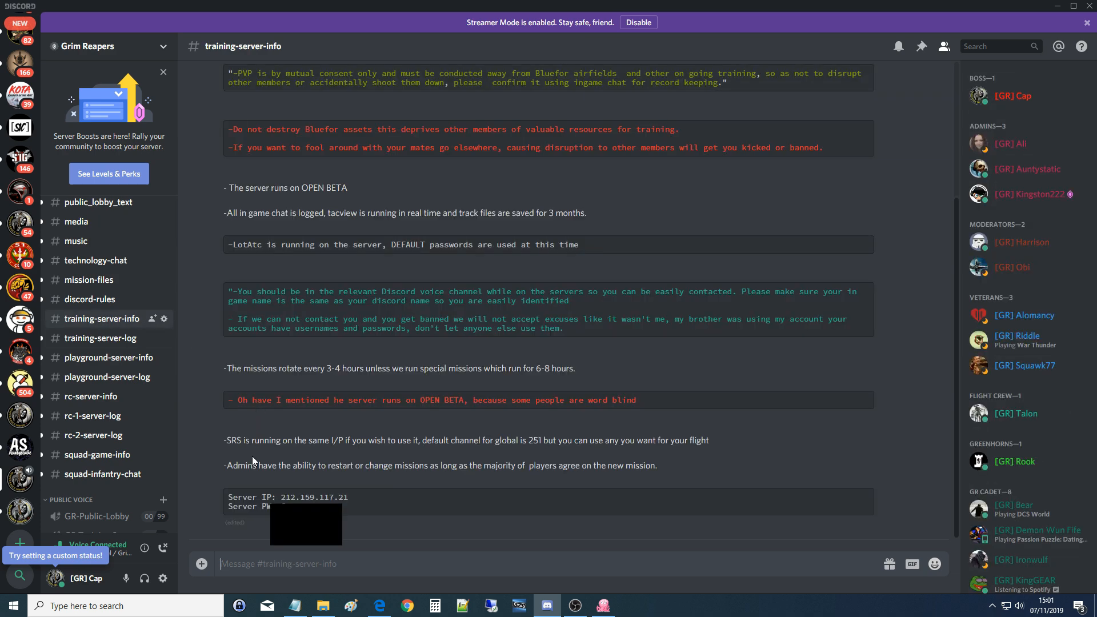
pyautogui.moveTo(438, 535)
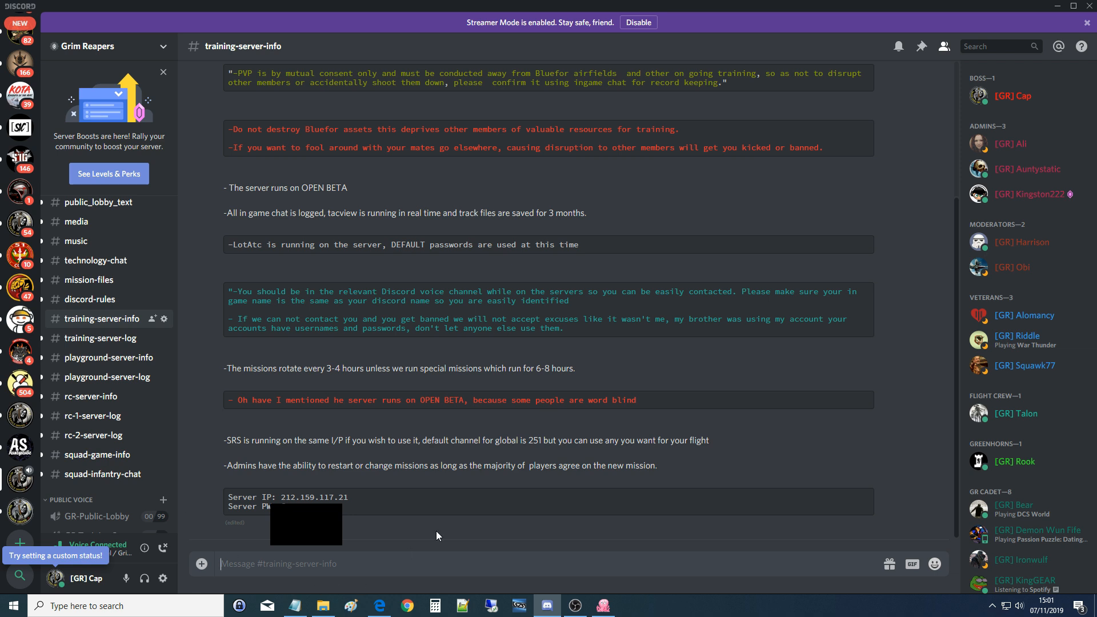
pyautogui.moveTo(233, 480)
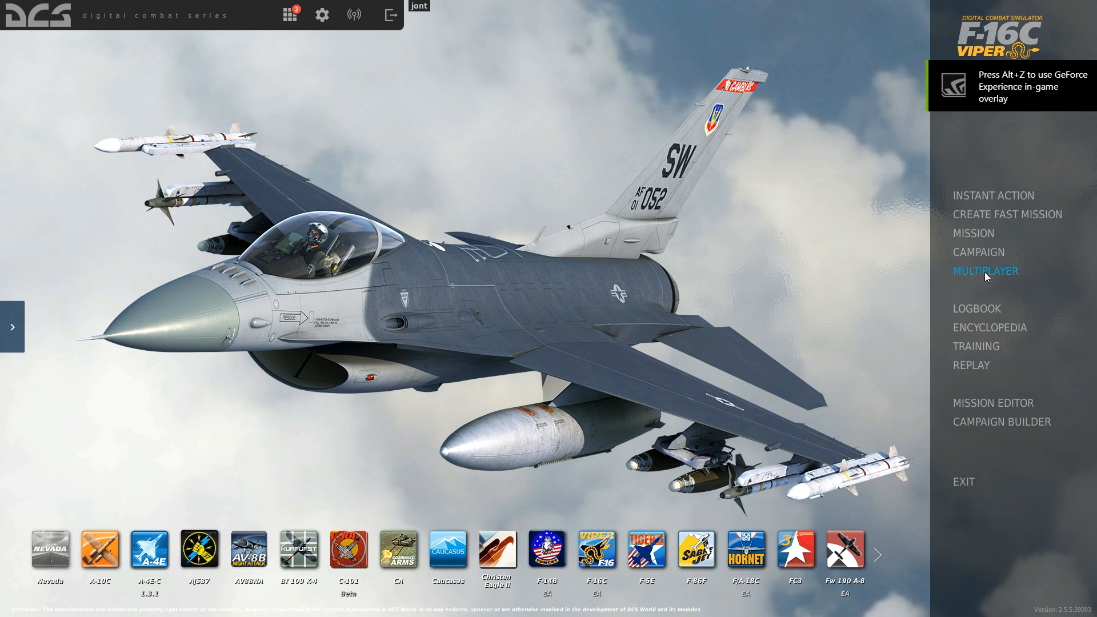
# Step: Bring up the multiplayer server list
pyautogui.click(985, 271)
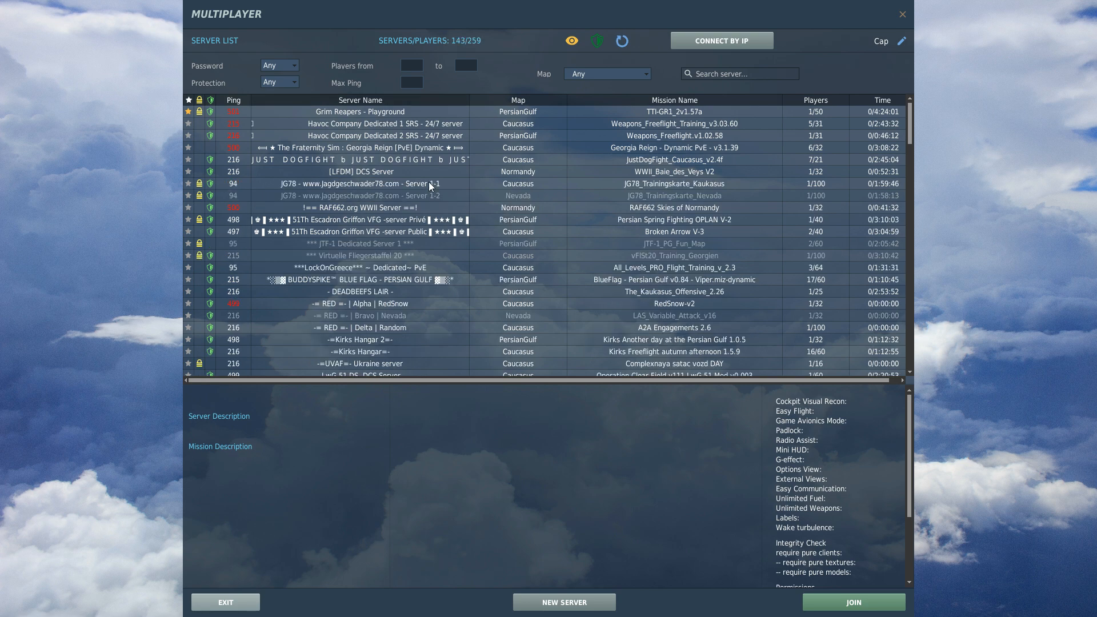
pyautogui.click(622, 41)
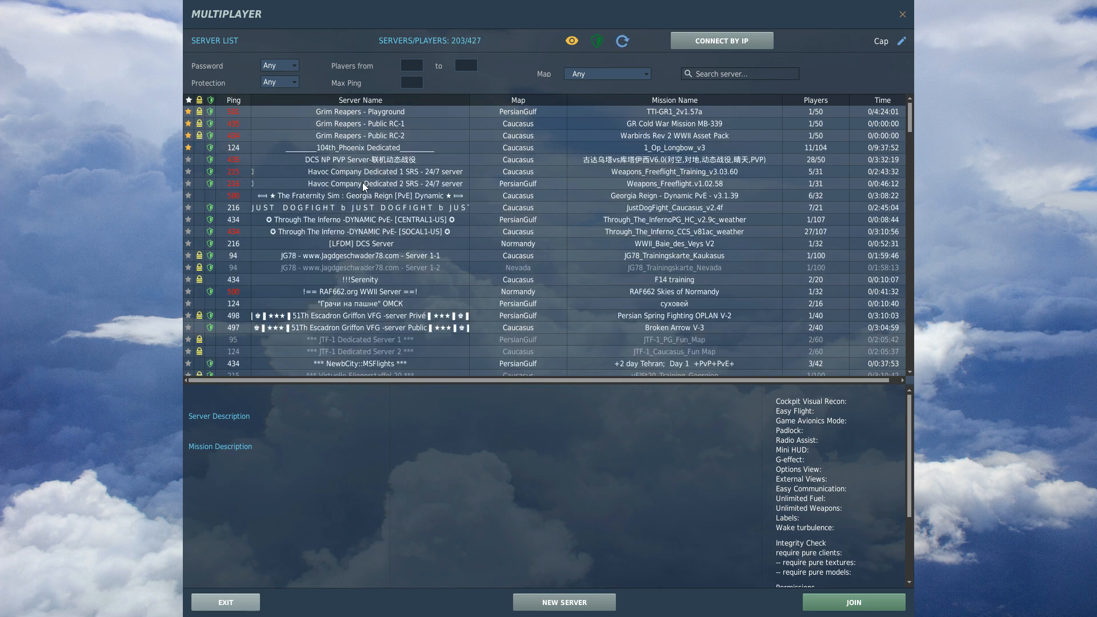
# Step: Compare the descriptions of the Grim Reapers Public RC-2, RC-1 and Playground servers
pyautogui.click(360, 134)
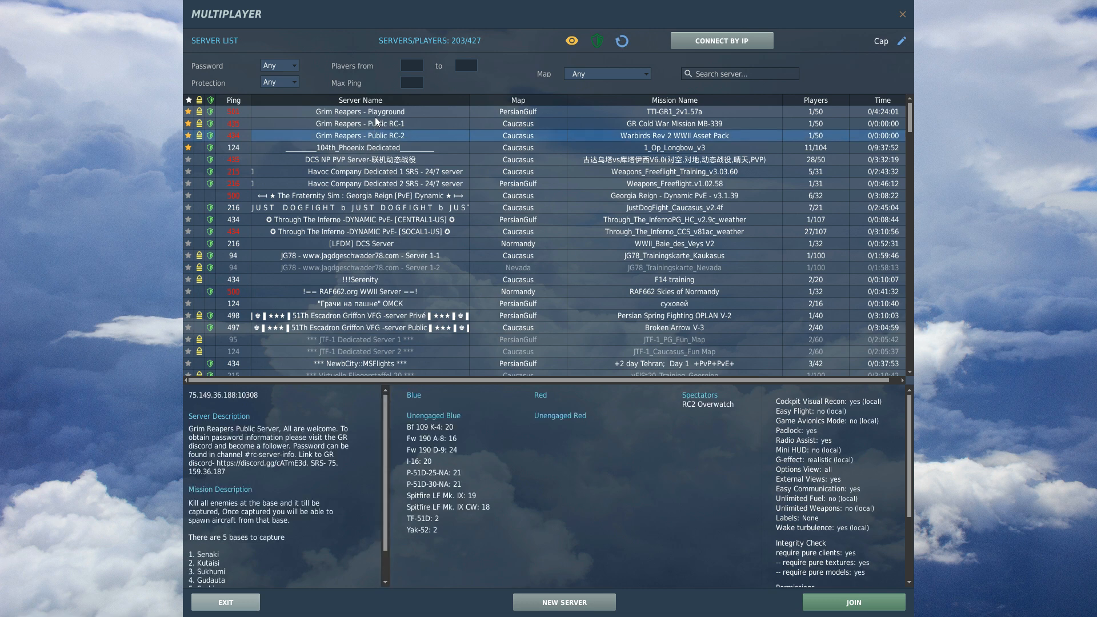
pyautogui.click(361, 123)
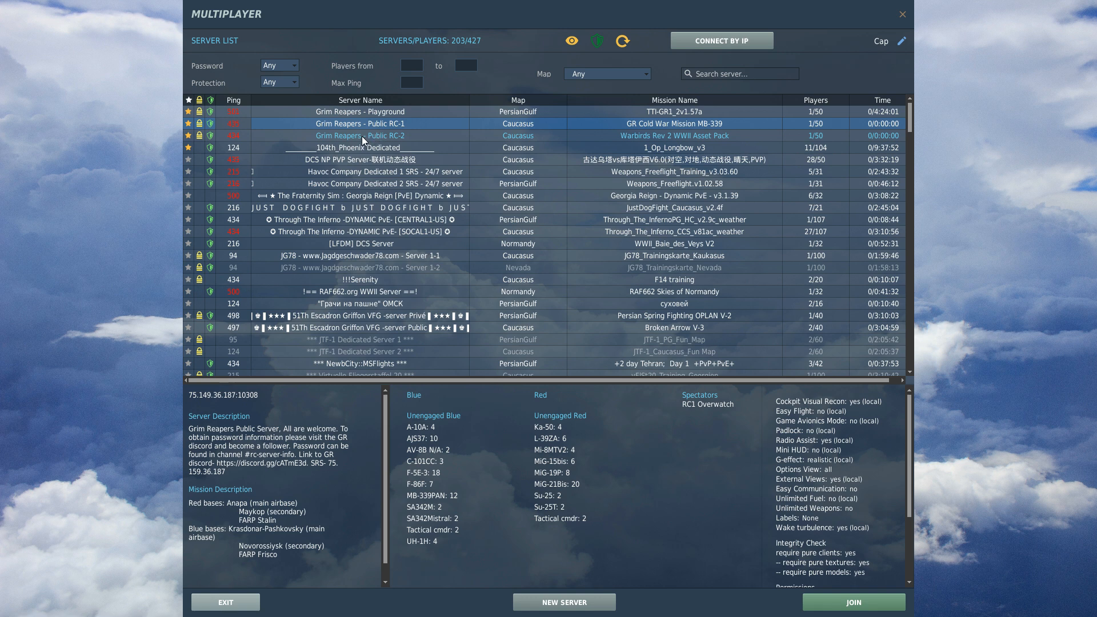
pyautogui.click(370, 112)
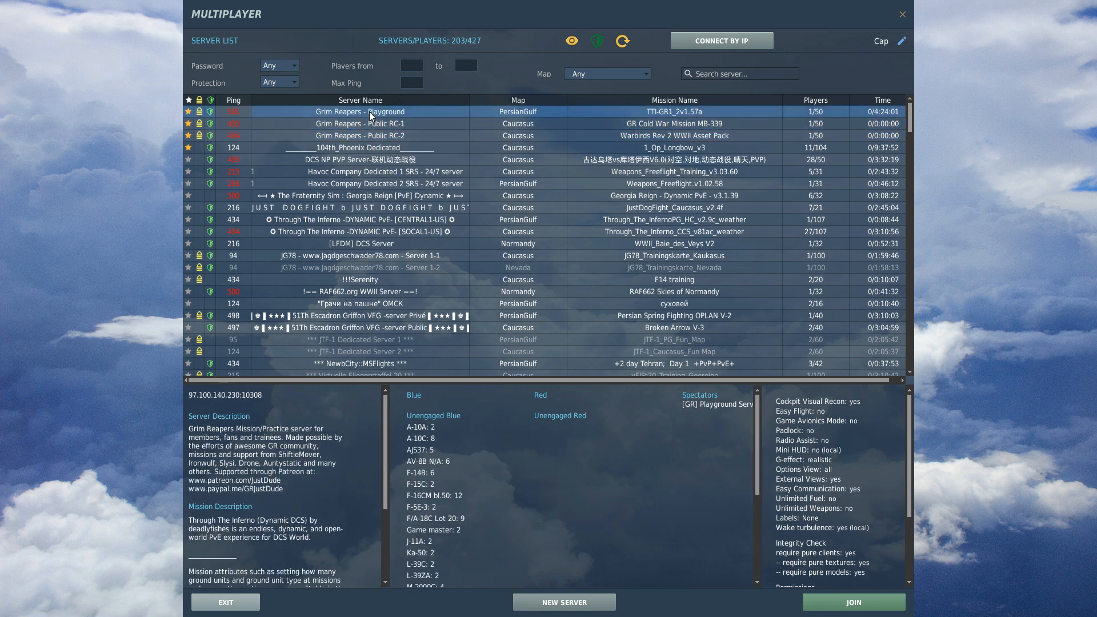
pyautogui.moveTo(352, 126)
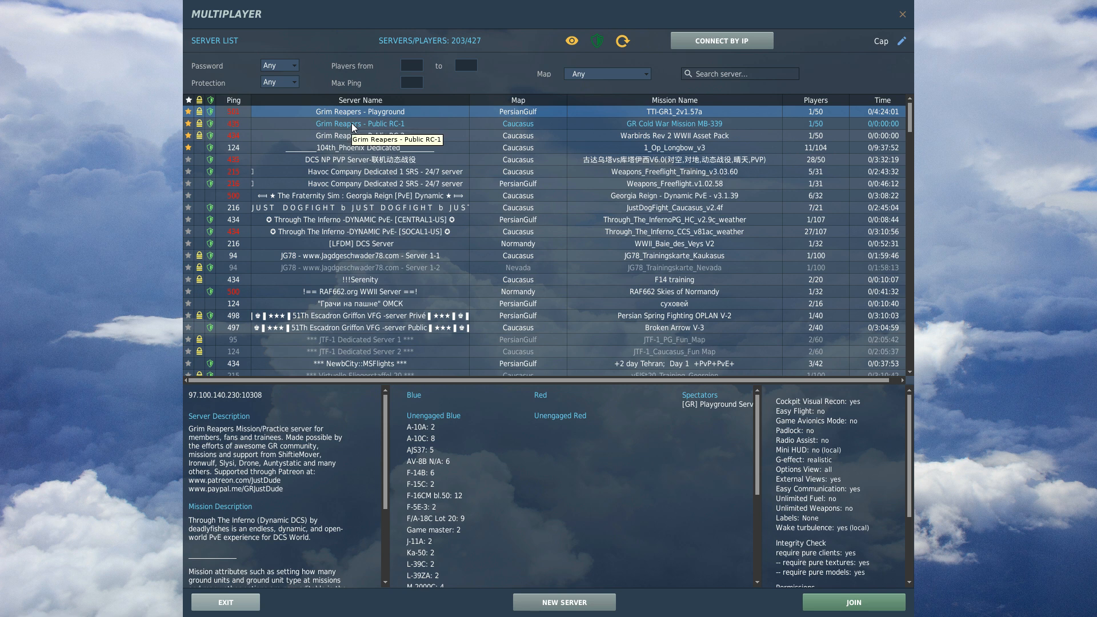
pyautogui.moveTo(682, 57)
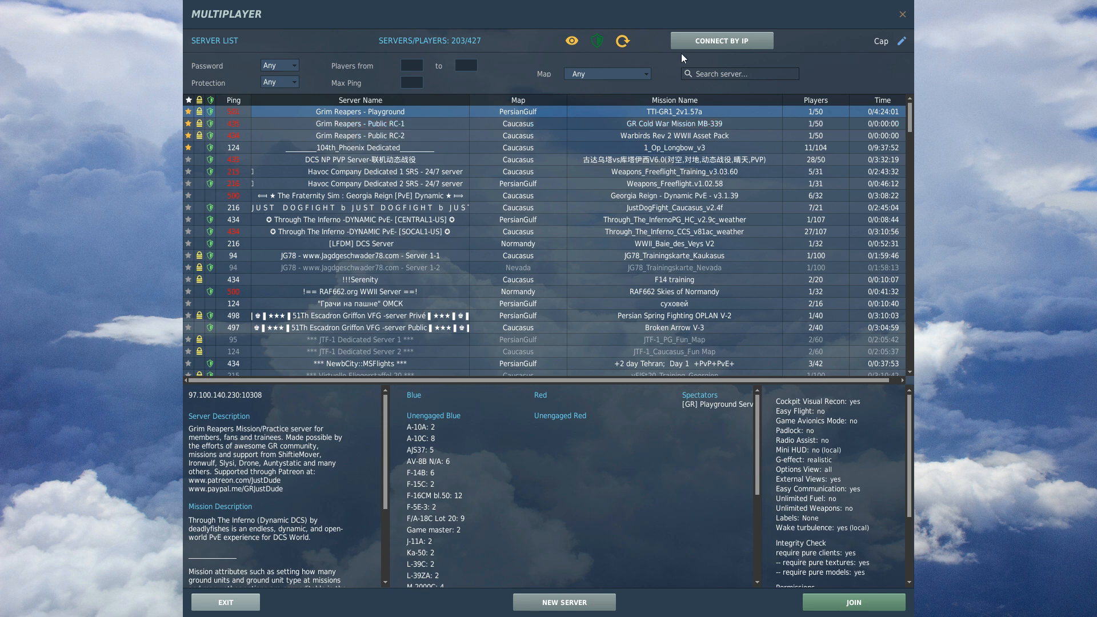
# Step: Connect by IP to the training server at 212.159.117.21 with its password
pyautogui.click(722, 40)
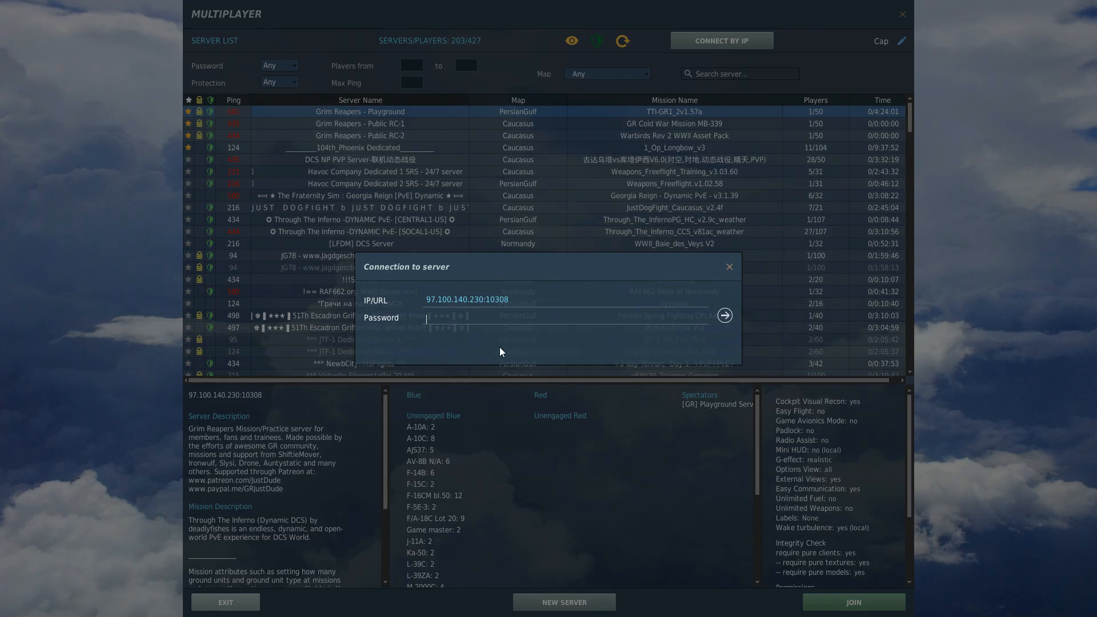
pyautogui.moveTo(697, 377)
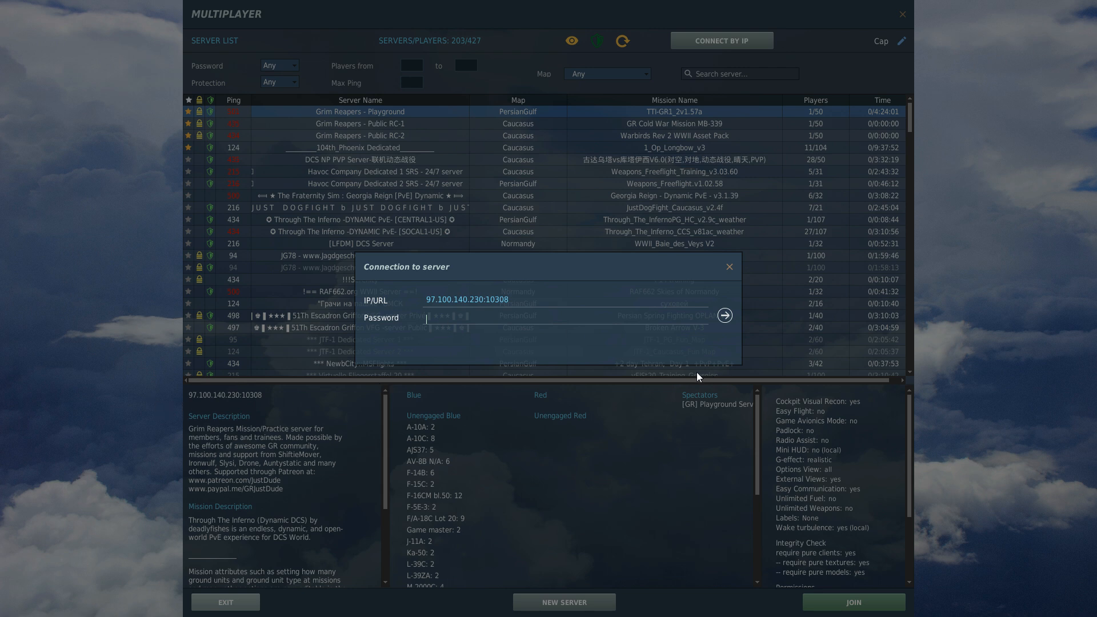
pyautogui.moveTo(698, 376)
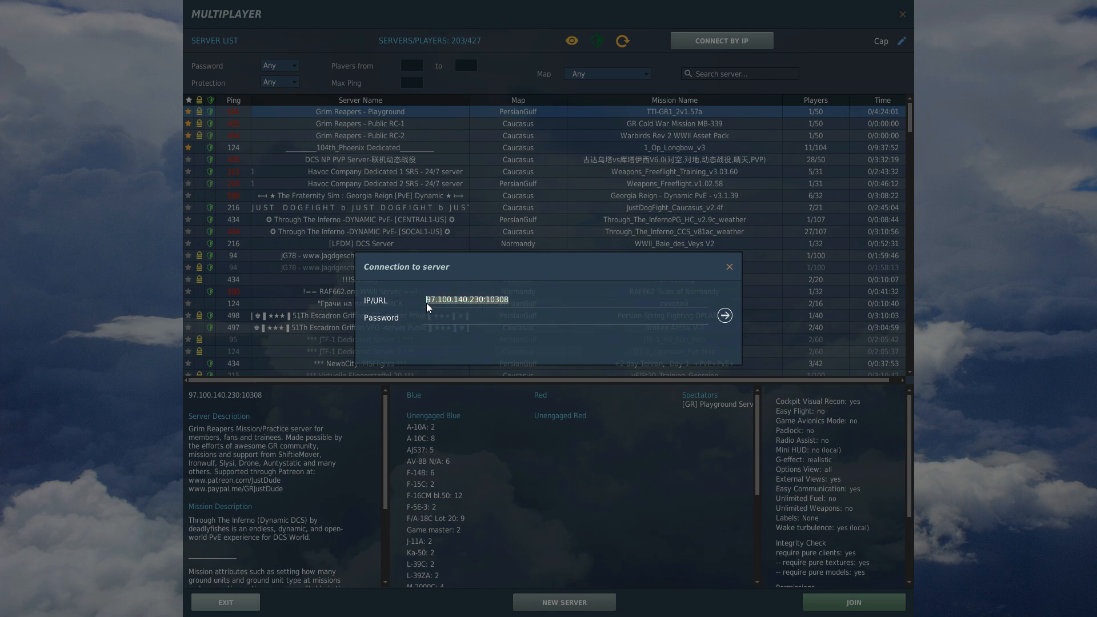
pyautogui.write('212.159.117.21')
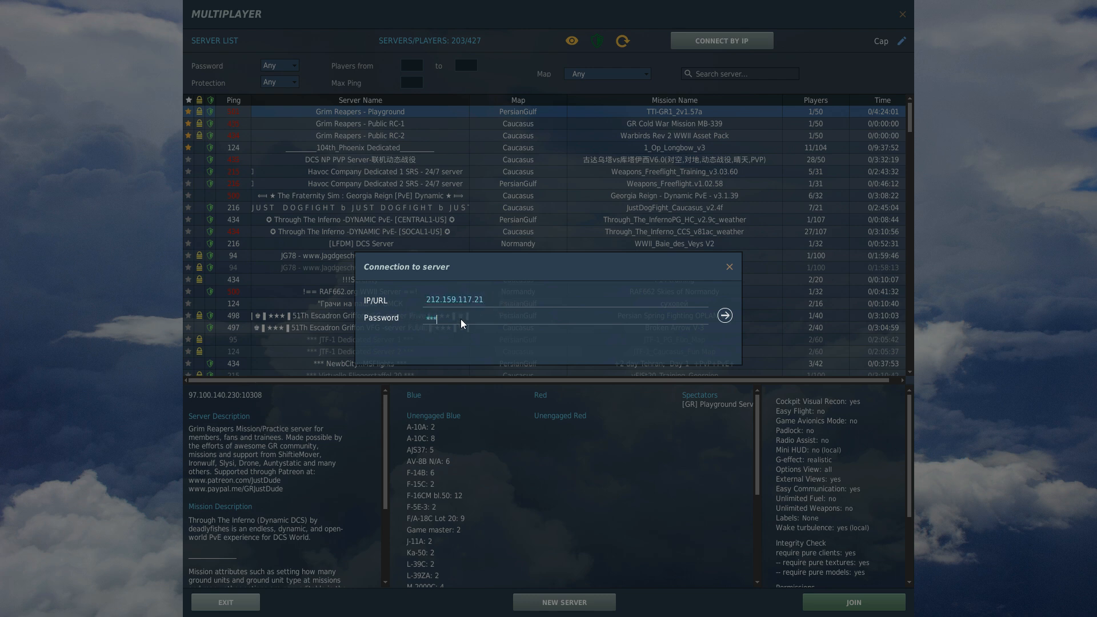
pyautogui.write('*')
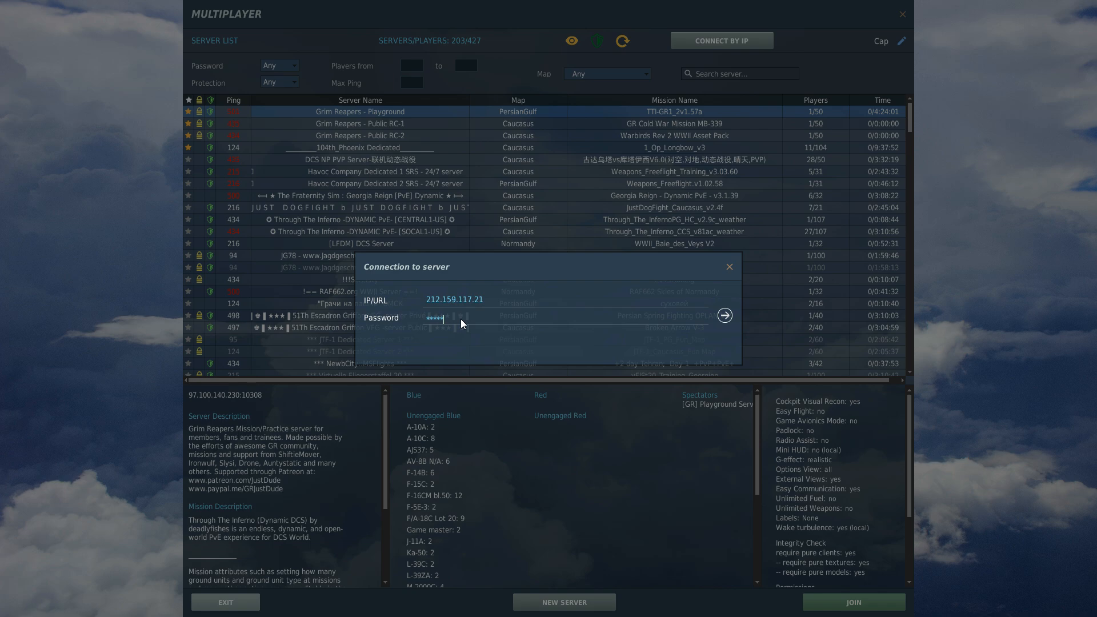
pyautogui.click(725, 315)
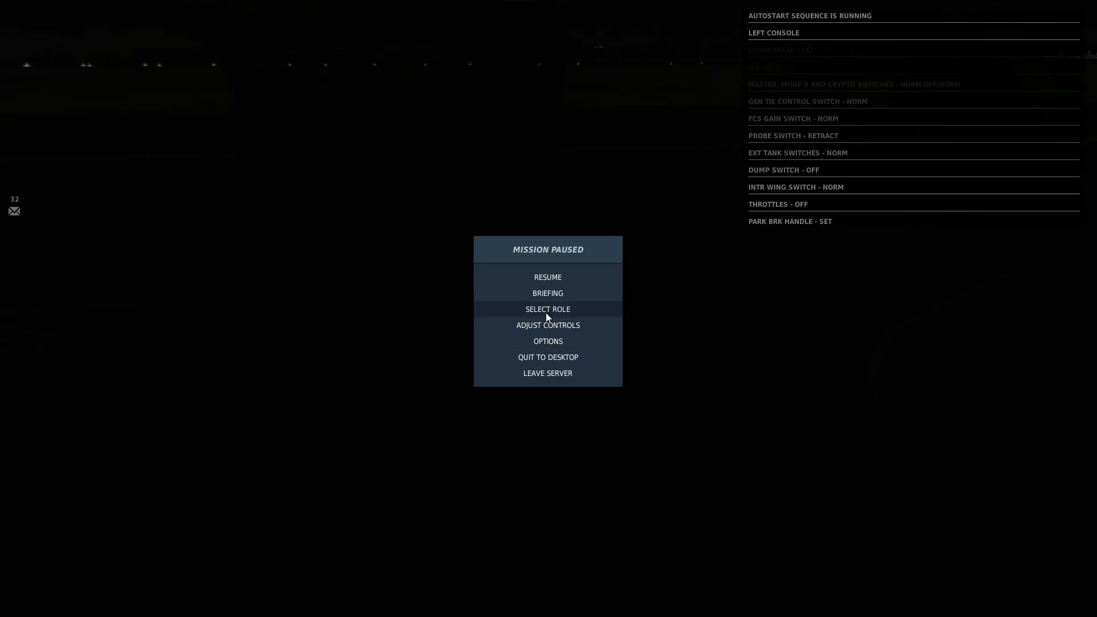
# Step: Bring up the F/A-18C control bindings from the Mission Paused menu
pyautogui.click(547, 325)
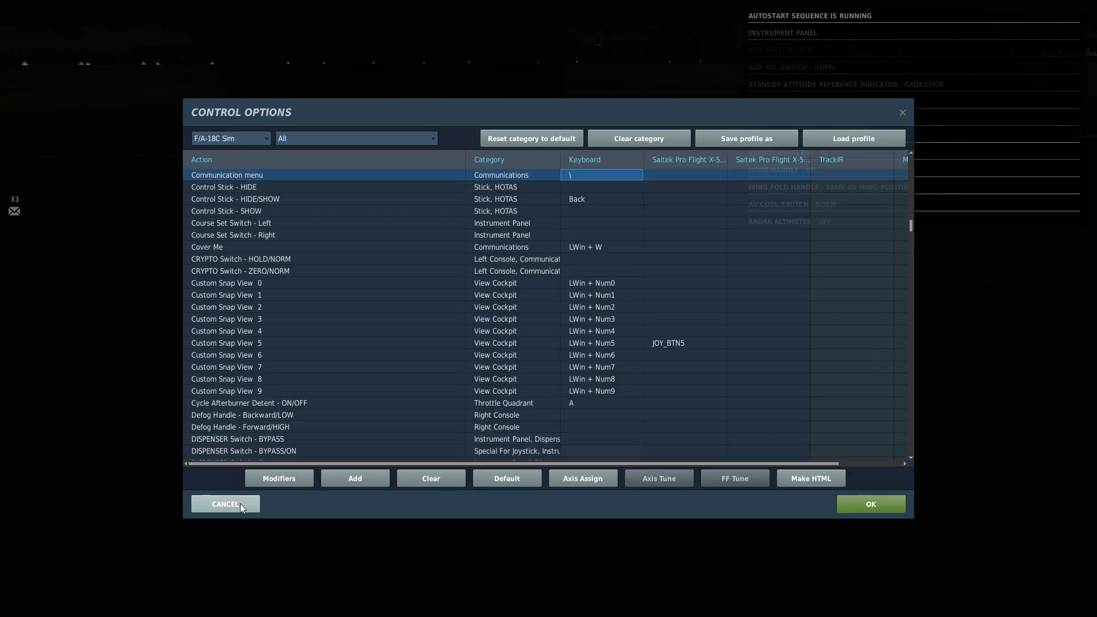
# Step: Cancel out of Control Options without saving any binding changes
pyautogui.click(224, 503)
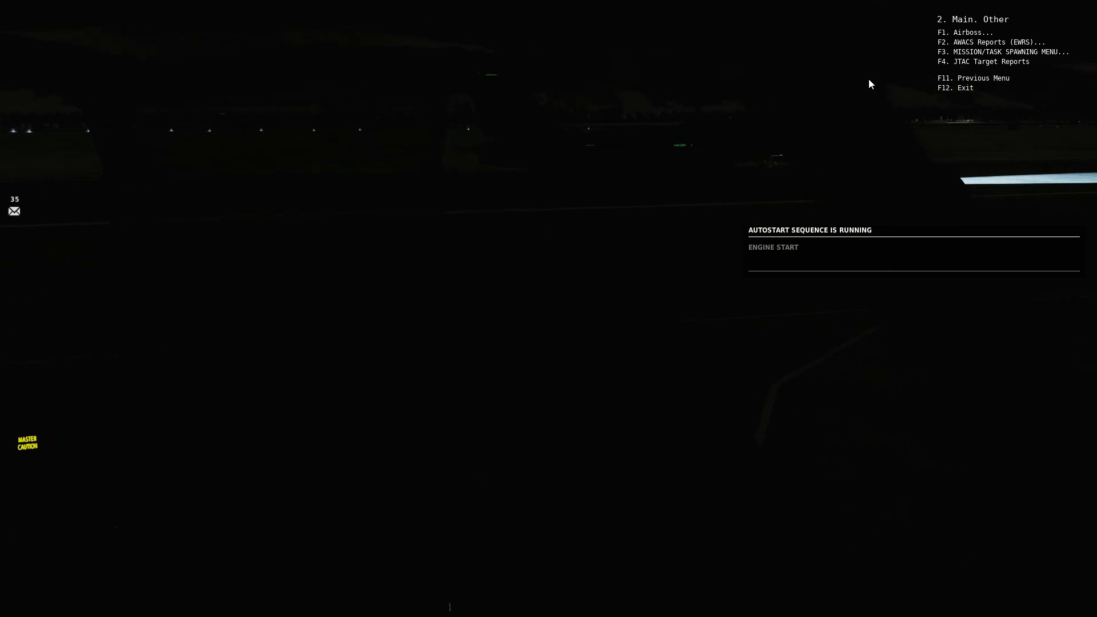
# Step: Enter the Mission/Task Spawning submenu and its AWAVS Reports options via F3 and F2
pyautogui.press('F3')
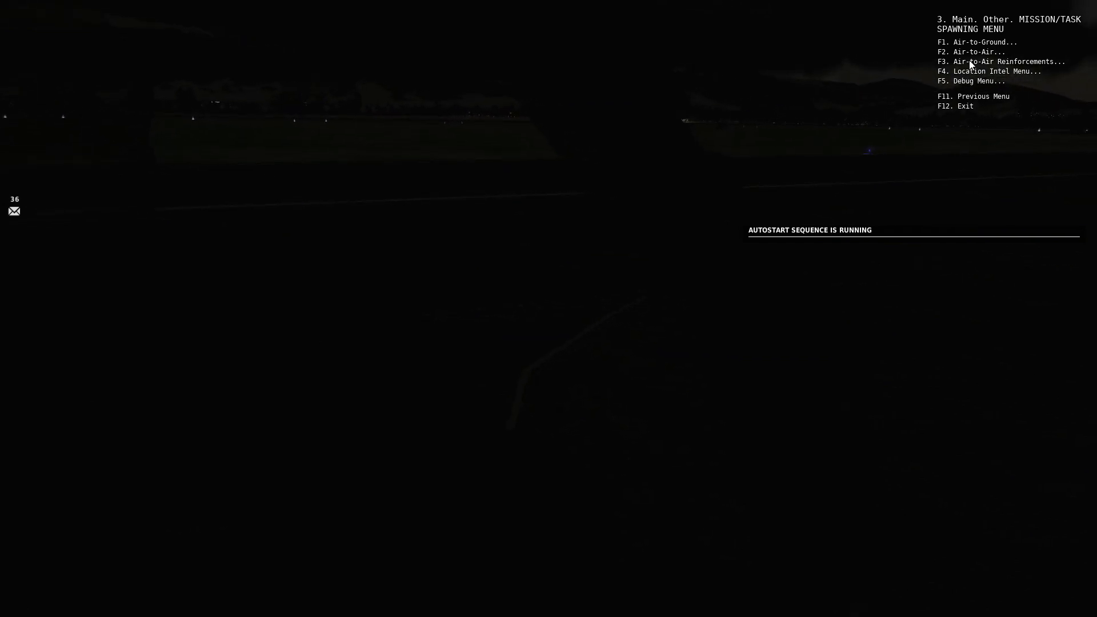
pyautogui.press('F2')
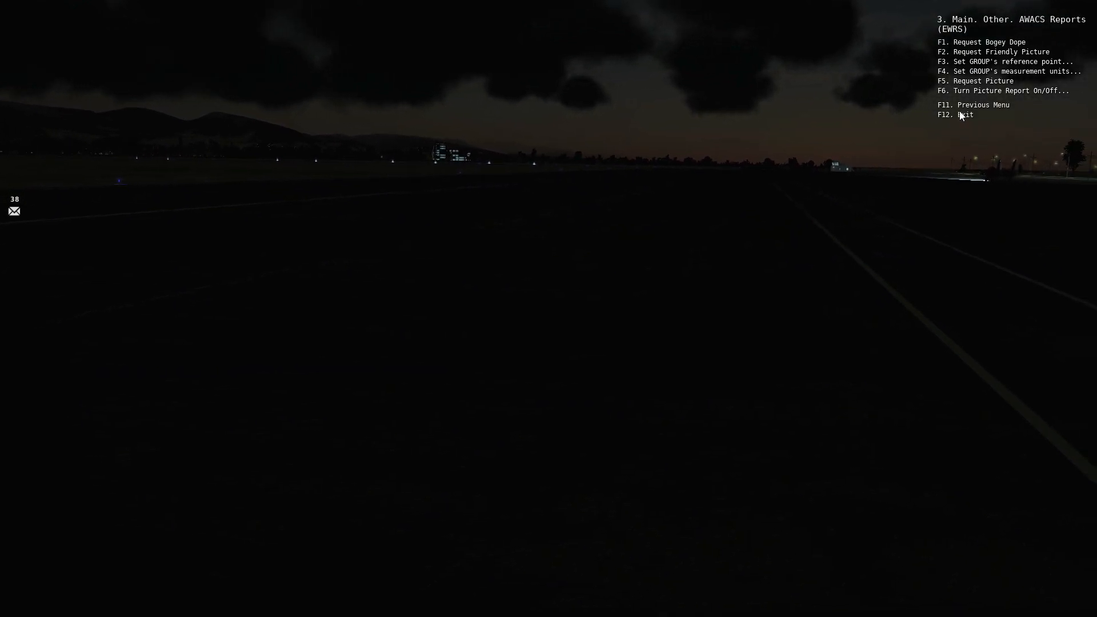
pyautogui.press('F11')
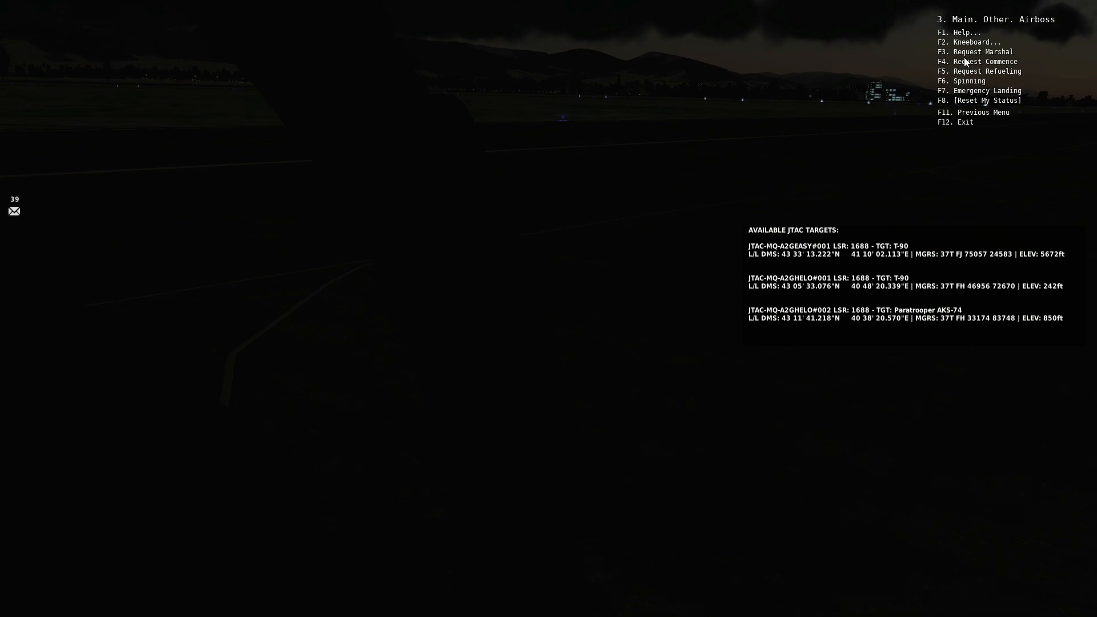
pyautogui.press('F1')
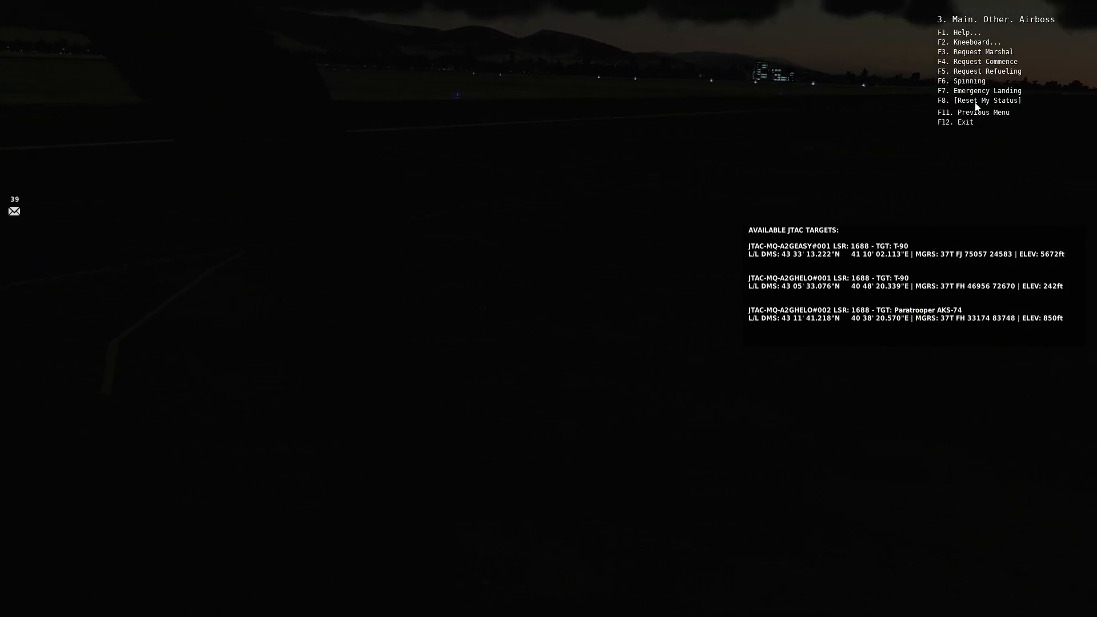
pyautogui.press('F11')
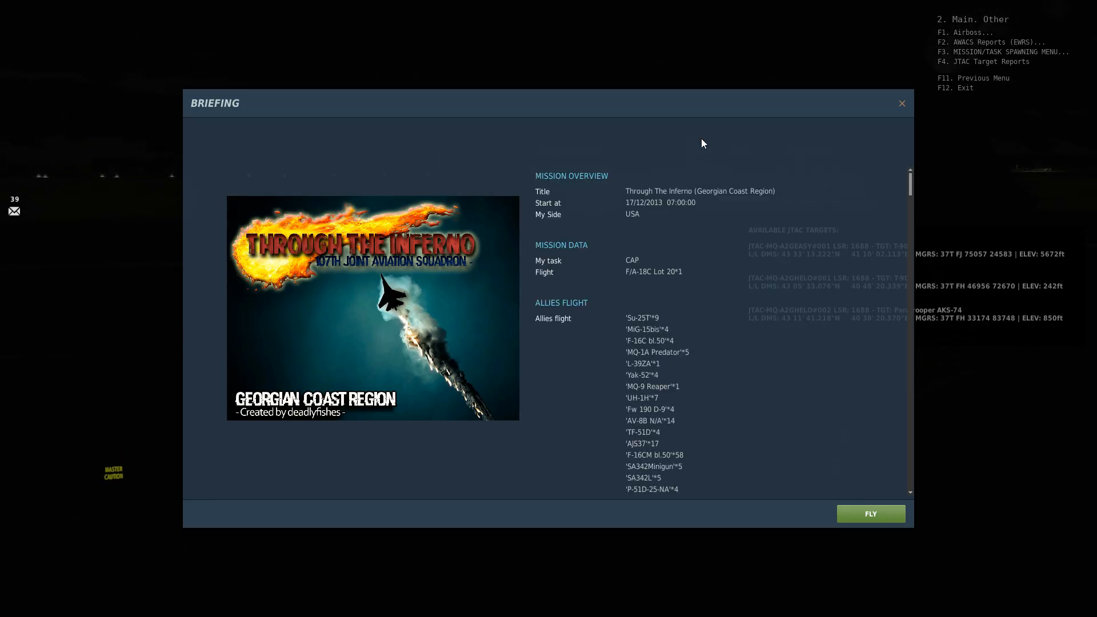
# Step: Scroll the briefing past Allies flight and Situation to the waypoint notes and kneeboard frequency list
pyautogui.scroll(-3)
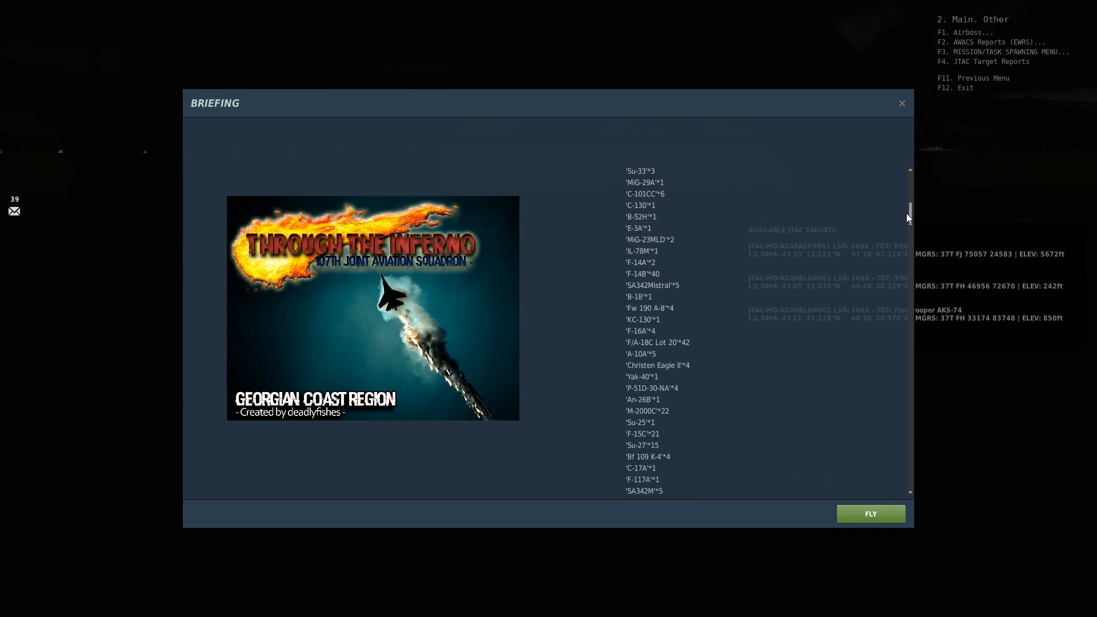
pyautogui.scroll(-3)
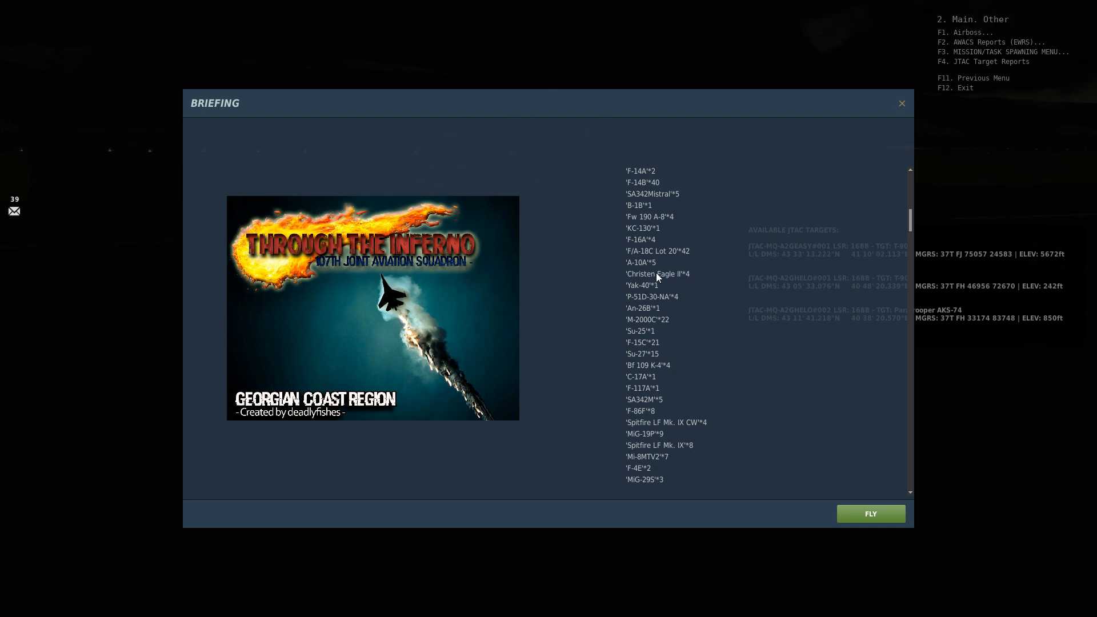
pyautogui.scroll(-3)
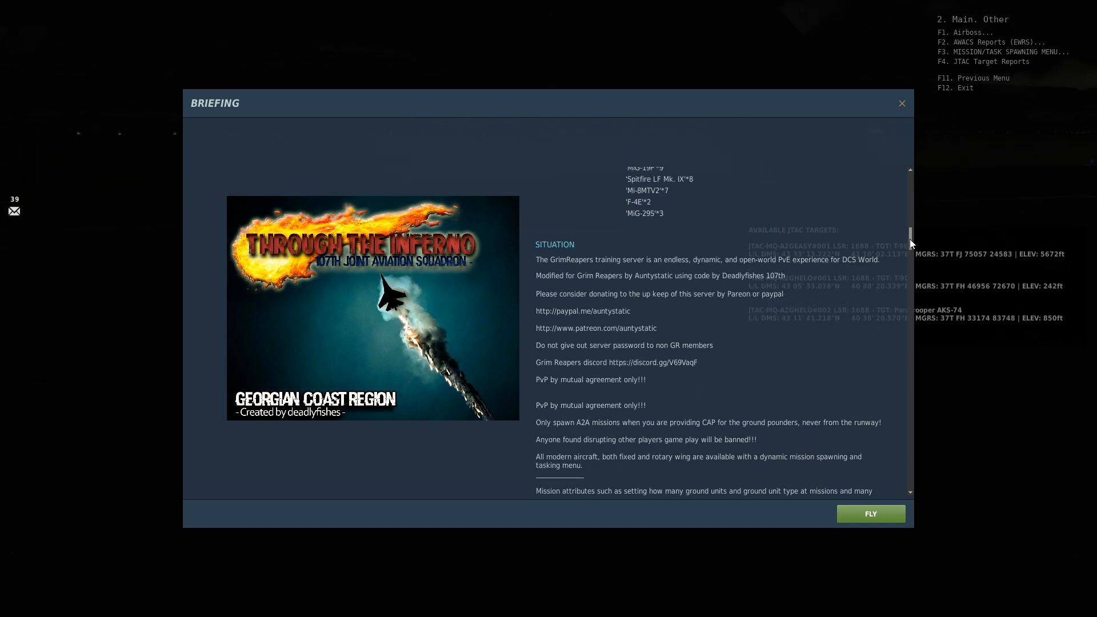
pyautogui.scroll(-3)
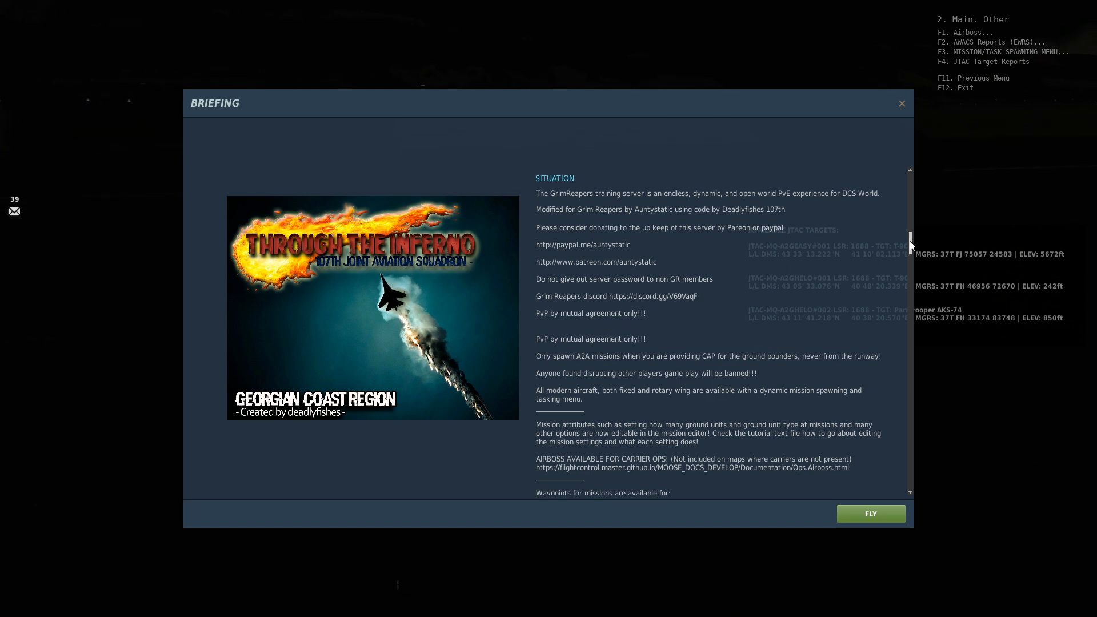
pyautogui.scroll(-3)
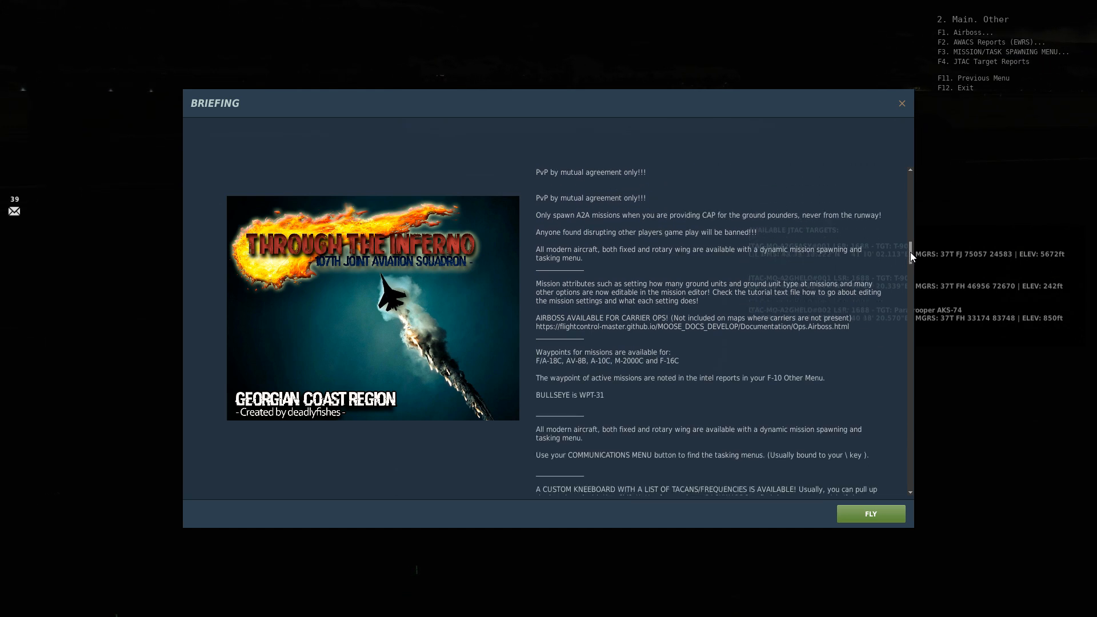
pyautogui.scroll(-3)
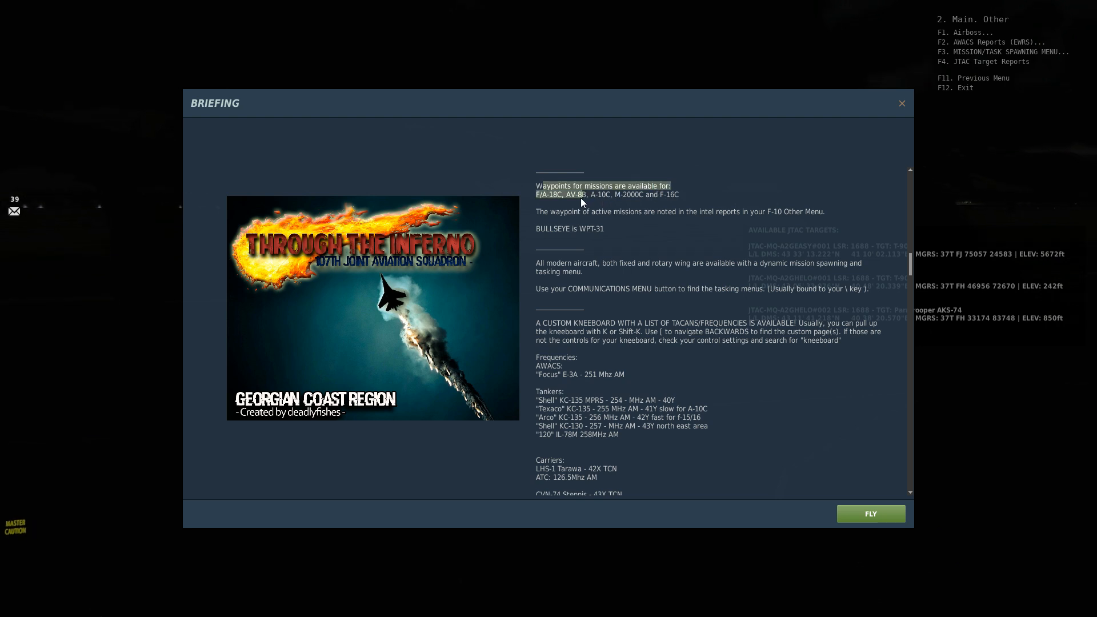
pyautogui.moveTo(682, 199)
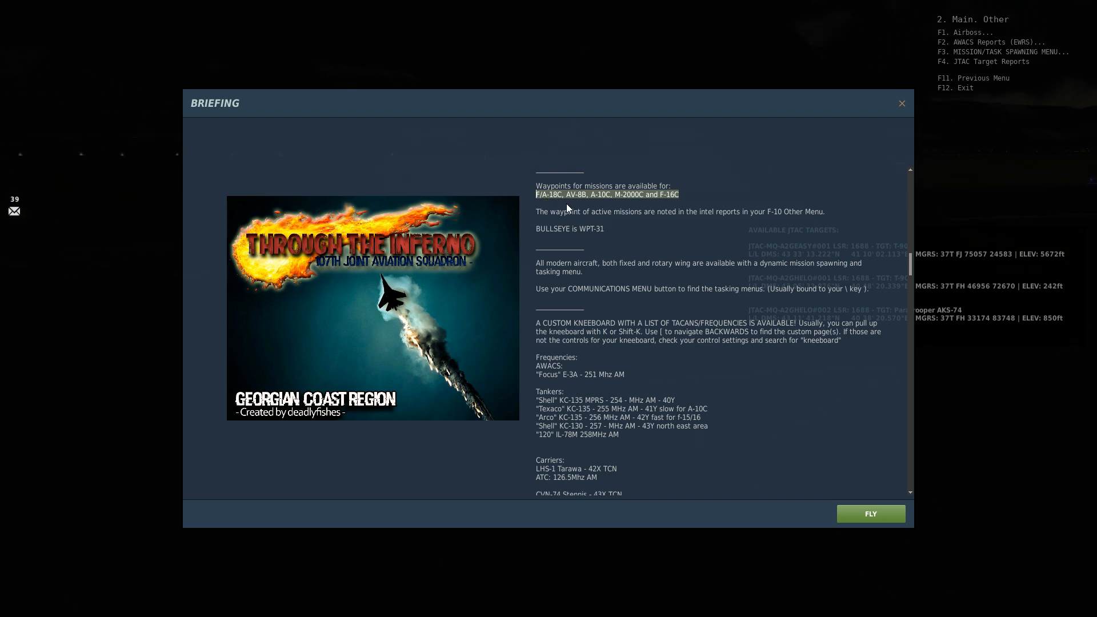
pyautogui.moveTo(596, 242)
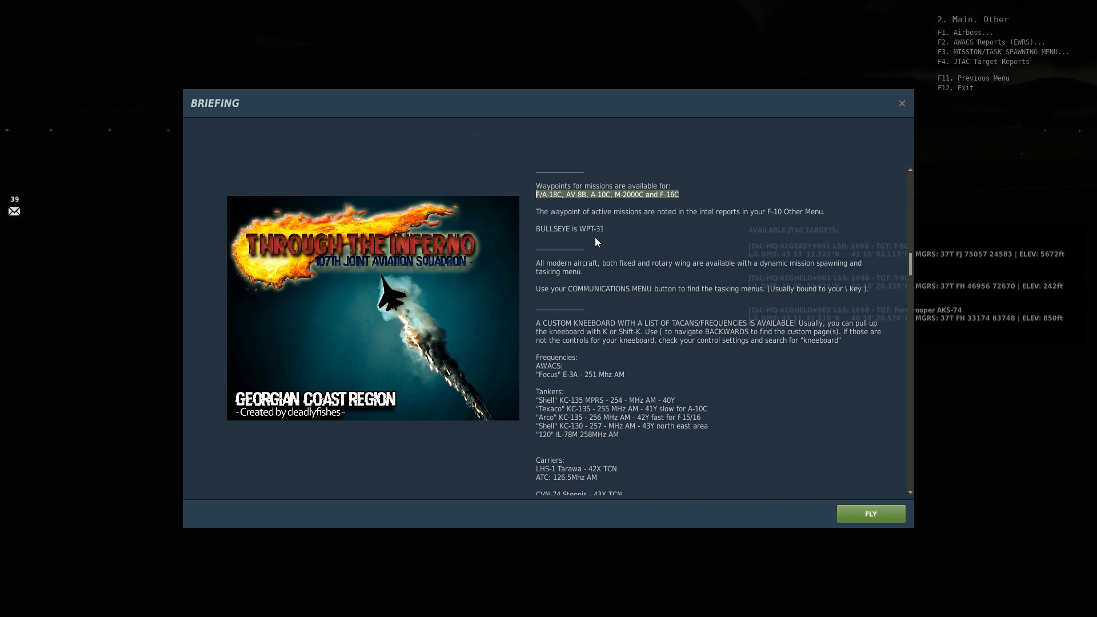
pyautogui.moveTo(587, 225)
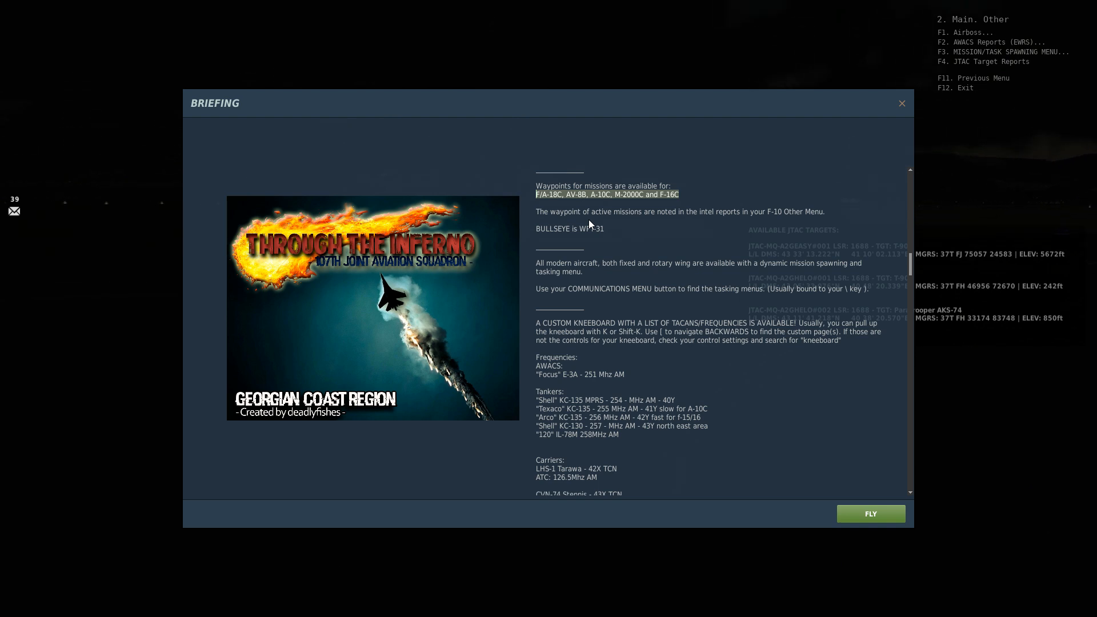
pyautogui.moveTo(630, 217)
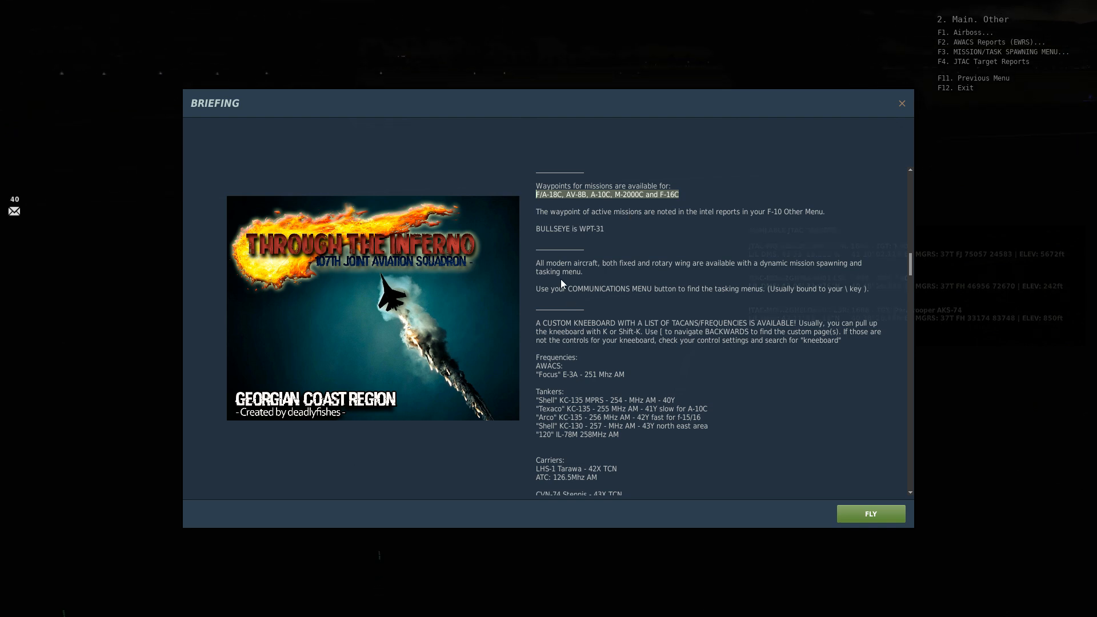
# Step: Scroll the briefing through the carrier TACAN, ATC and ICLS list to where Available missions begins
pyautogui.scroll(-3)
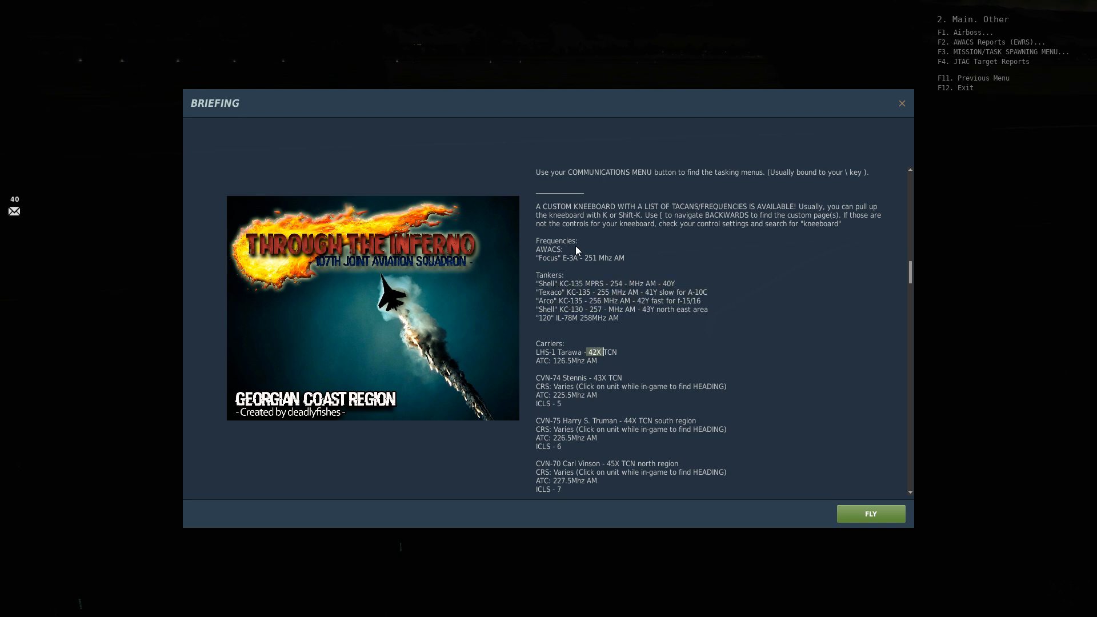
pyautogui.moveTo(614, 427)
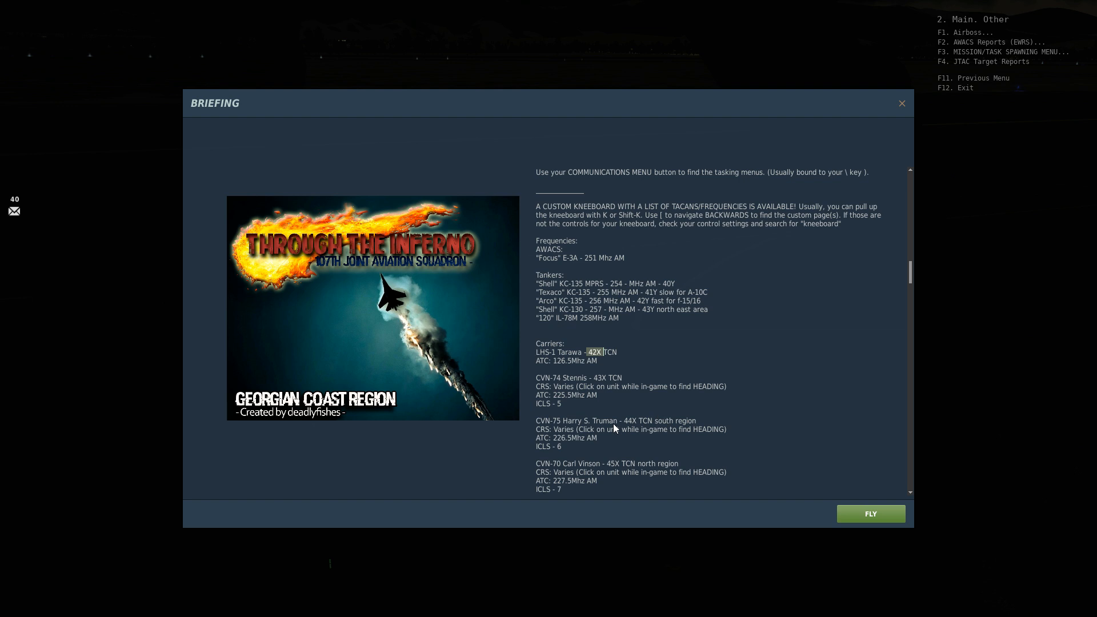
pyautogui.moveTo(553, 380)
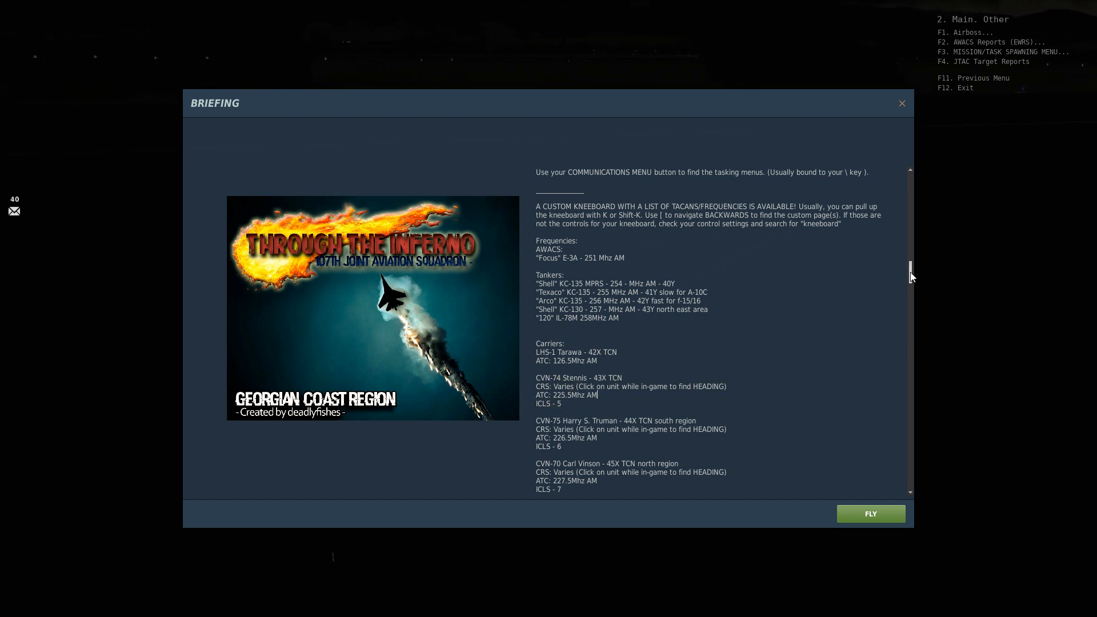
pyautogui.scroll(-3)
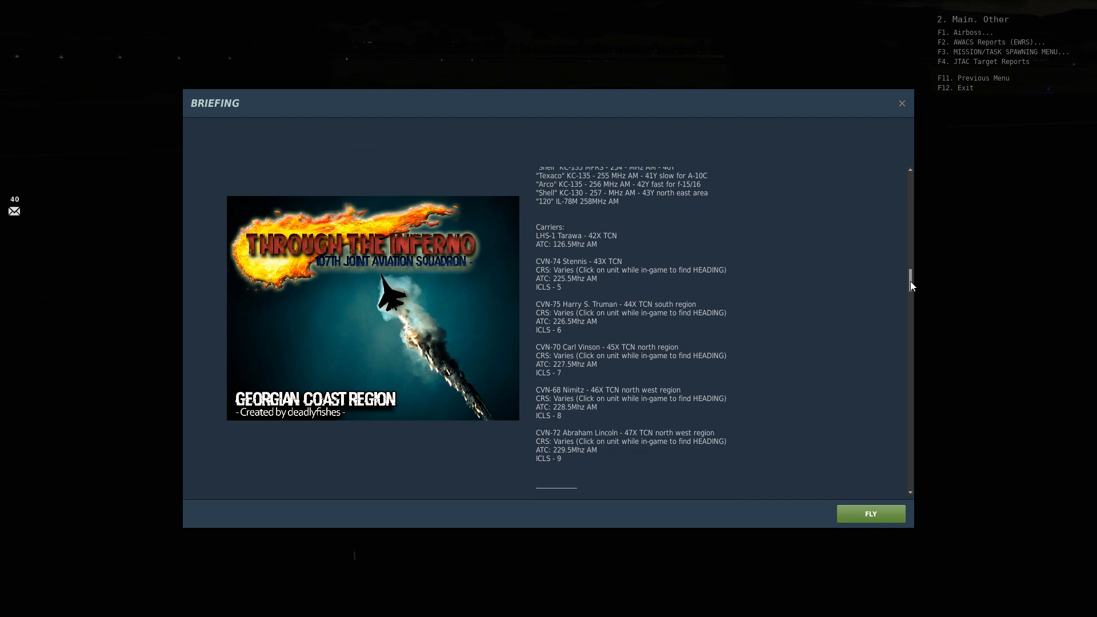
pyautogui.scroll(-3)
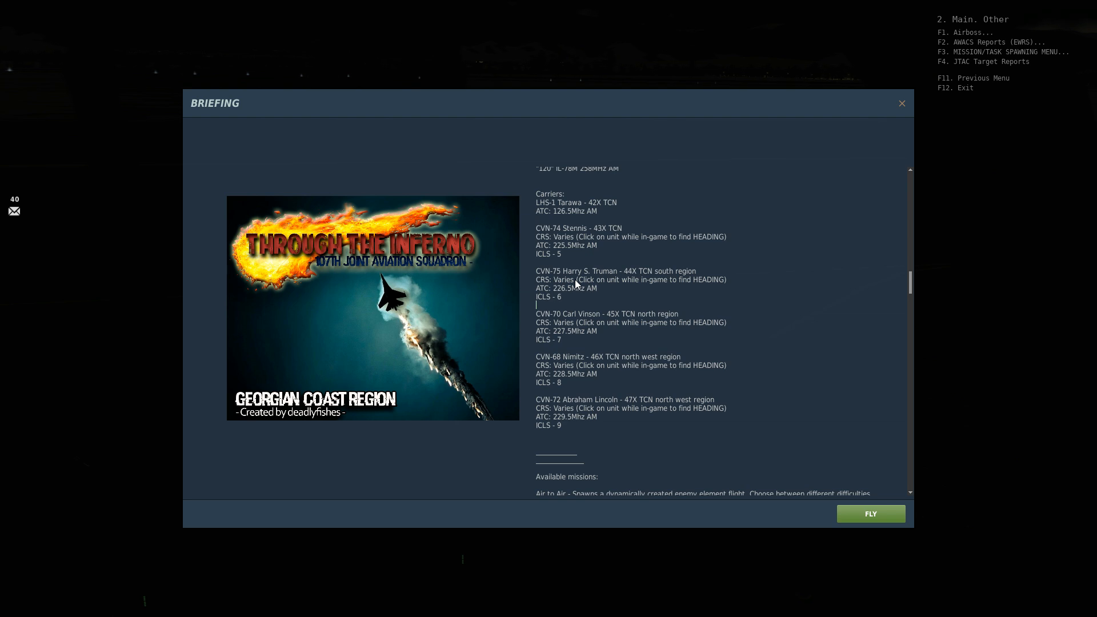
pyautogui.scroll(-3)
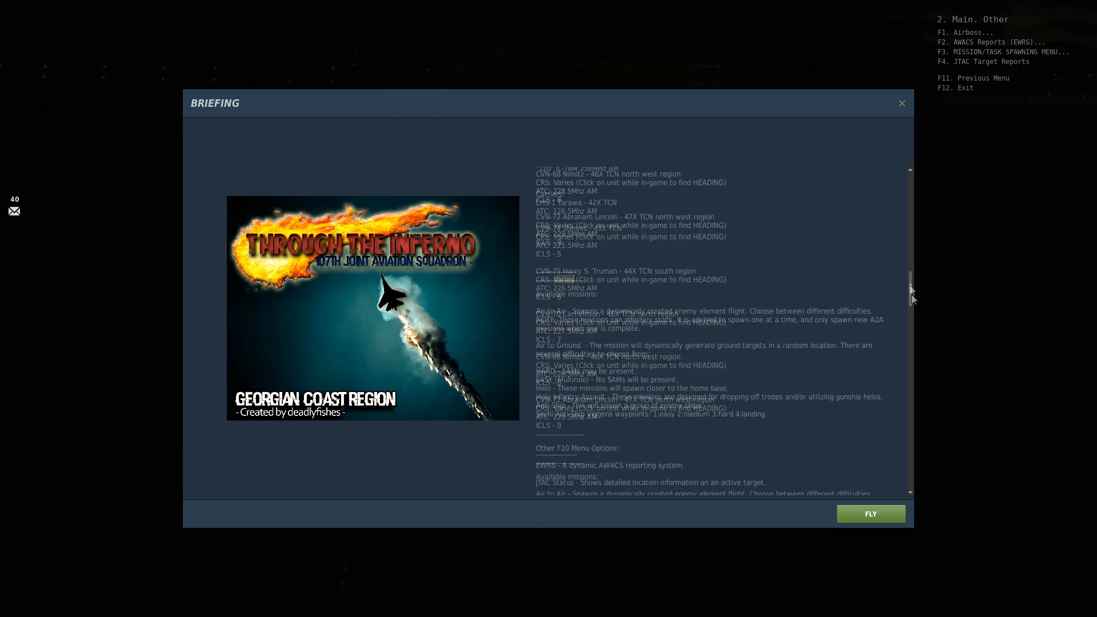
# Step: Scroll the briefing past Smoke Colors and the CTLD helo menu to the Zeus map-marker commands
pyautogui.scroll(-3)
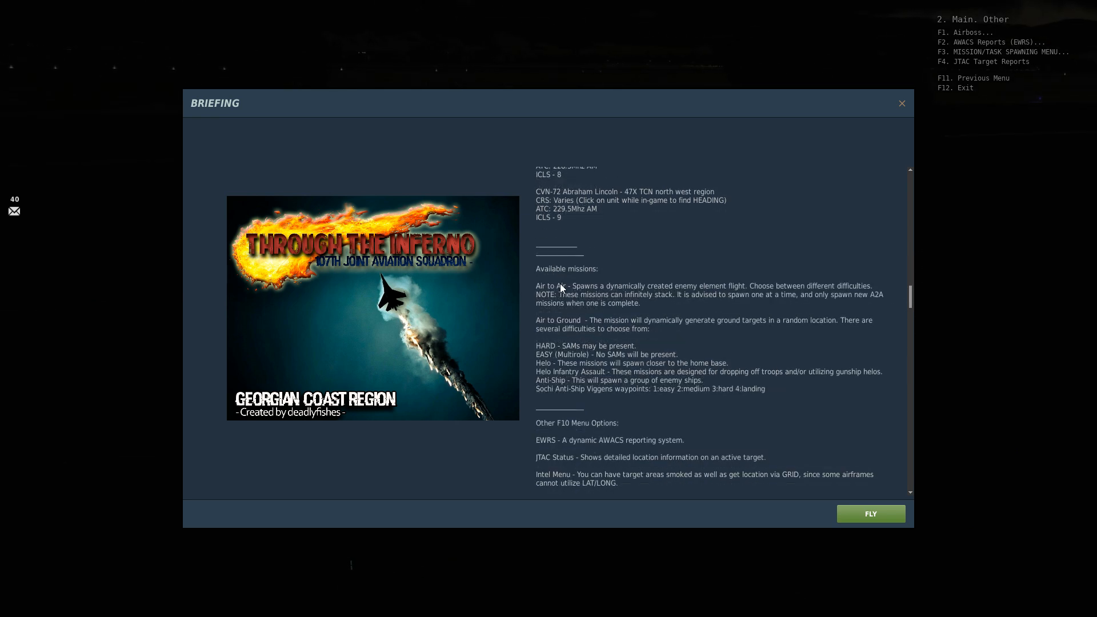
pyautogui.moveTo(570, 345)
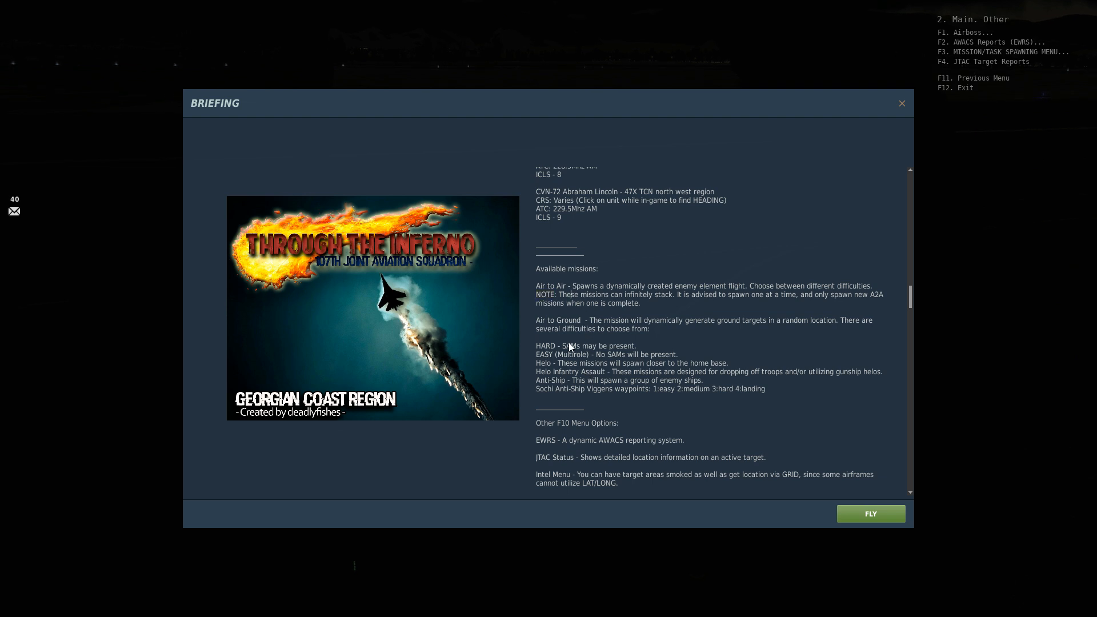
pyautogui.scroll(-3)
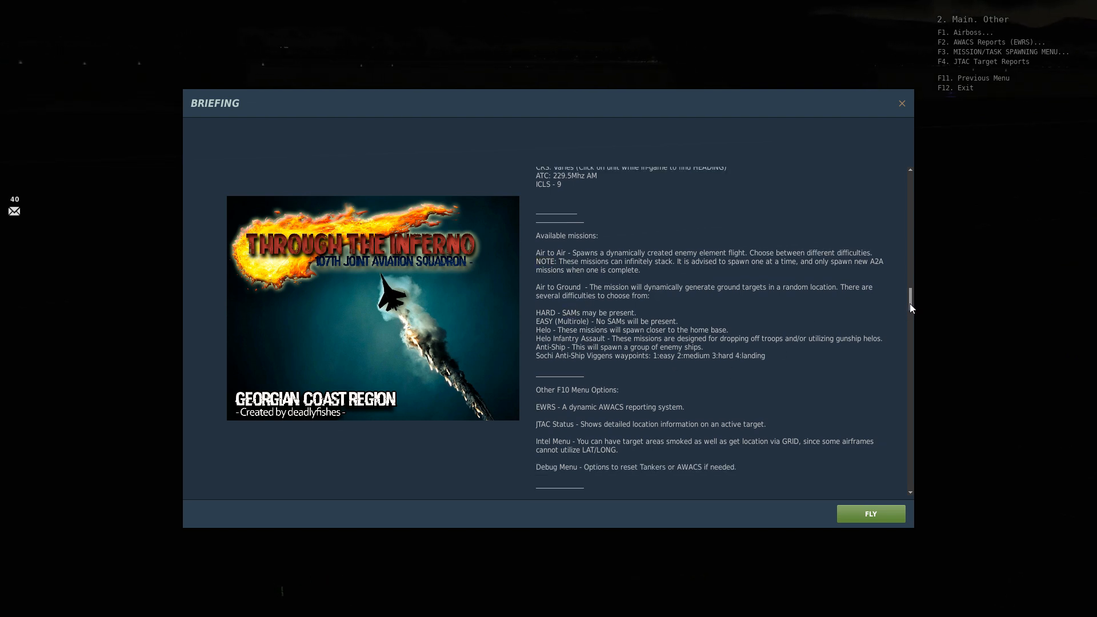
pyautogui.scroll(-3)
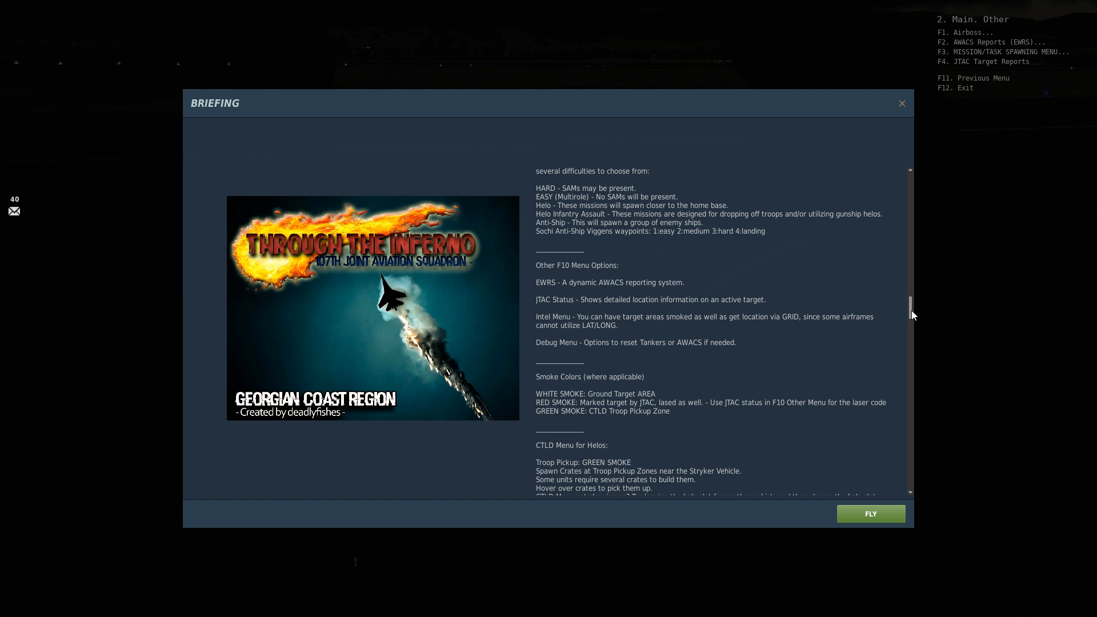
pyautogui.scroll(-3)
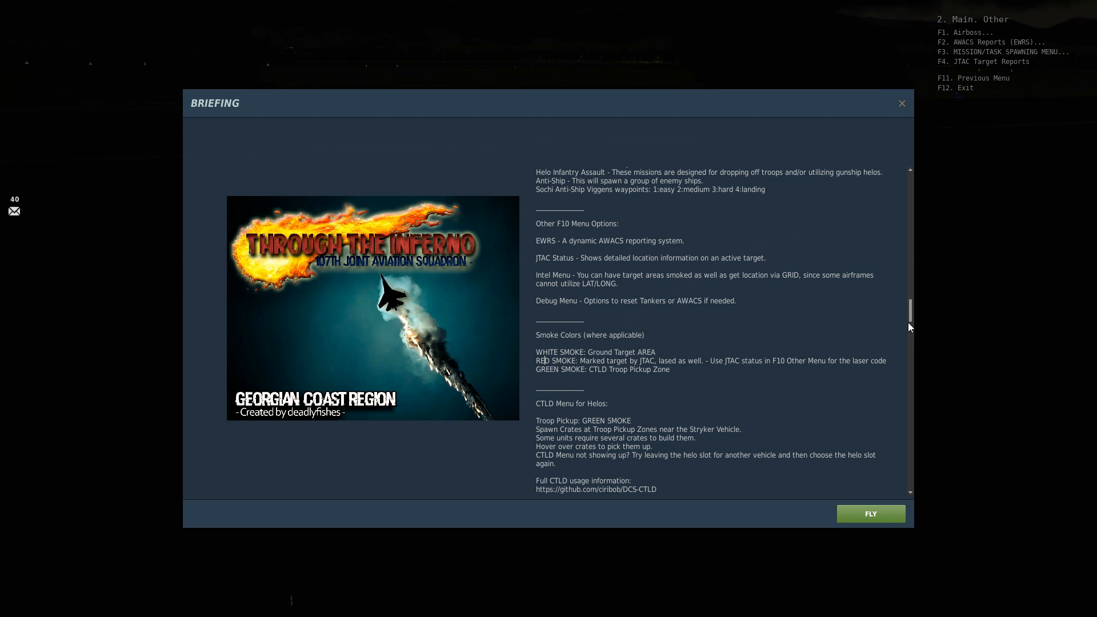
pyautogui.scroll(-3)
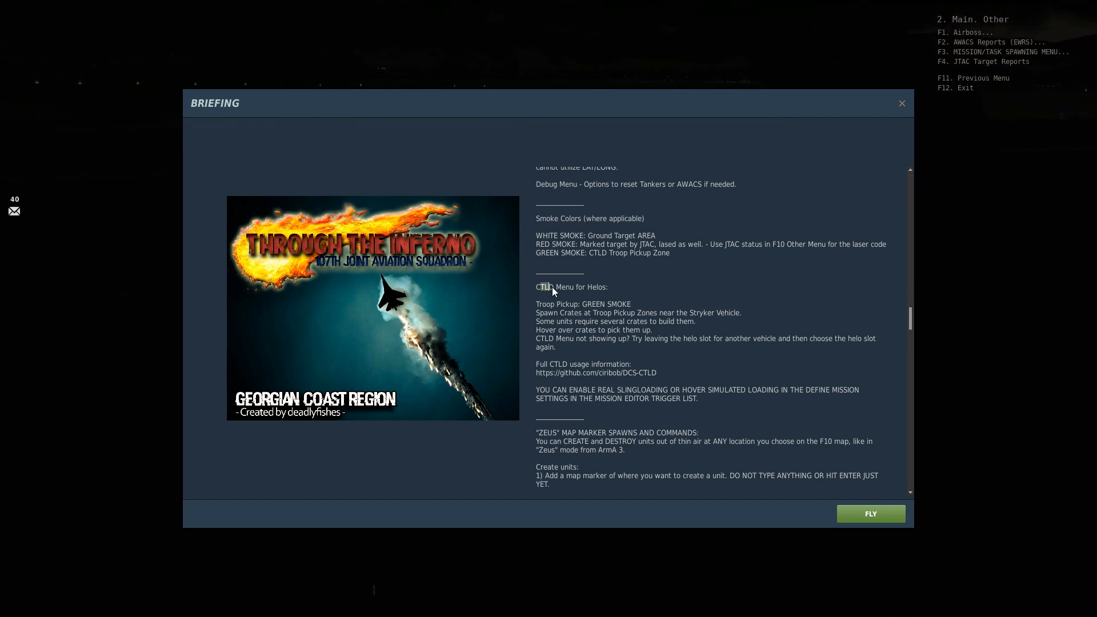
# Step: Scroll through the Zeus spawn commands and the red spawnable unit list
pyautogui.scroll(-3)
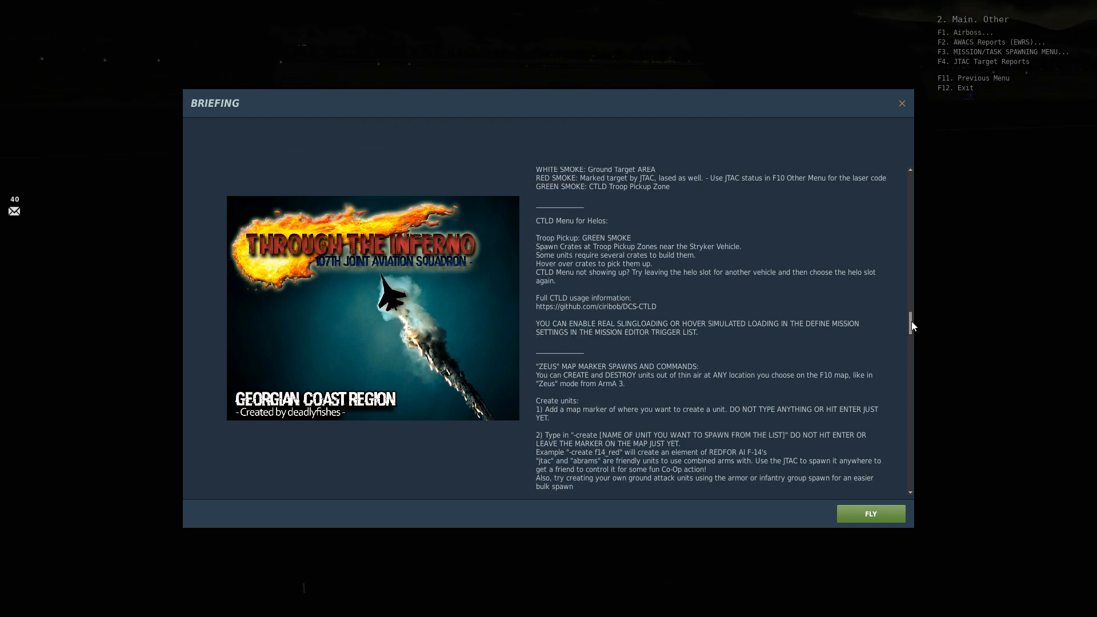
pyautogui.scroll(-3)
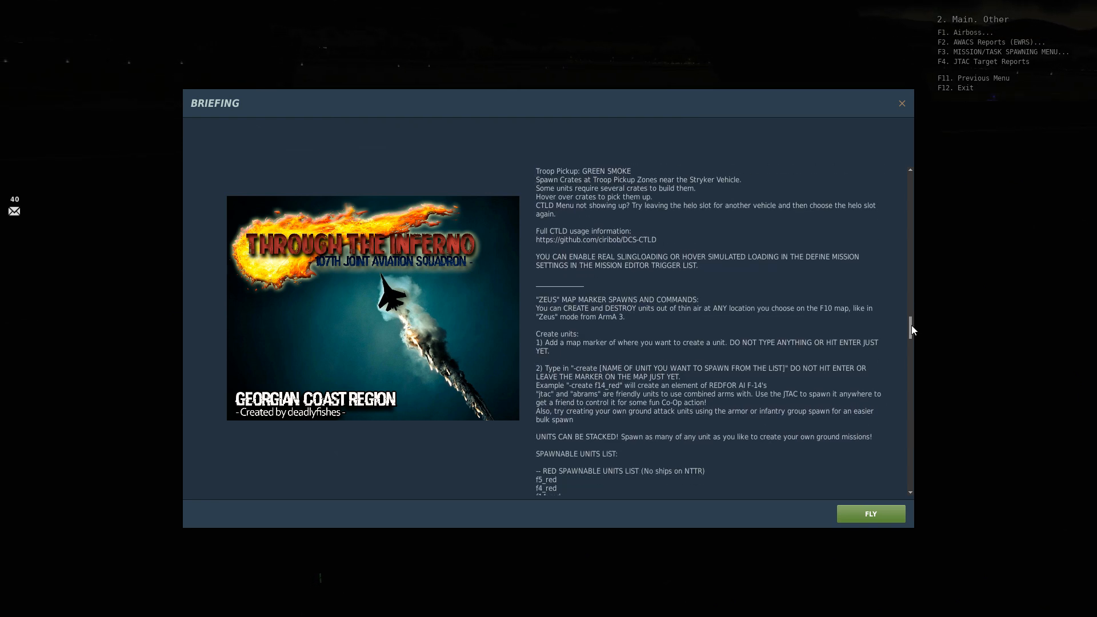
pyautogui.scroll(-3)
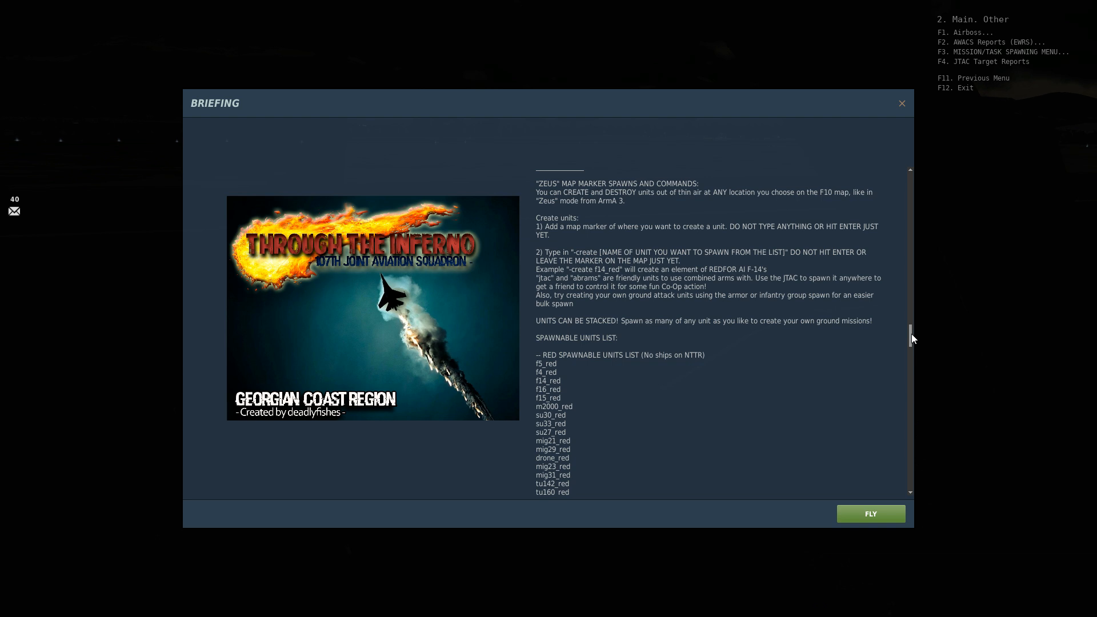
pyautogui.scroll(-3)
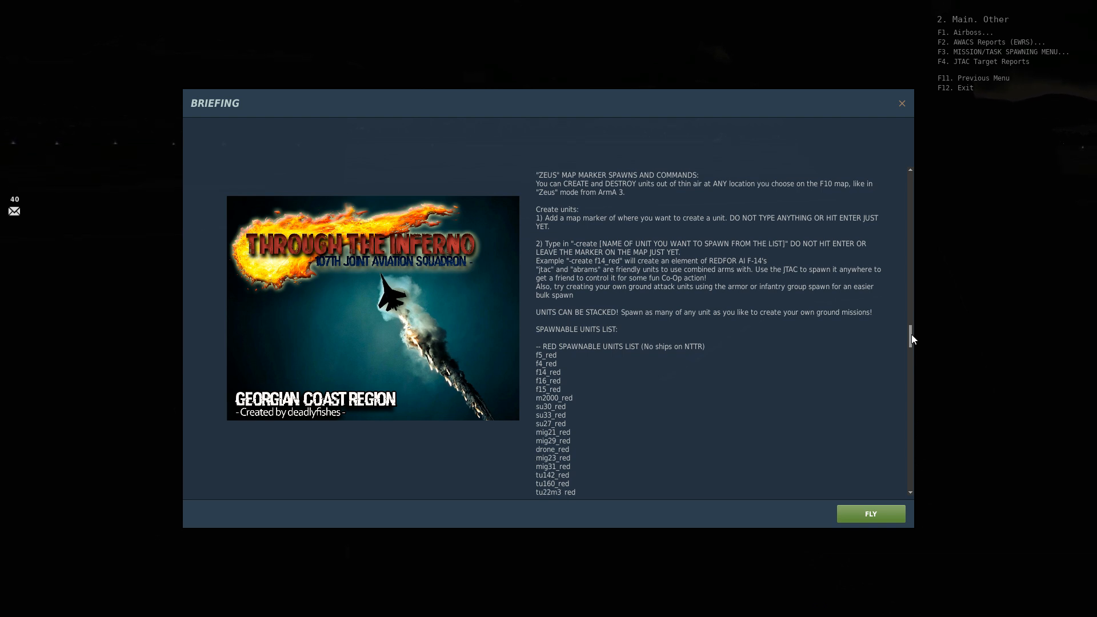
pyautogui.scroll(-3)
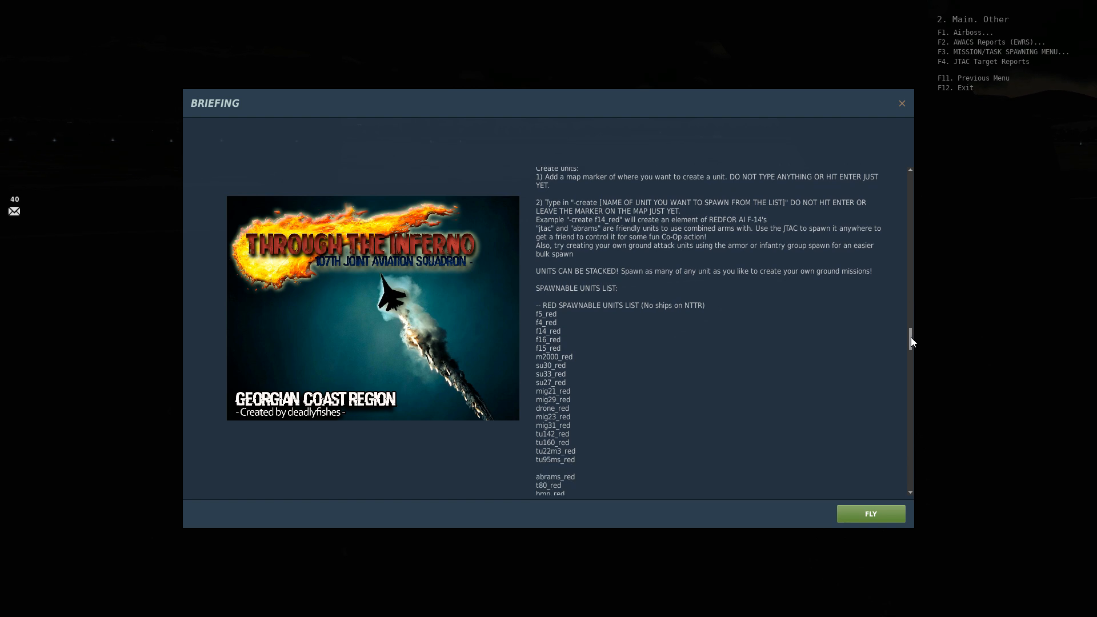
pyautogui.scroll(-3)
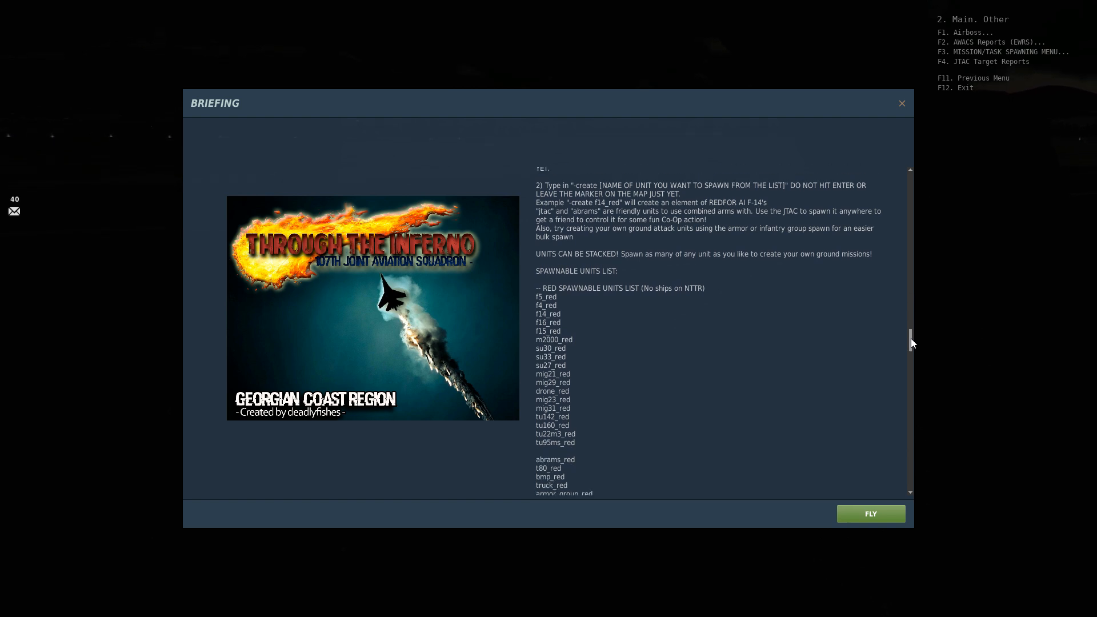
pyautogui.scroll(-3)
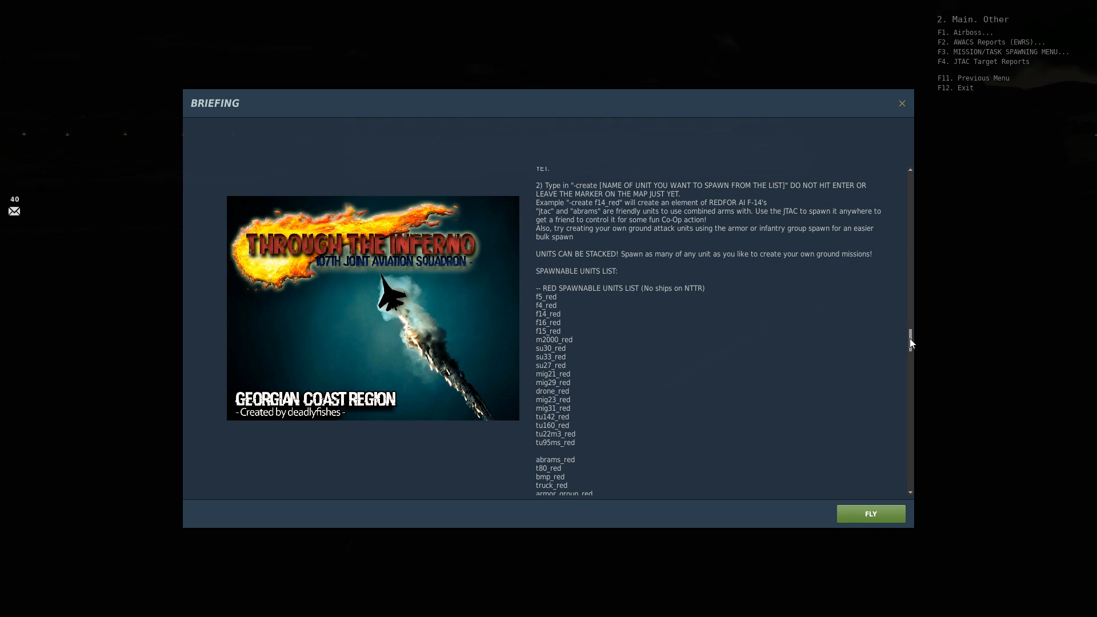
# Step: Scroll on through the blue unit list to Destroy Ground Units and the community links
pyautogui.scroll(-3)
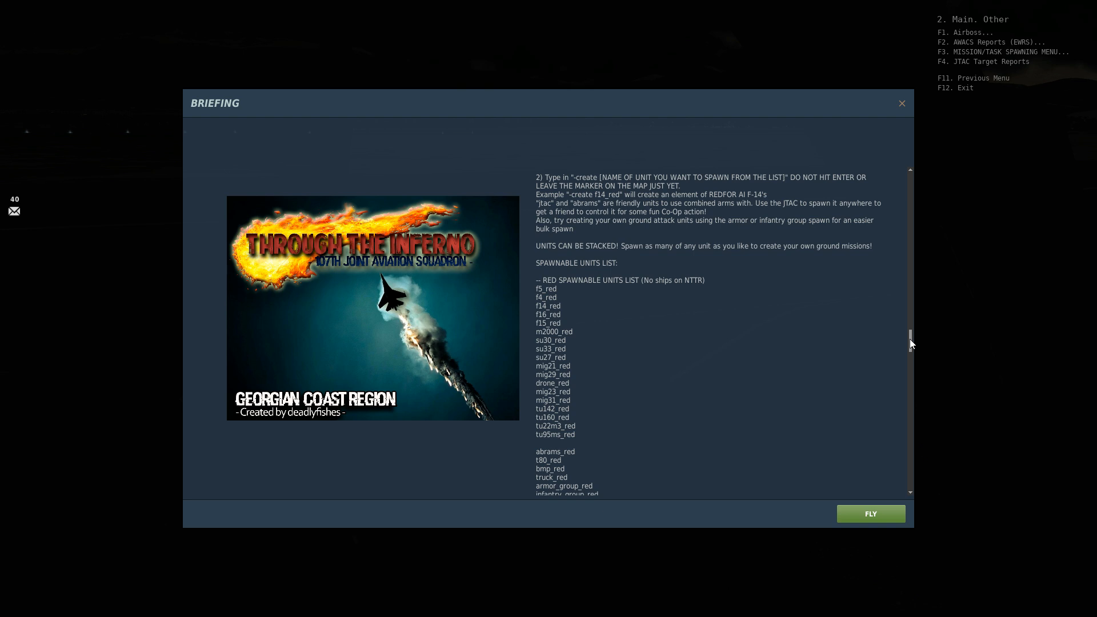
pyautogui.scroll(-3)
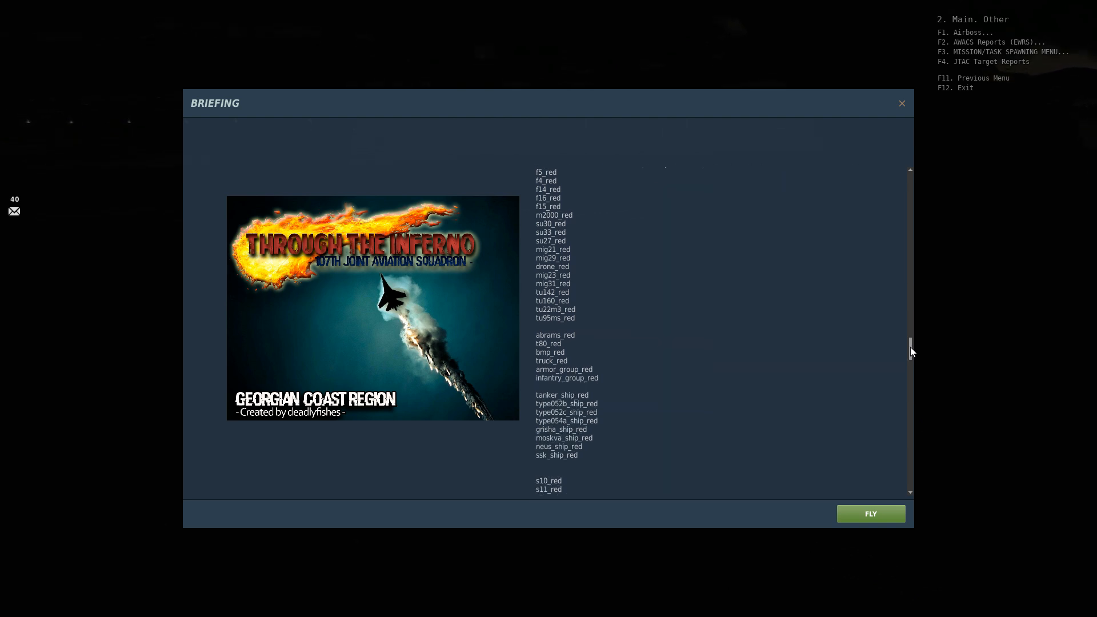
pyautogui.scroll(-3)
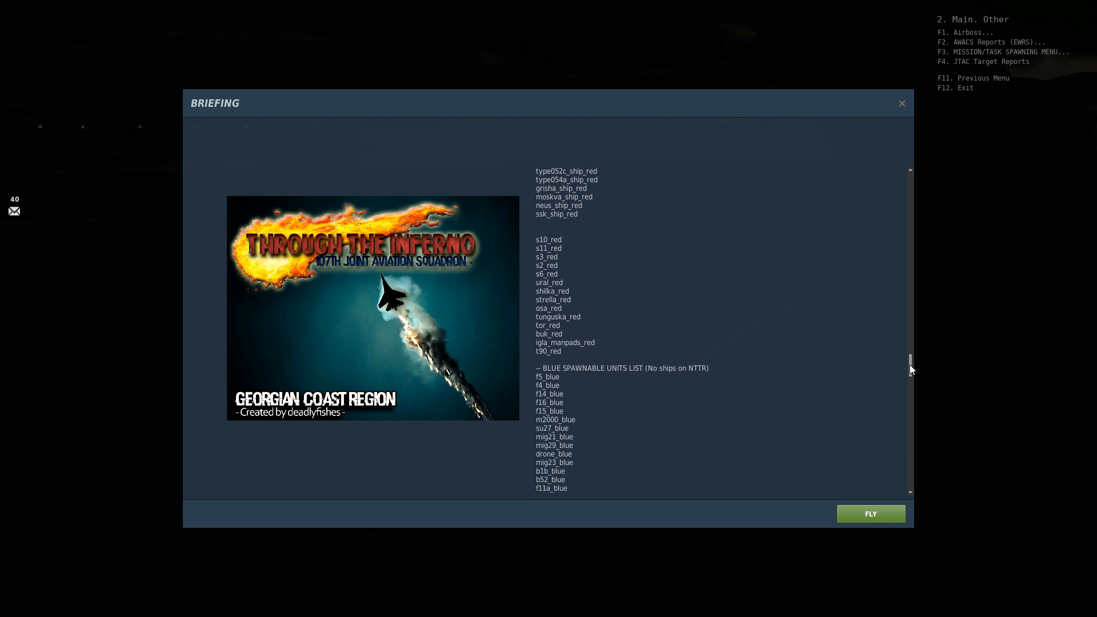
pyautogui.scroll(-3)
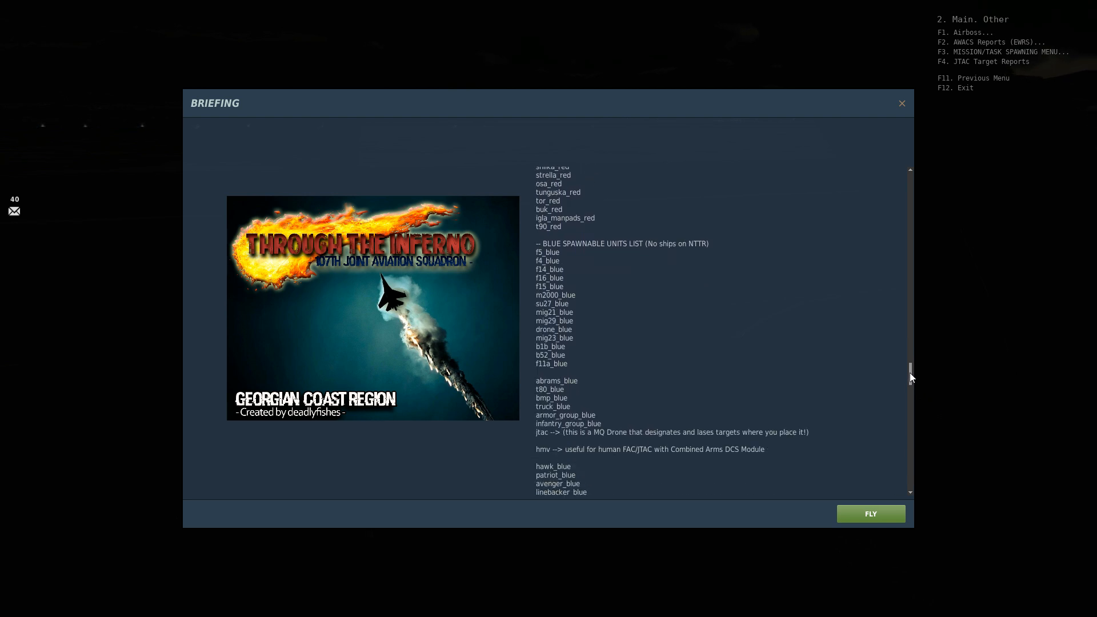
pyautogui.scroll(-3)
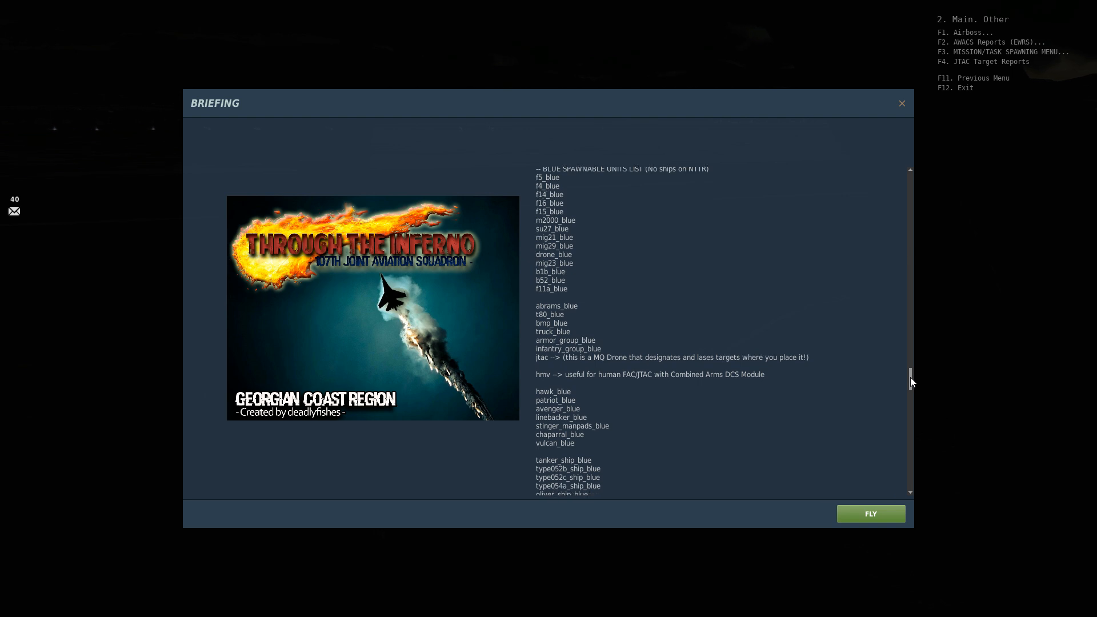
pyautogui.scroll(-3)
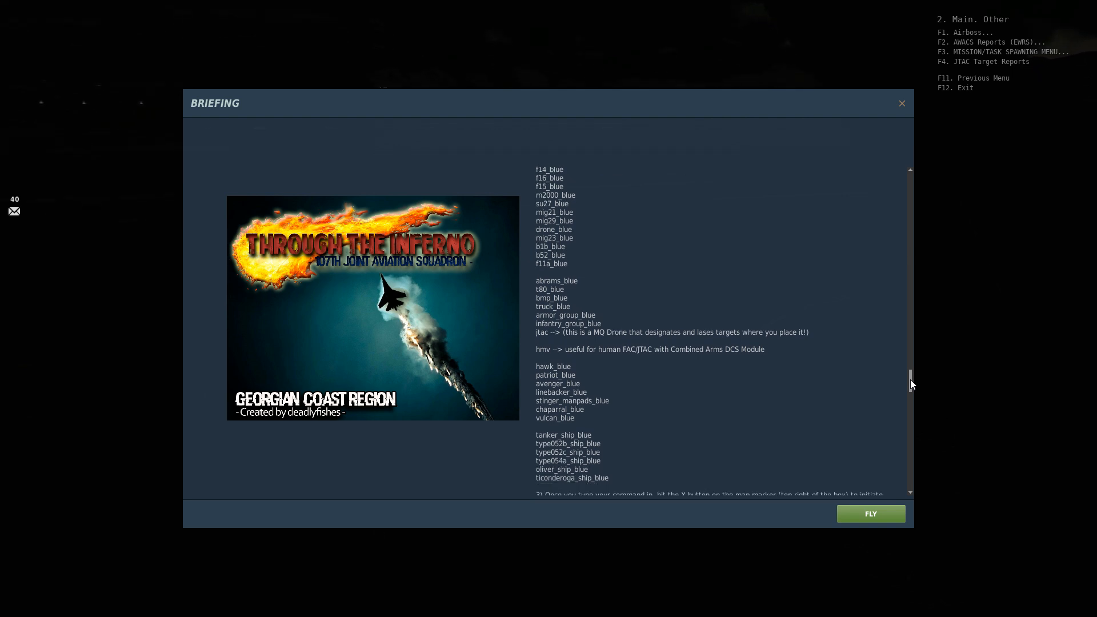
pyautogui.scroll(-3)
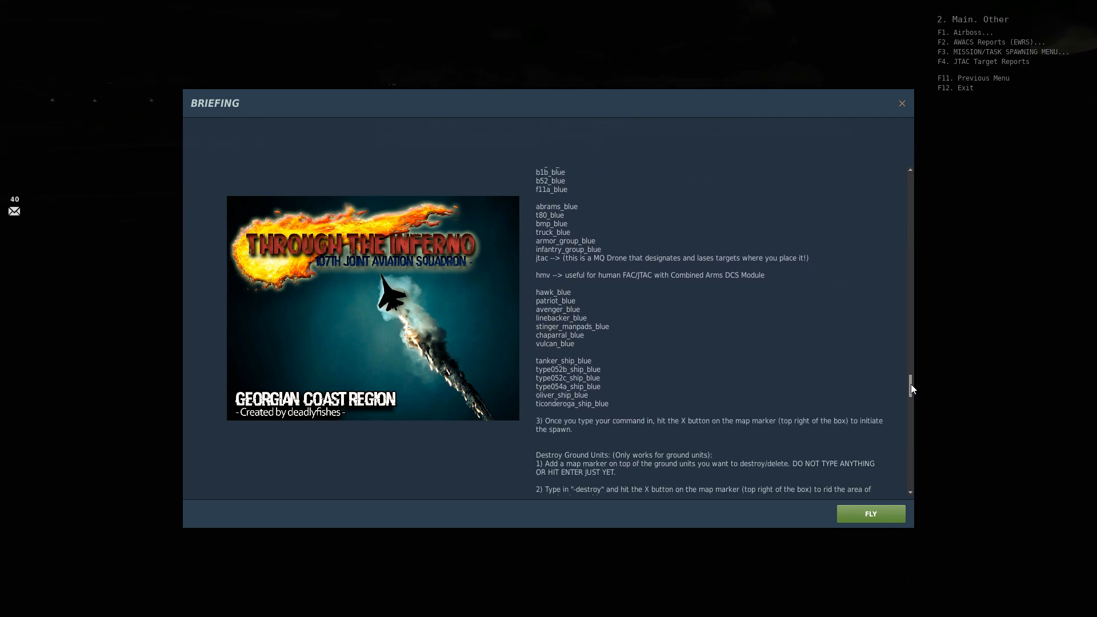
pyautogui.scroll(-3)
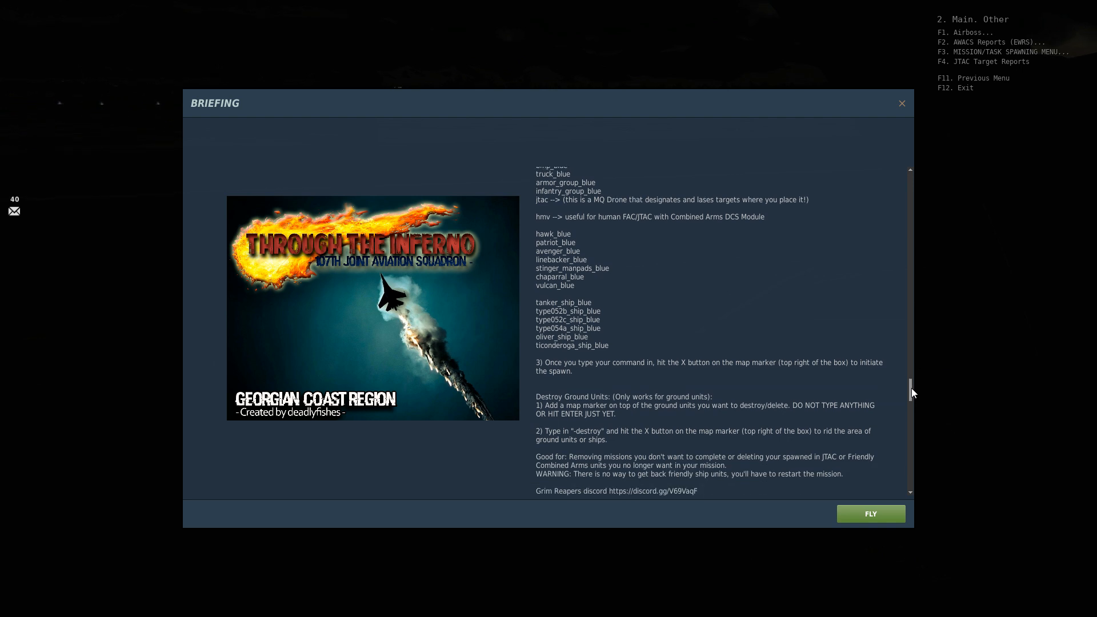
pyautogui.scroll(-3)
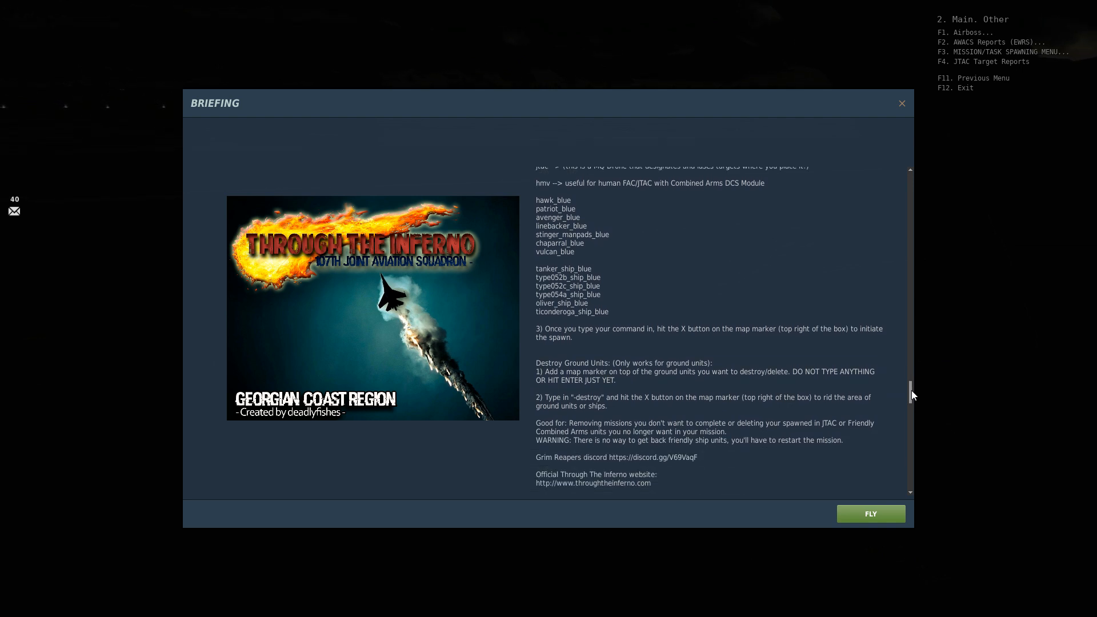
# Step: Scroll past the community links down through the Known Threats list of SAMs, ships and aircraft
pyautogui.scroll(-3)
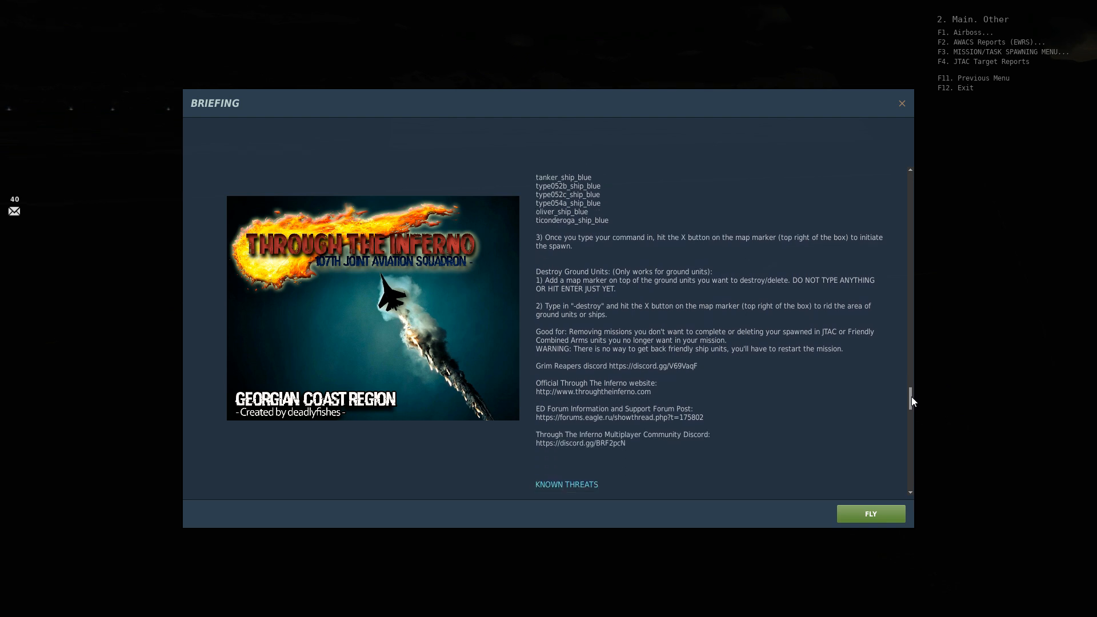
pyautogui.scroll(-3)
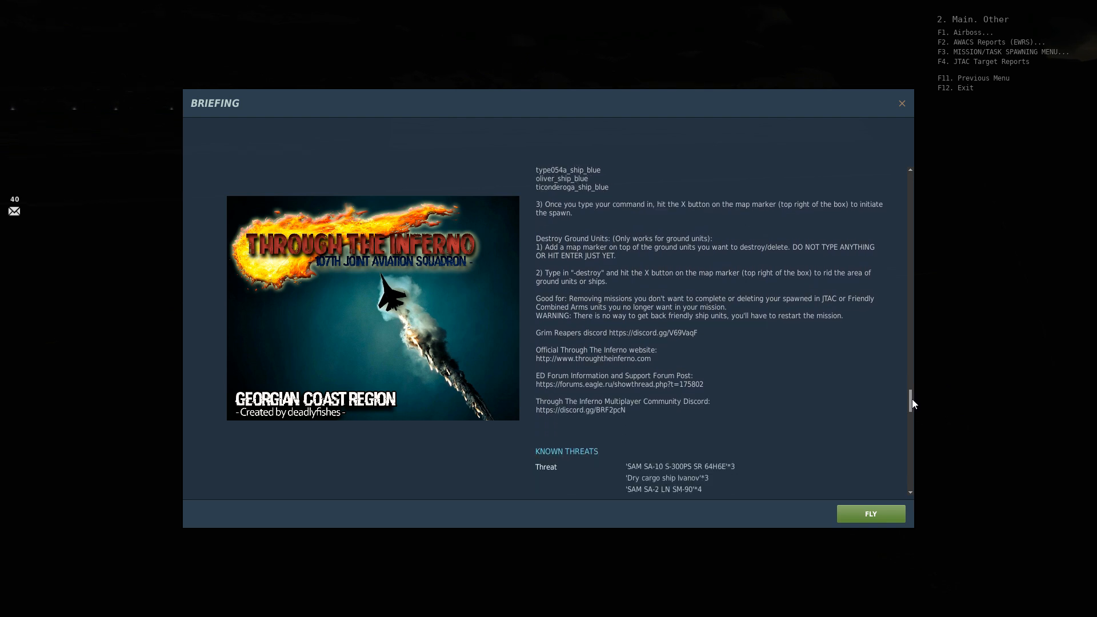
pyautogui.scroll(-3)
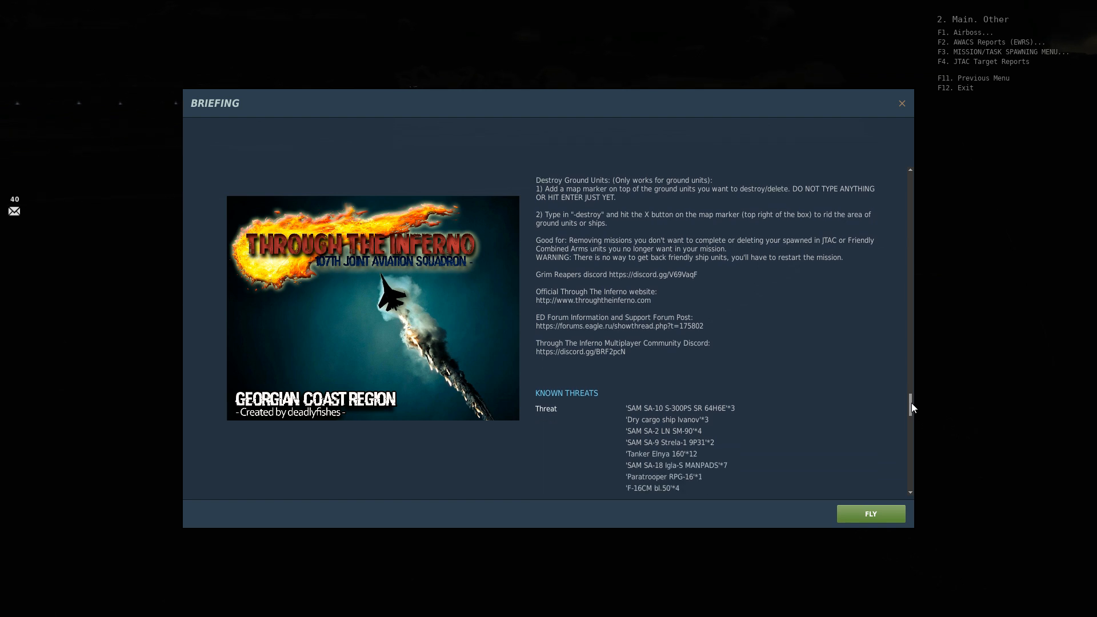
pyautogui.scroll(-3)
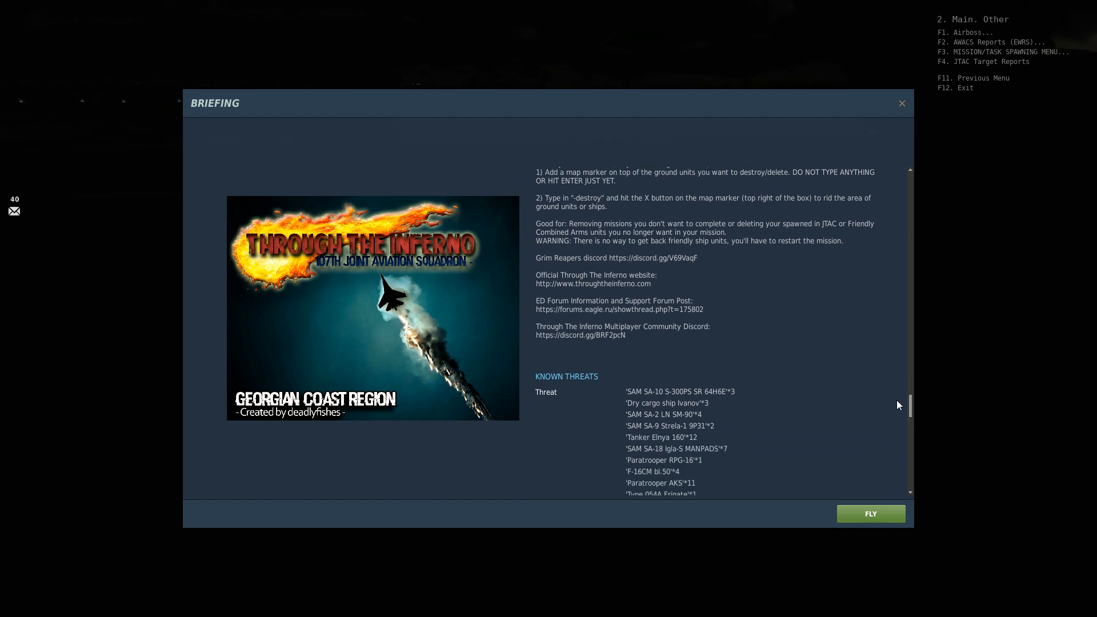
pyautogui.moveTo(910, 410)
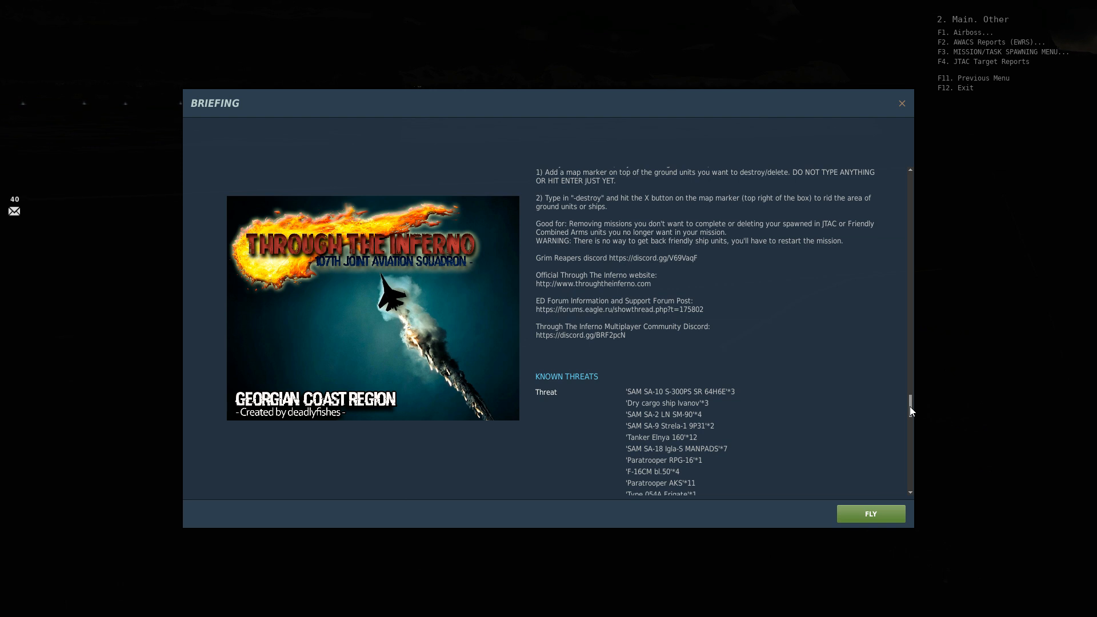
pyautogui.scroll(-3)
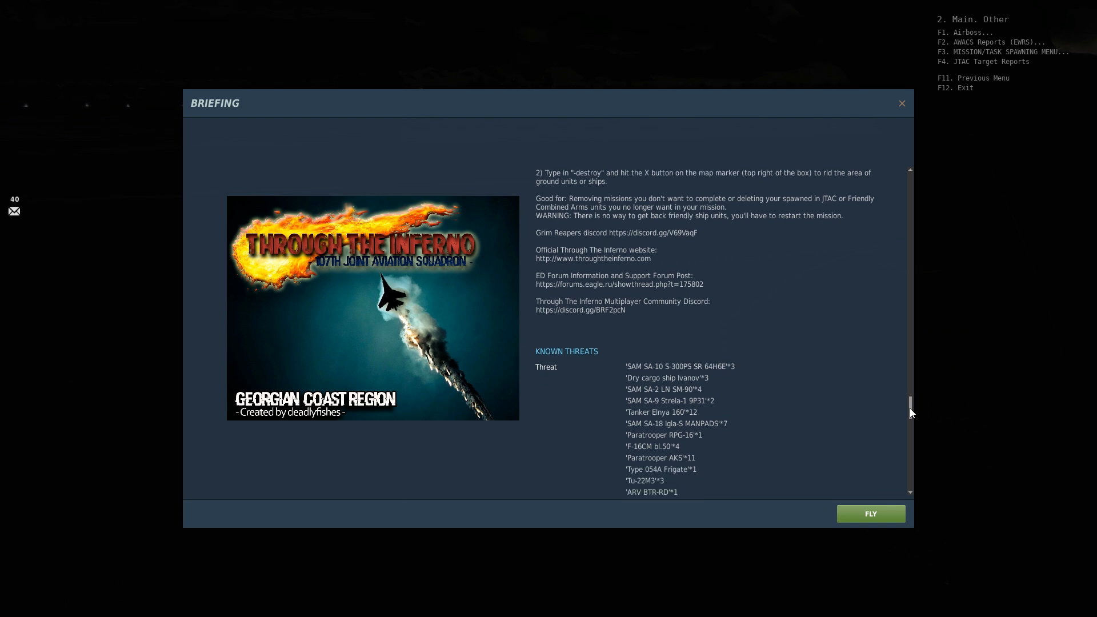
pyautogui.scroll(-3)
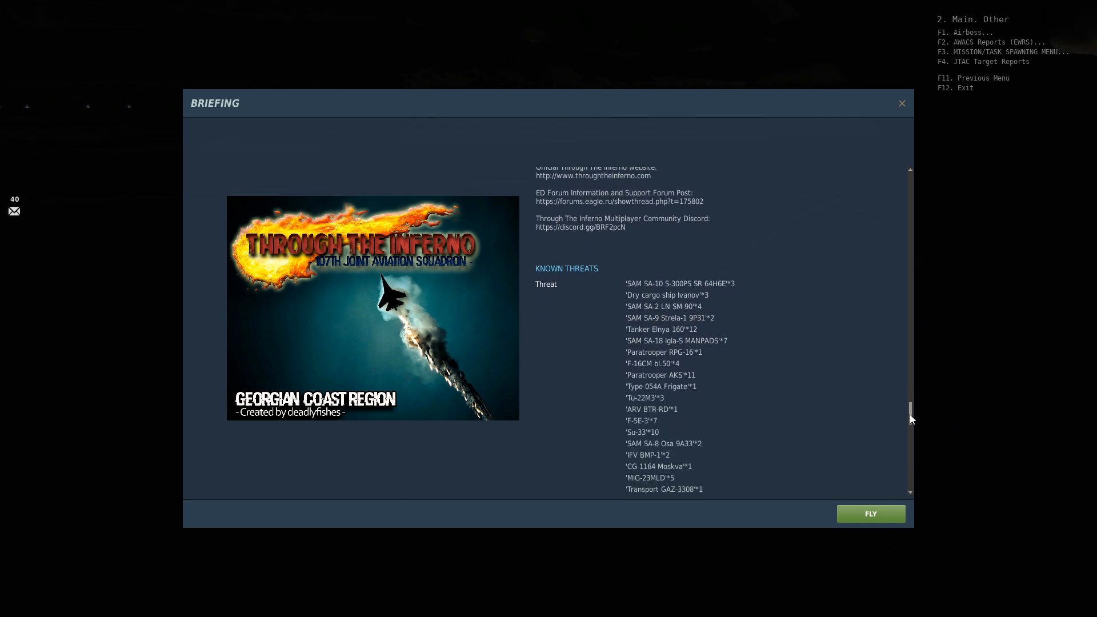
pyautogui.scroll(-3)
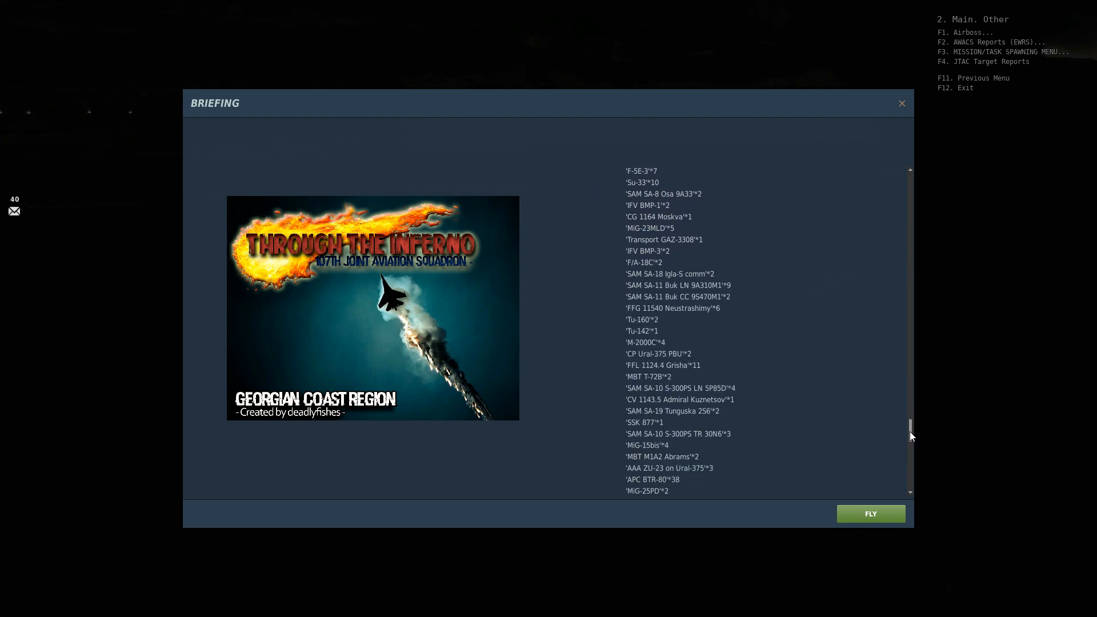
# Step: Scroll to the briefing's end showing weather, start time and Gudauta departure frequencies
pyautogui.scroll(-3)
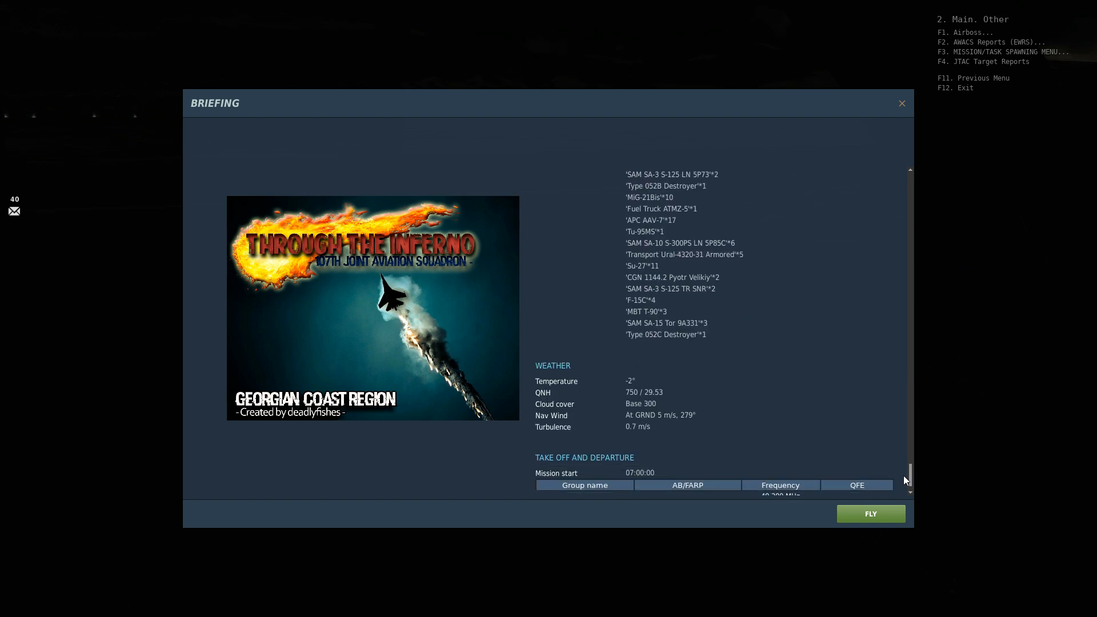
pyautogui.scroll(-3)
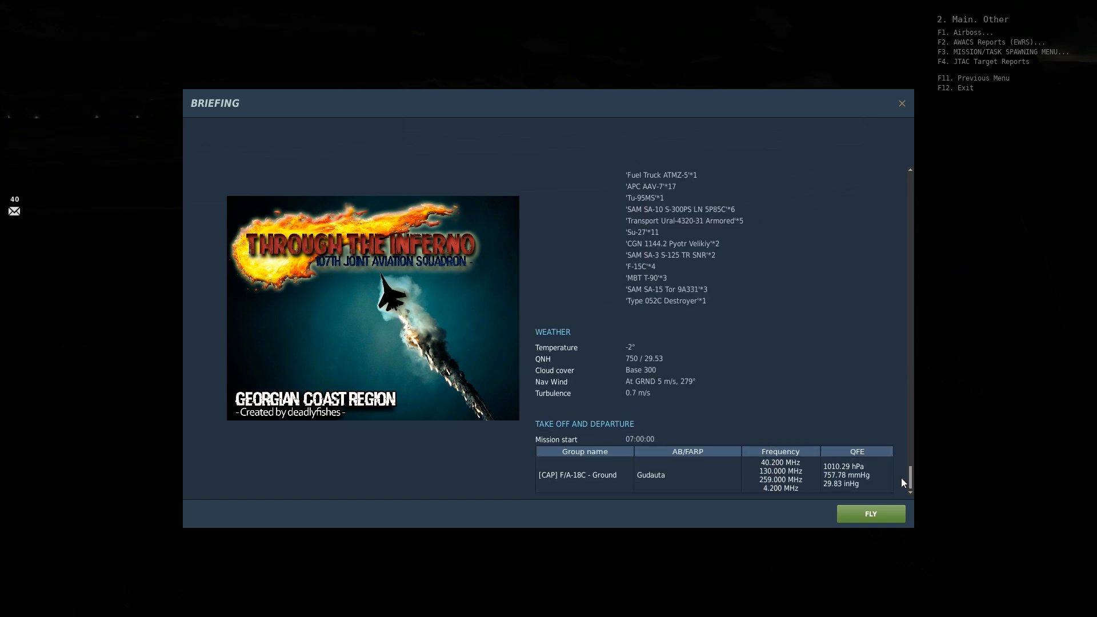
pyautogui.scroll(-3)
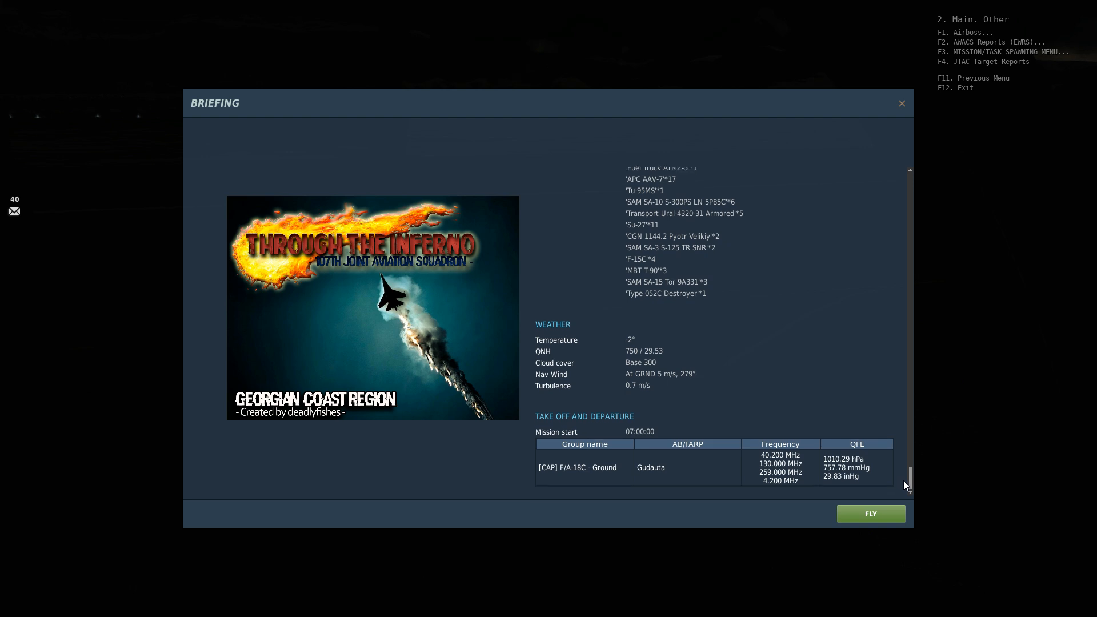
pyautogui.moveTo(610, 458)
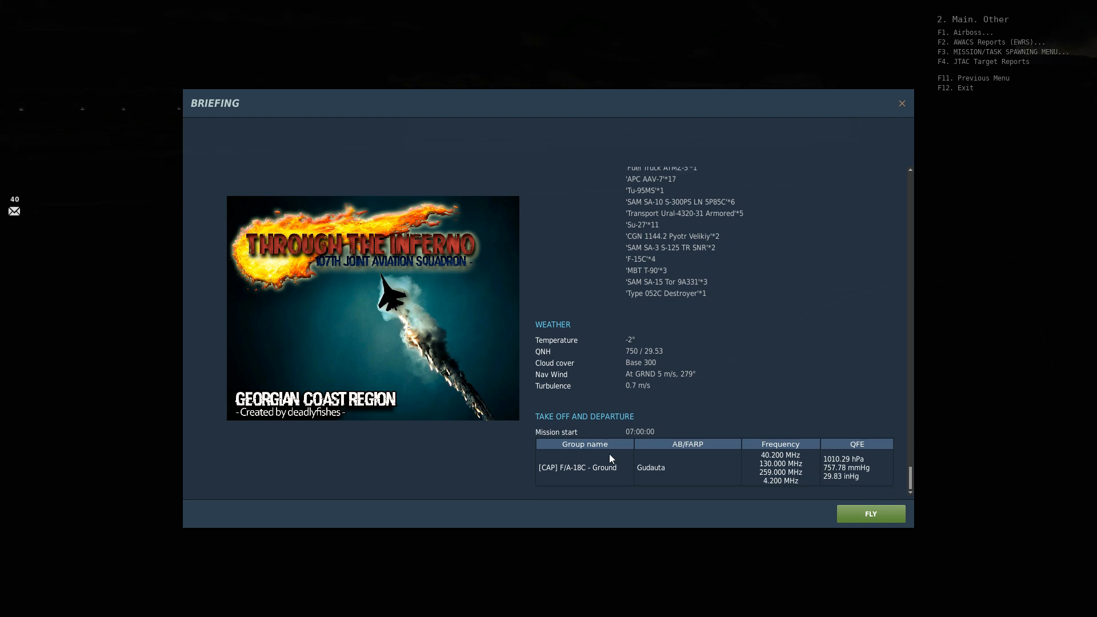
pyautogui.moveTo(502, 447)
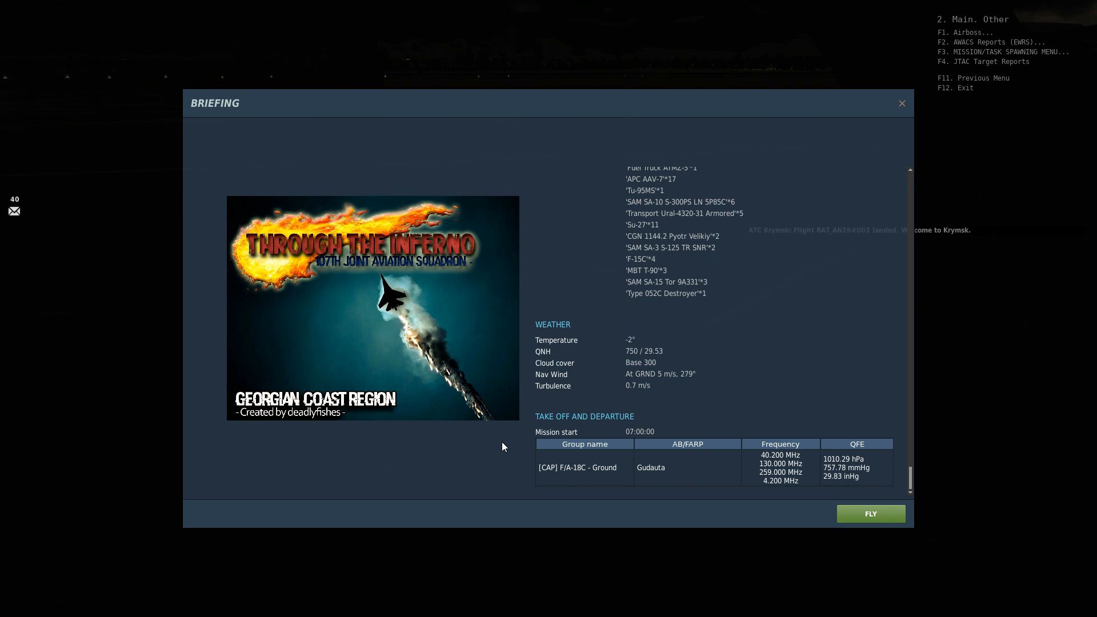
pyautogui.moveTo(493, 448)
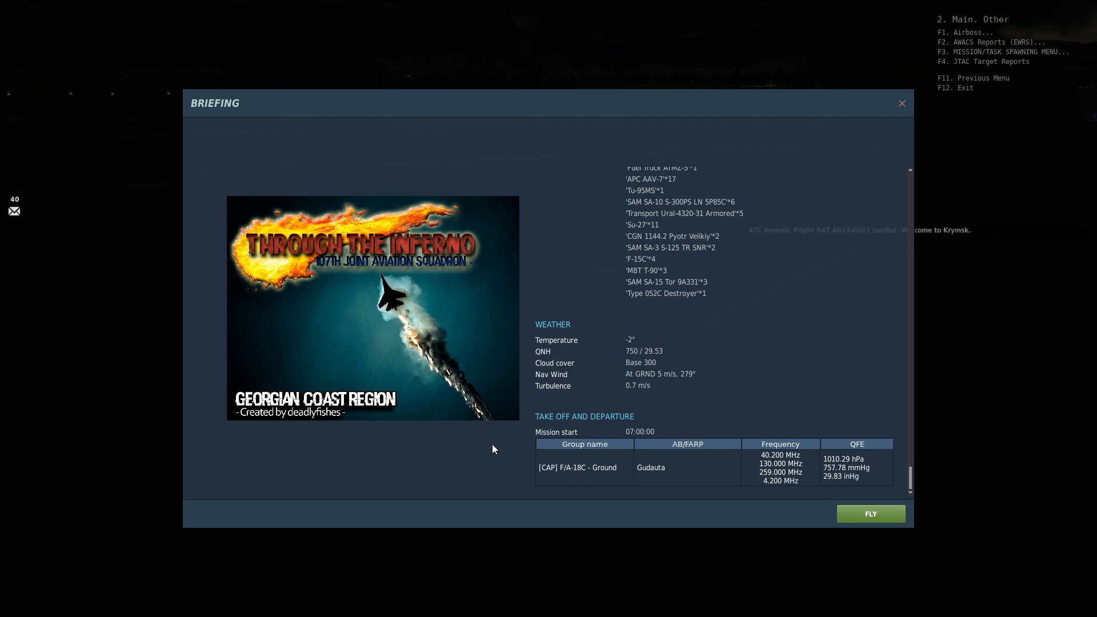
pyautogui.moveTo(968, 477)
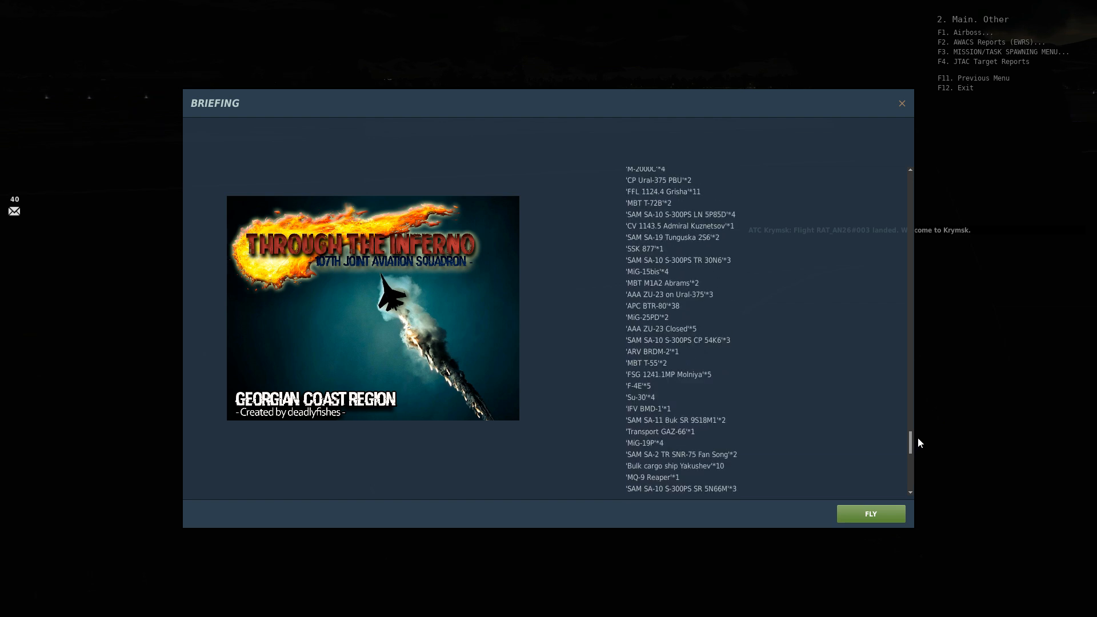
# Step: Scroll down again through the Known Threats entries from the heading
pyautogui.scroll(-3)
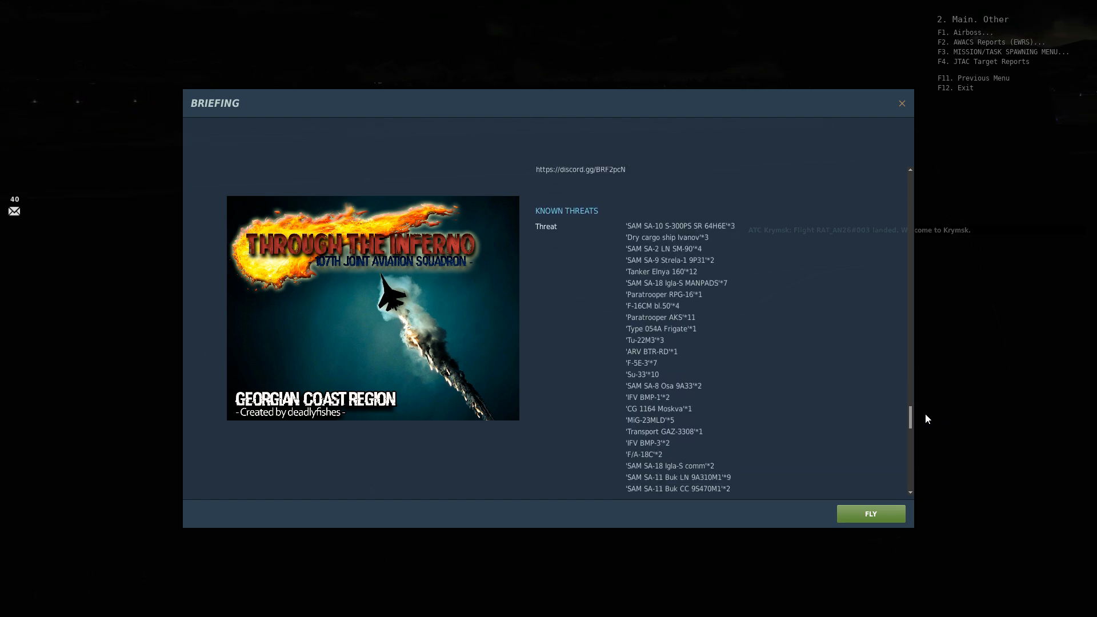
pyautogui.scroll(-3)
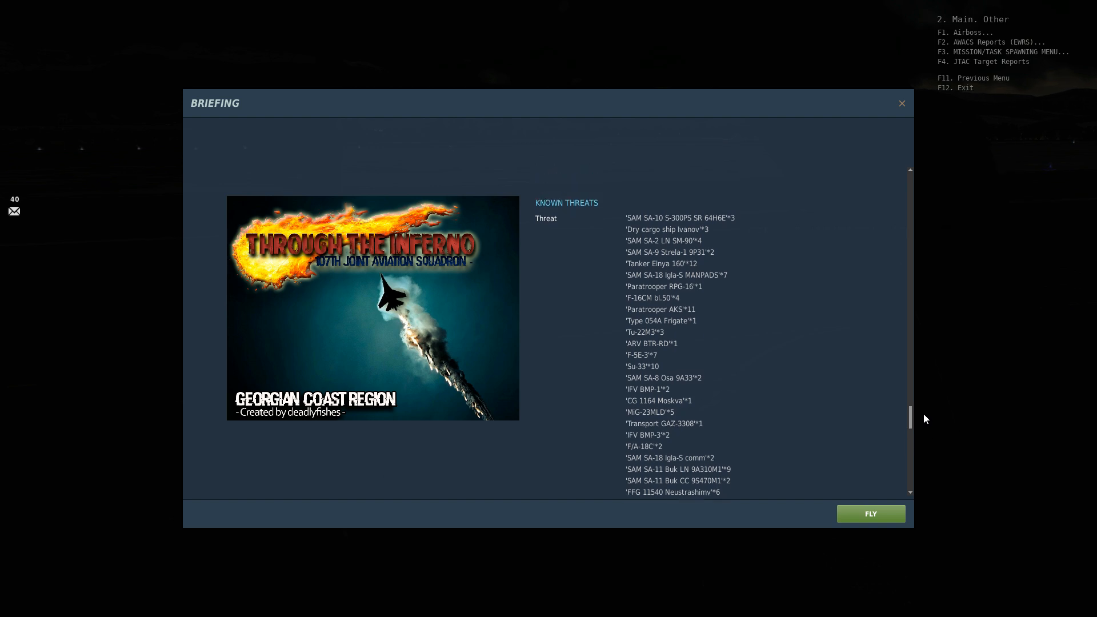
pyautogui.moveTo(929, 427)
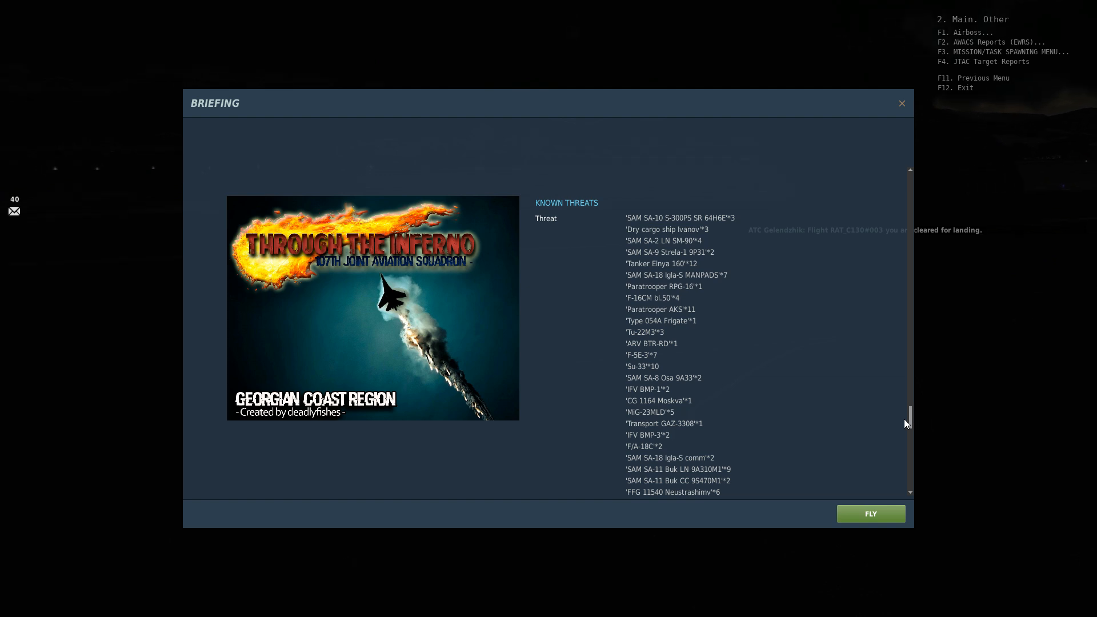
pyautogui.moveTo(911, 420)
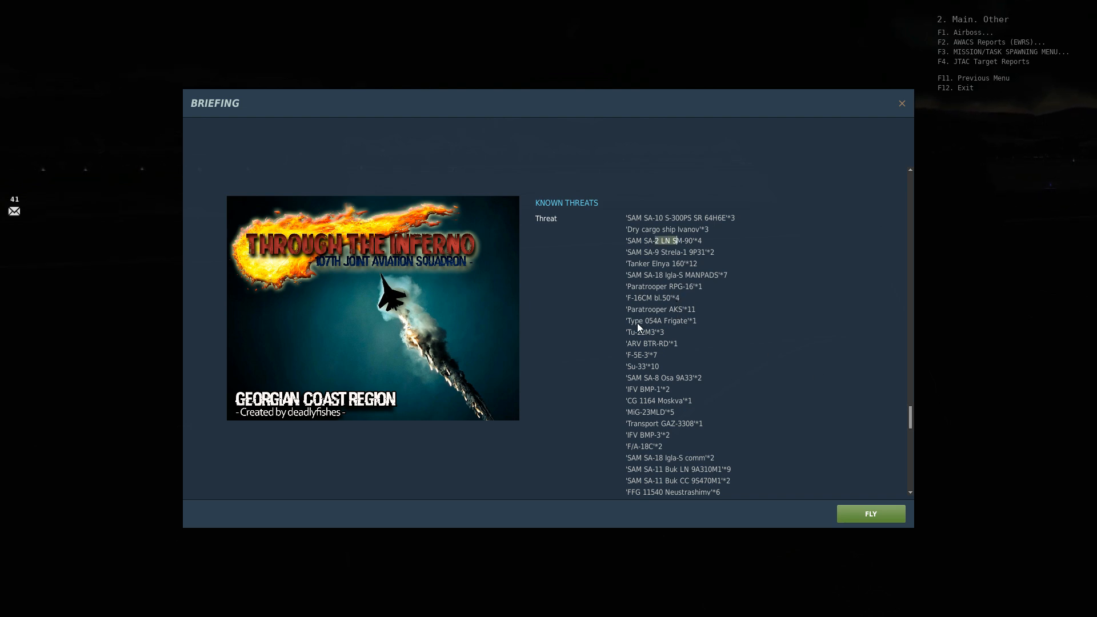
pyautogui.scroll(-3)
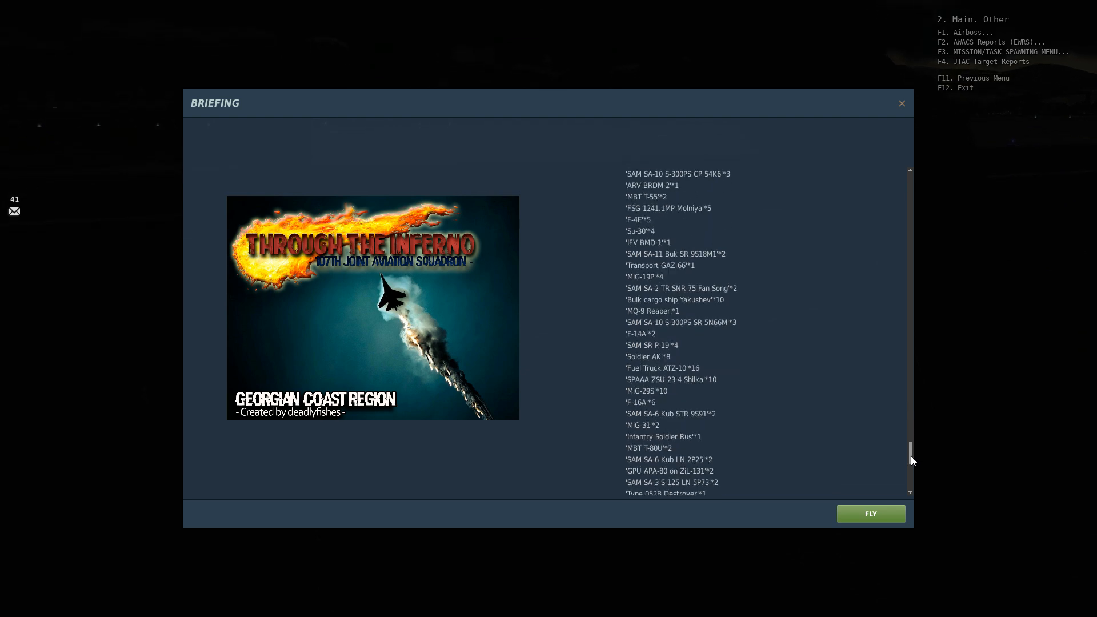
# Step: Scroll to the bottom to show the weather and F/A-18C Gudauta departure table
pyautogui.scroll(-3)
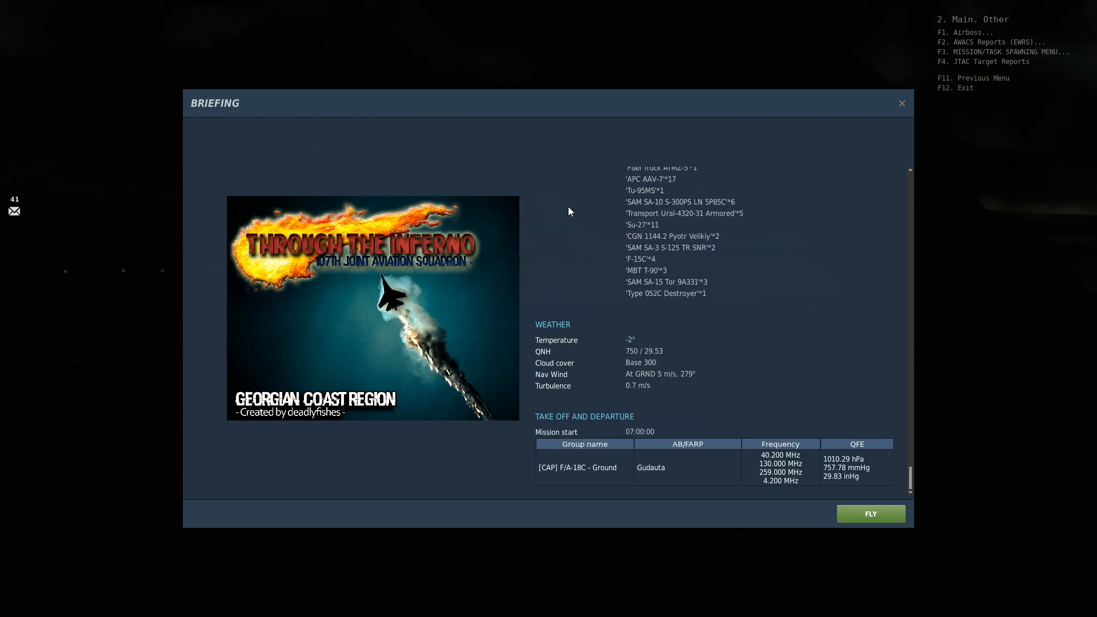
pyautogui.moveTo(1032, 281)
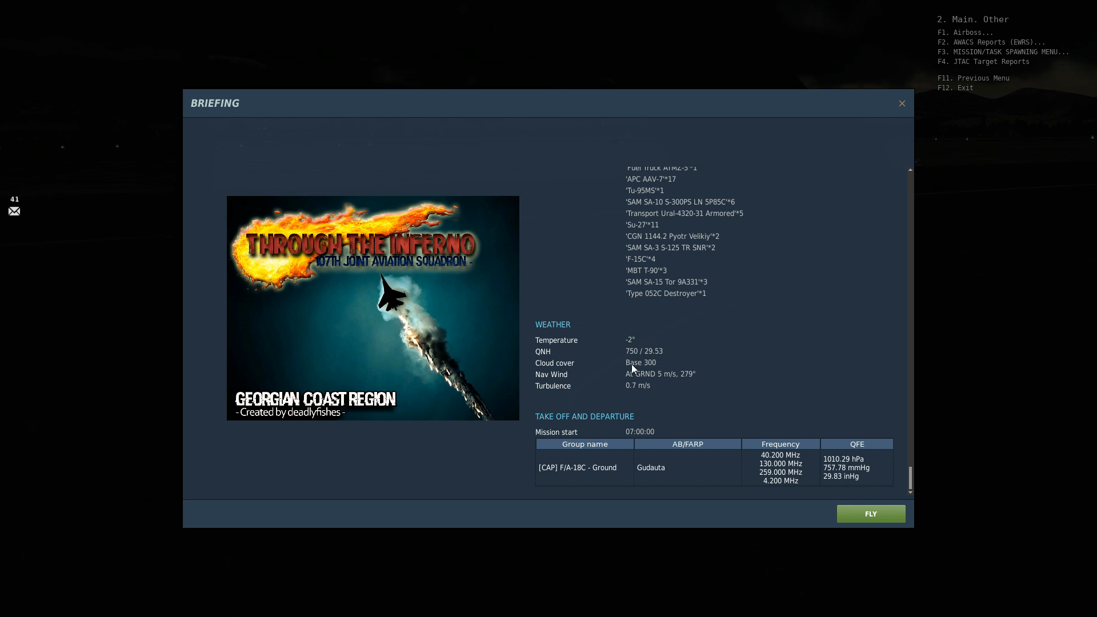
pyautogui.moveTo(632, 391)
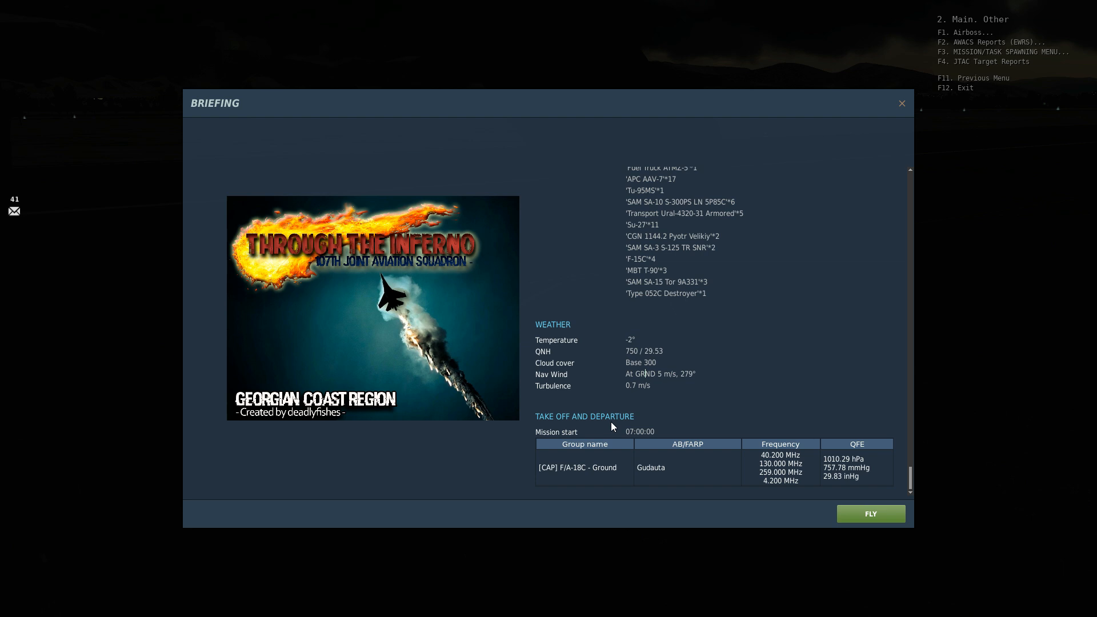
pyautogui.moveTo(554, 474)
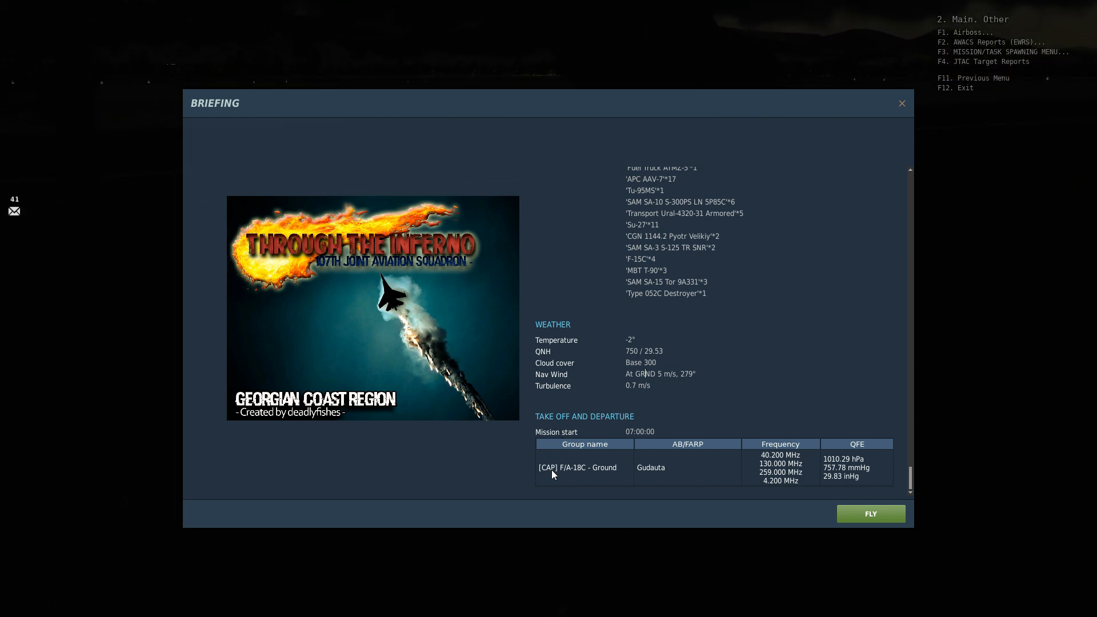